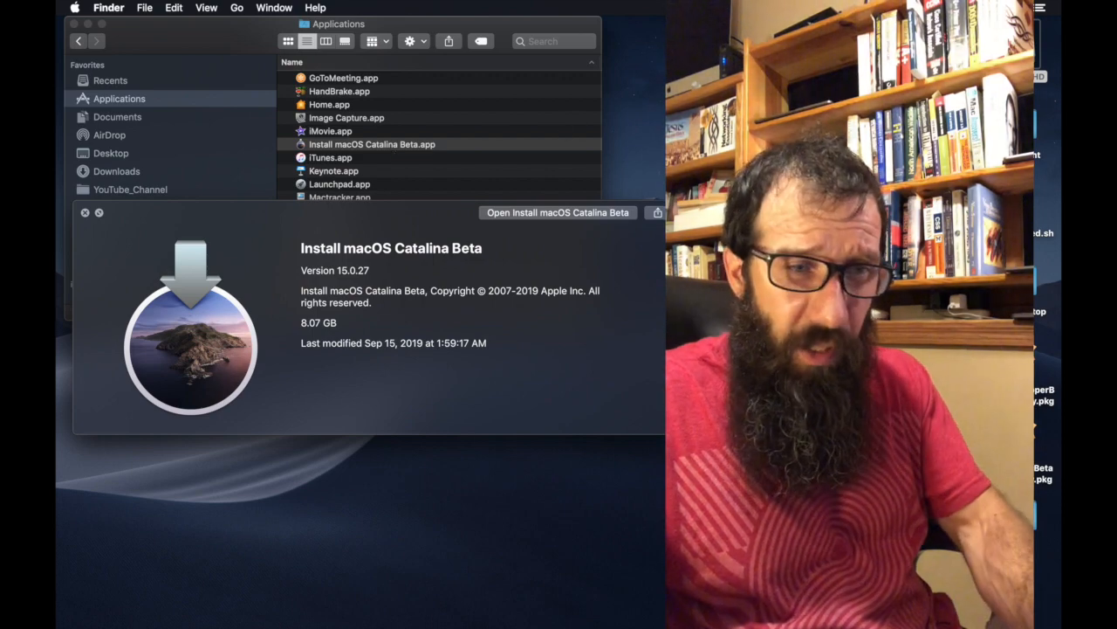
Select the Macintosh HD volume in Disk Utility to view its details.
{"action": "left_click", "coordinate": [996, 6]}
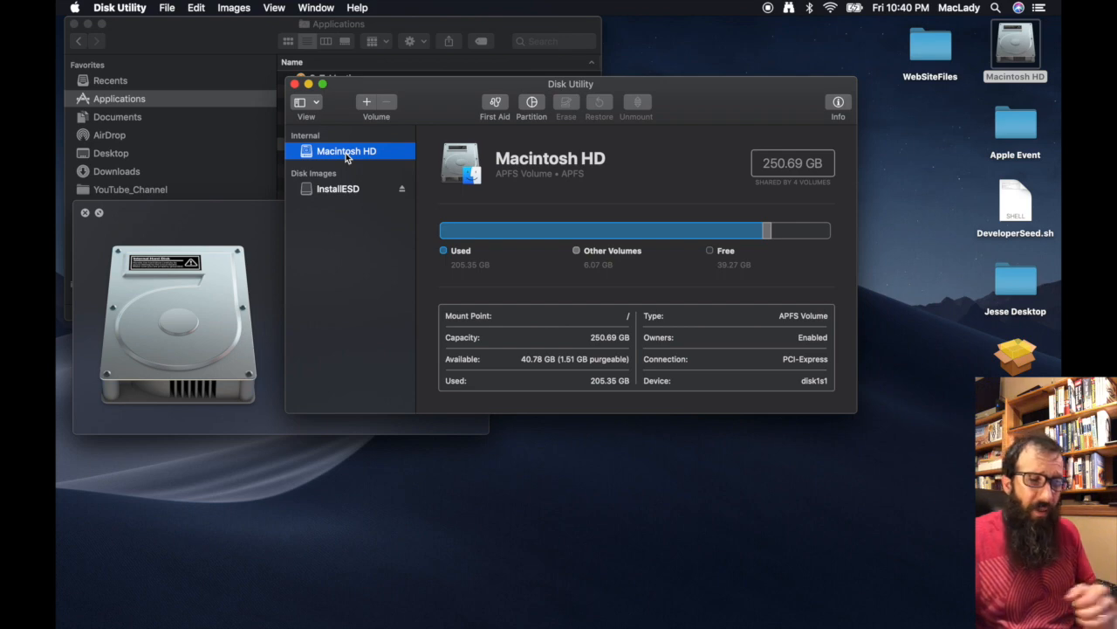
{"action": "mouse_move", "coordinate": [539, 105]}
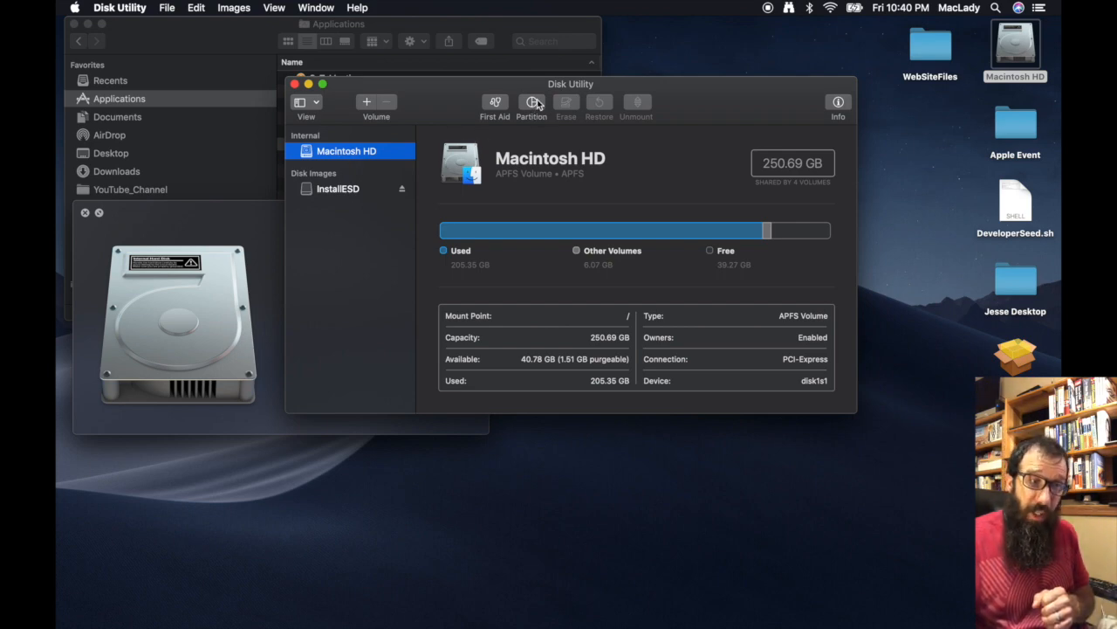
Open the Partition prompt for Macintosh HD, offering Add Volume or Partition.
{"action": "left_click", "coordinate": [532, 105]}
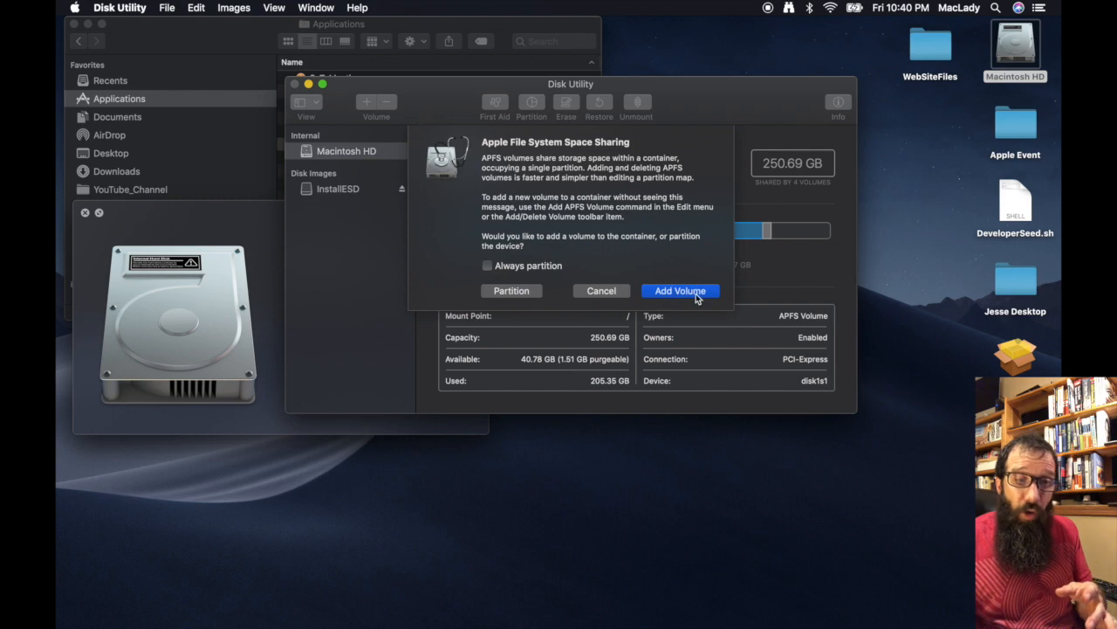
{"action": "mouse_move", "coordinate": [474, 181]}
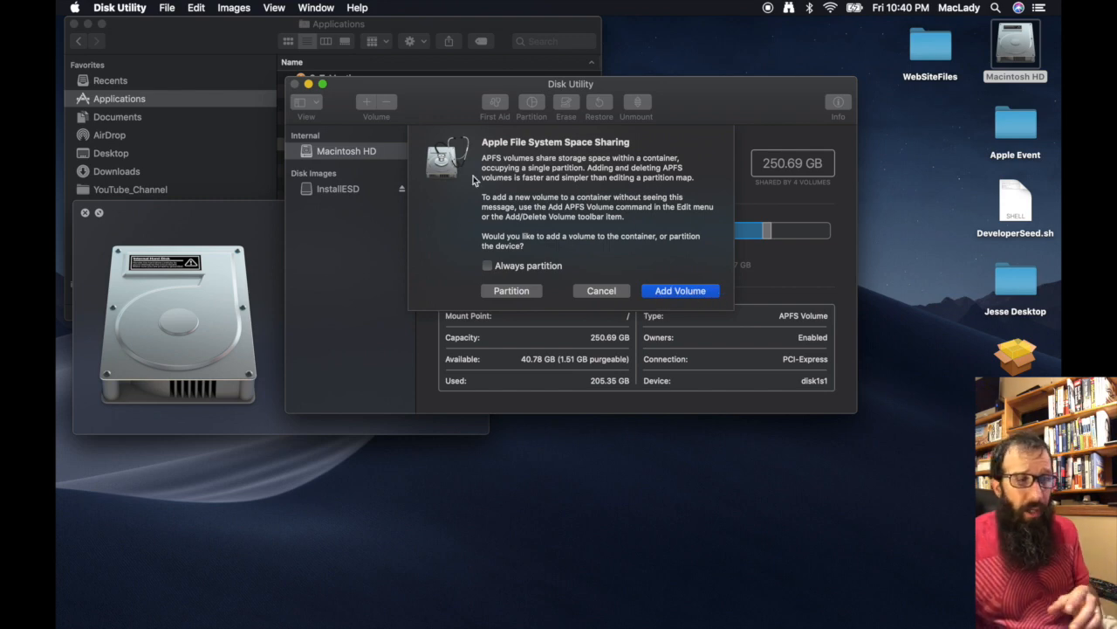
{"action": "mouse_move", "coordinate": [790, 171]}
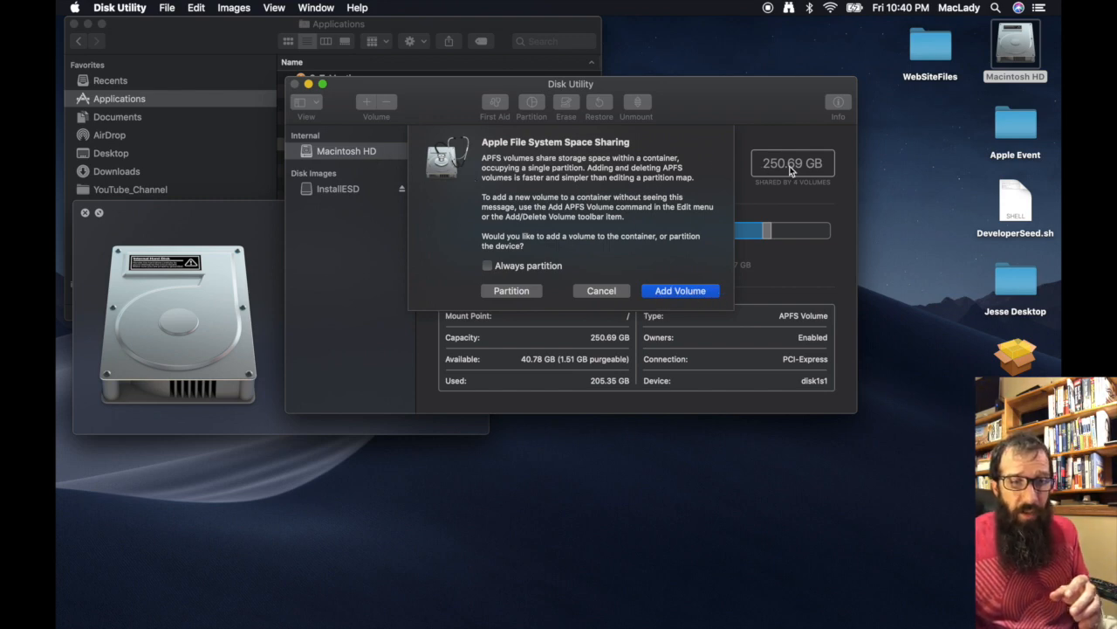
{"action": "mouse_move", "coordinate": [377, 131]}
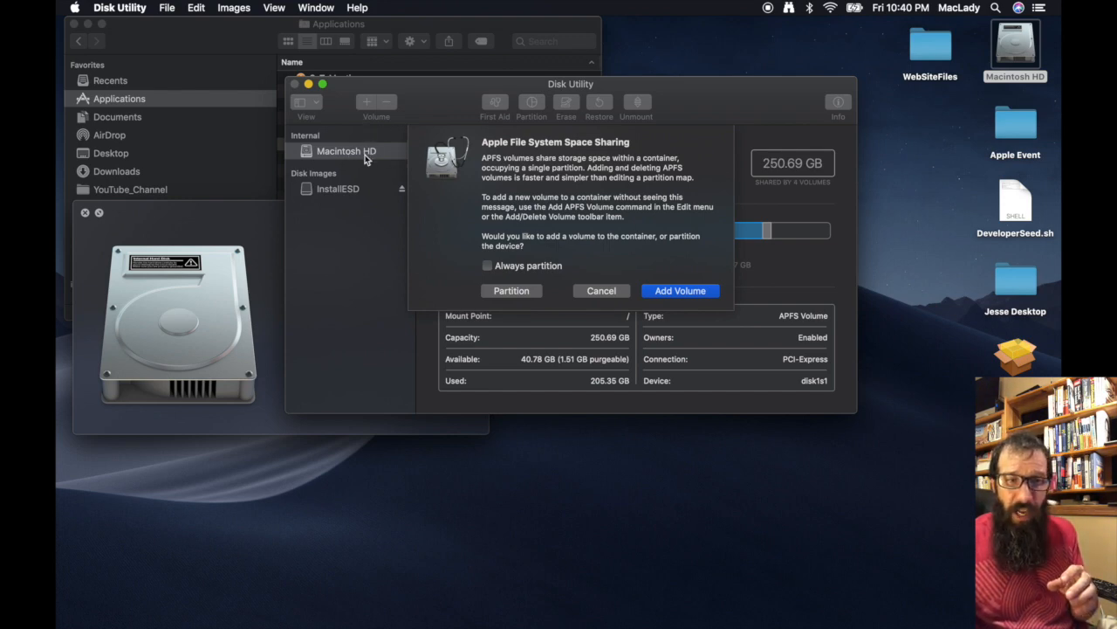
{"action": "mouse_move", "coordinate": [794, 224]}
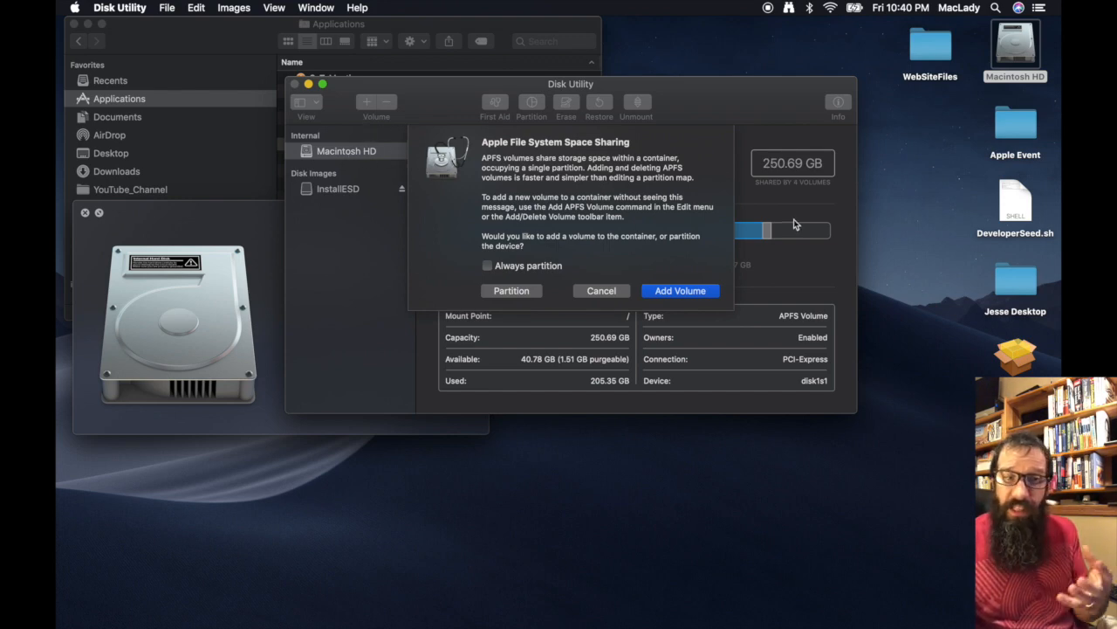
{"action": "mouse_move", "coordinate": [812, 170]}
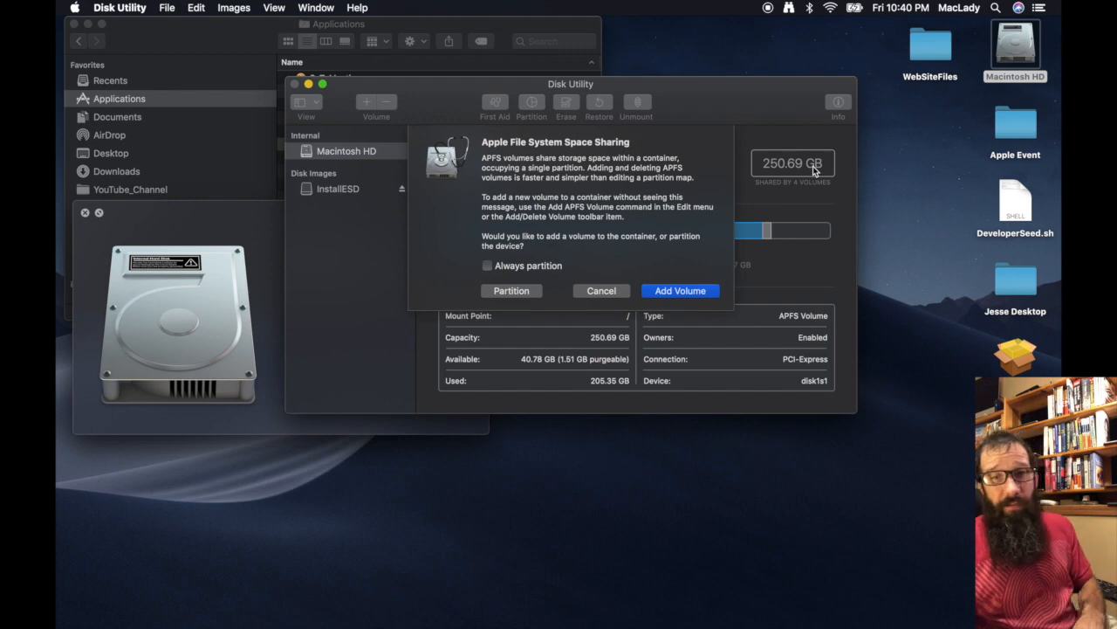
{"action": "mouse_move", "coordinate": [797, 218]}
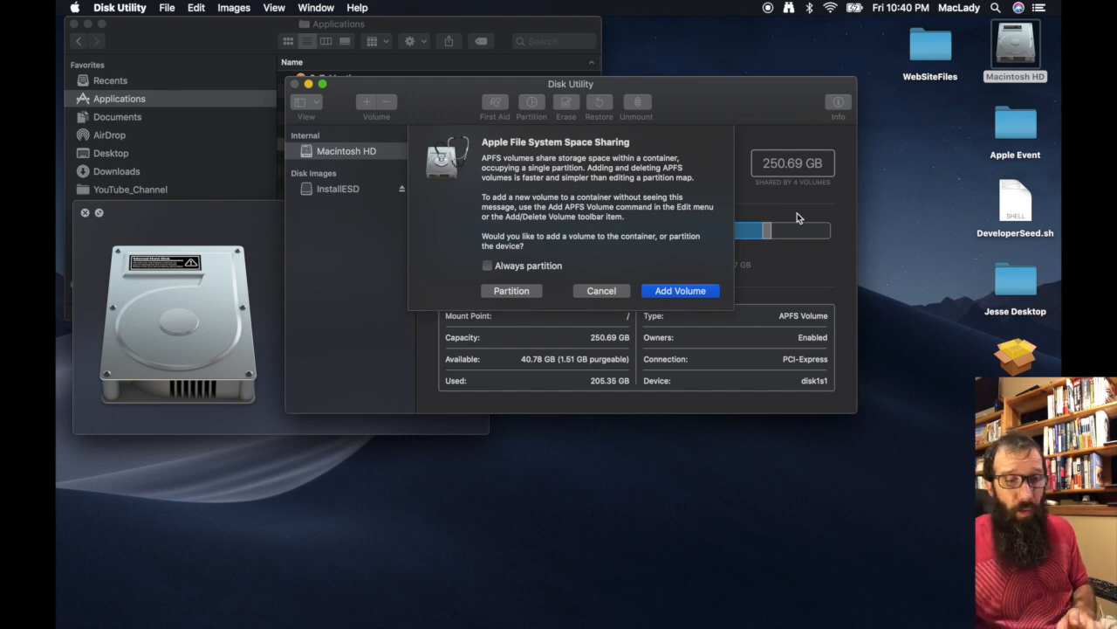
{"action": "mouse_move", "coordinate": [721, 248]}
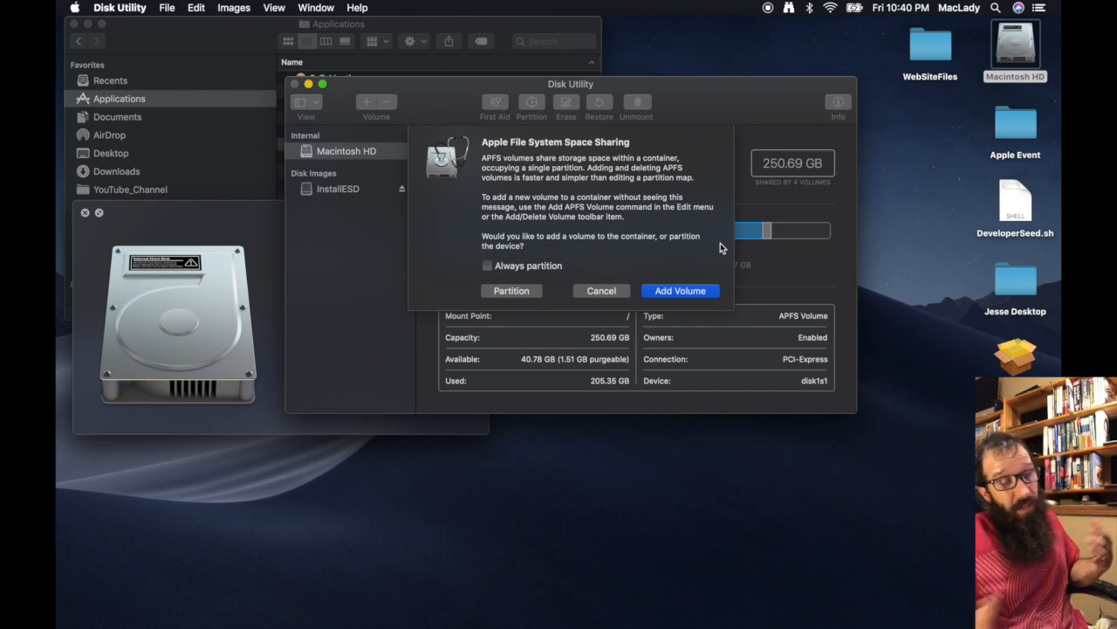
{"action": "mouse_move", "coordinate": [681, 291]}
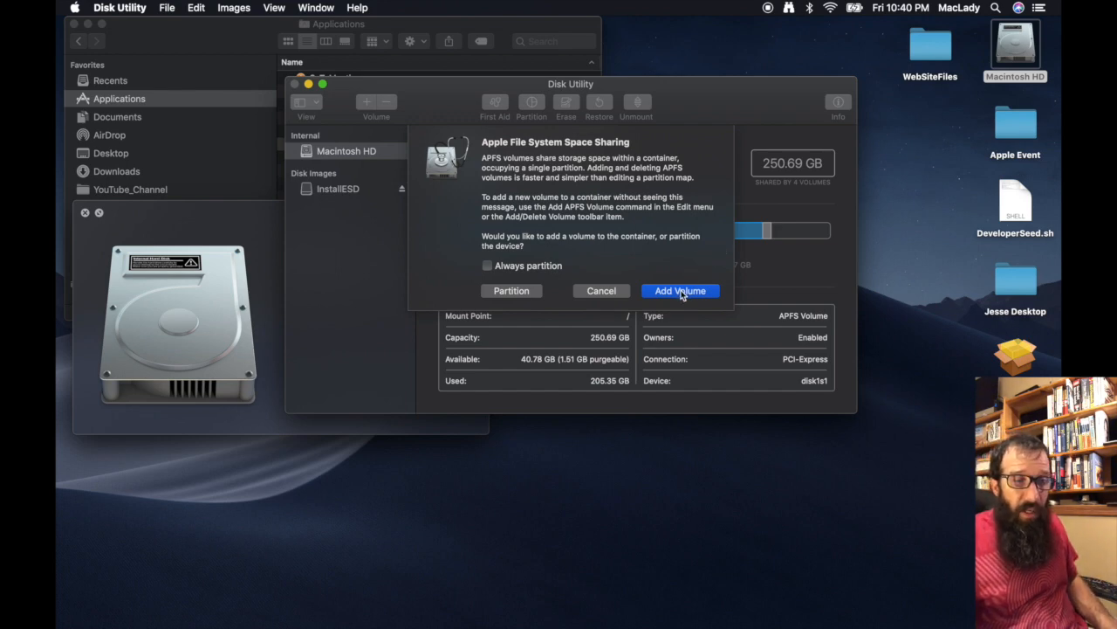
Add an APFS volume named 'Catalina Disk' to the Macintosh HD container.
{"action": "left_click", "coordinate": [680, 291]}
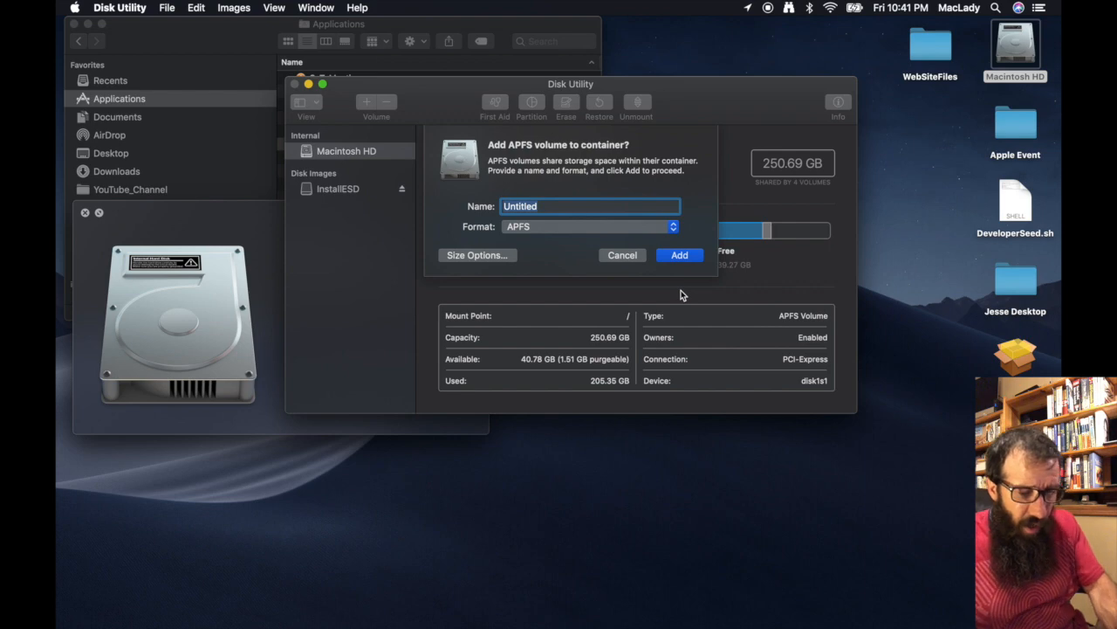
{"action": "type", "text": "Catal"}
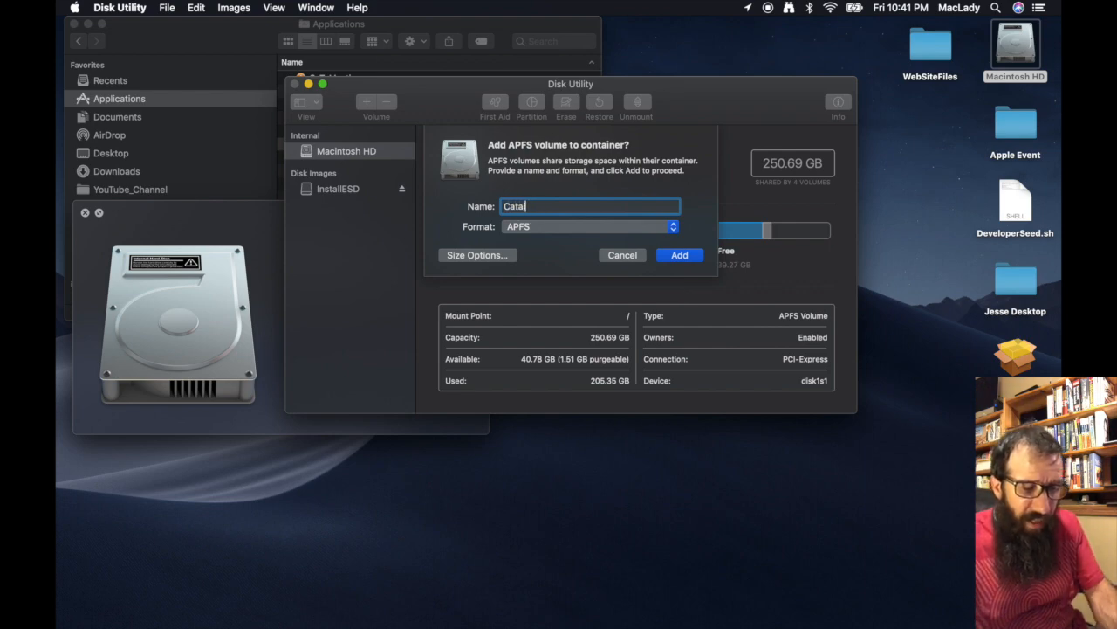
{"action": "type", "text": "lina Disk Uitlity"}
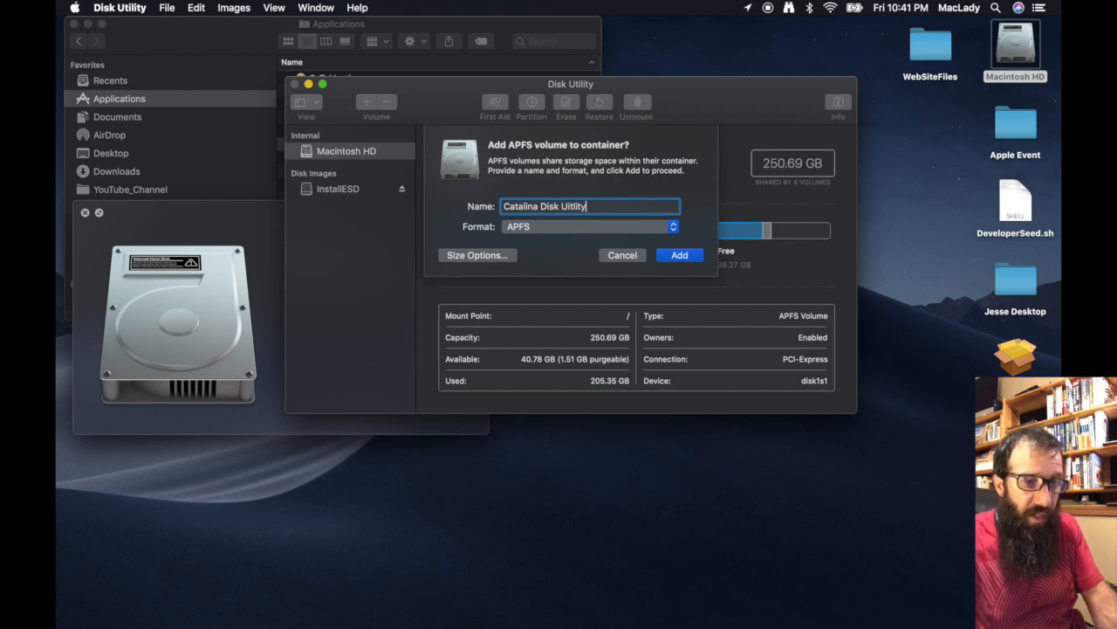
{"action": "key", "text": "backspace"}
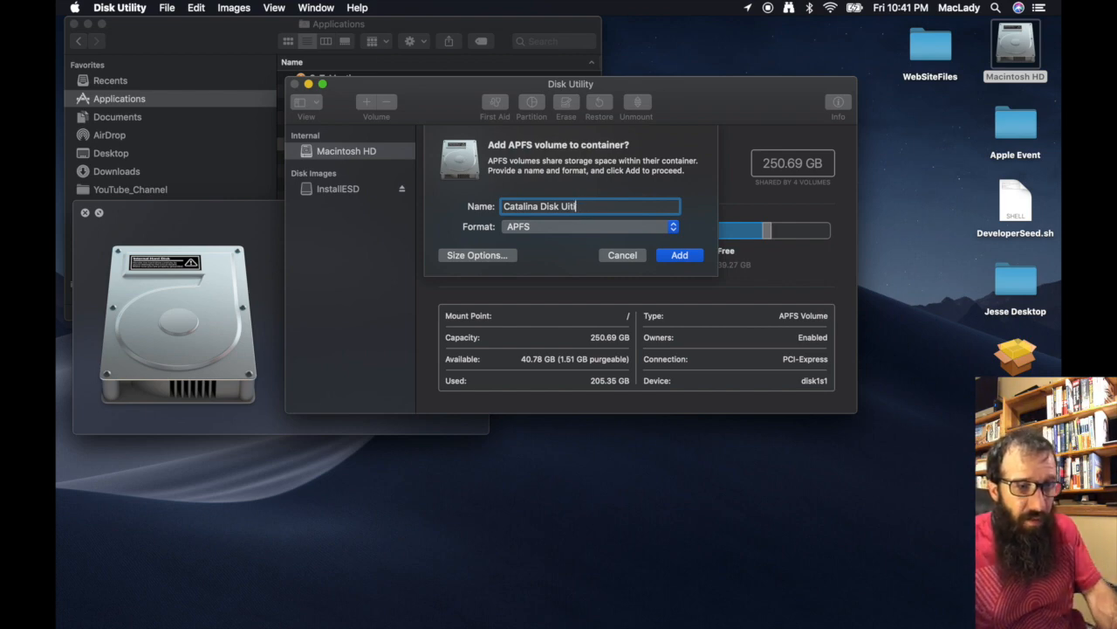
{"action": "key", "text": "backspace"}
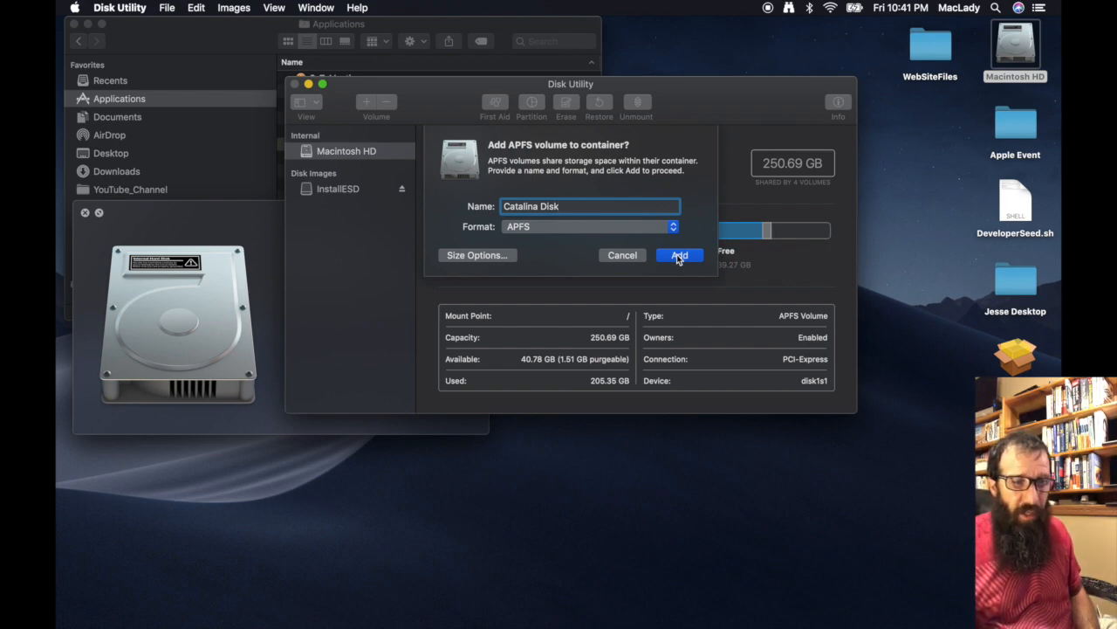
{"action": "left_click", "coordinate": [679, 255]}
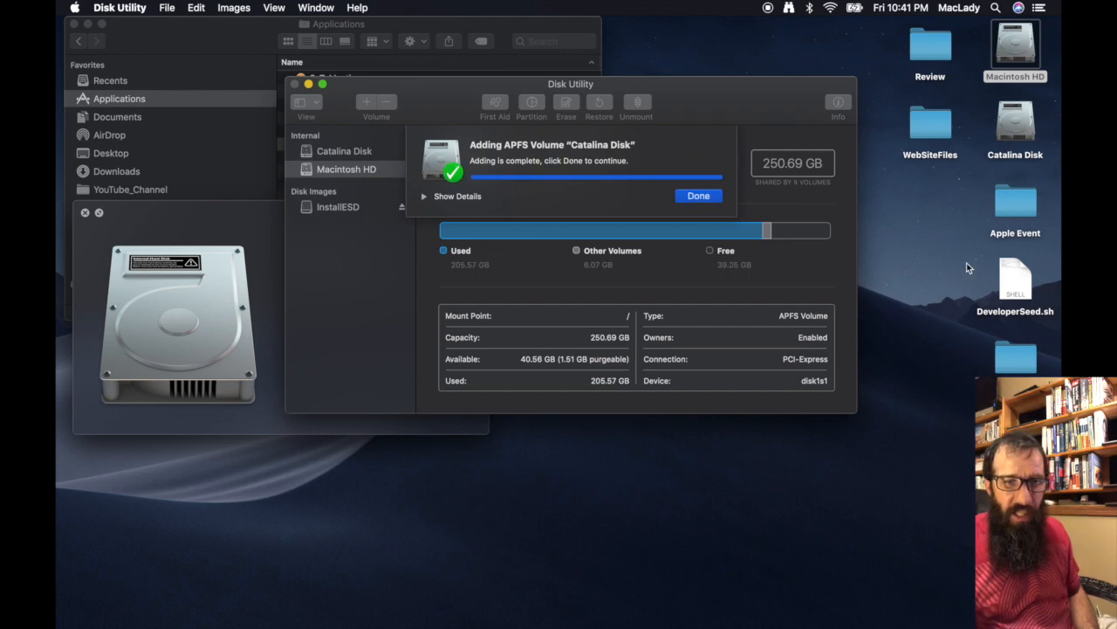
Inspect the Catalina Disk volume, then launch Install macOS Catalina Beta.app from Applications.
{"action": "left_click", "coordinate": [1014, 122]}
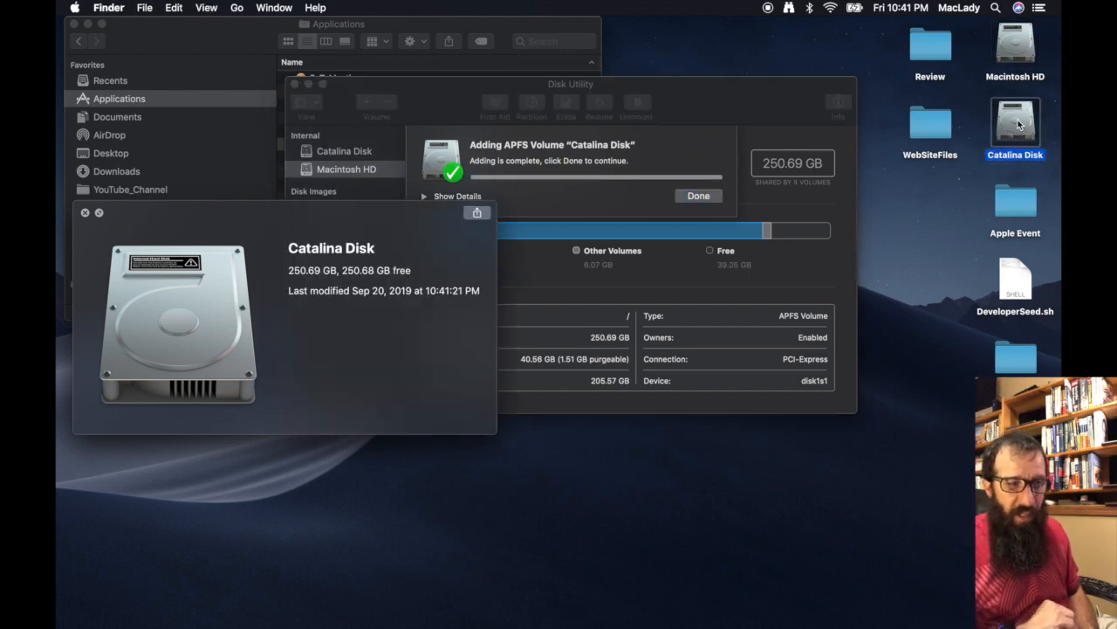
{"action": "mouse_move", "coordinate": [131, 212]}
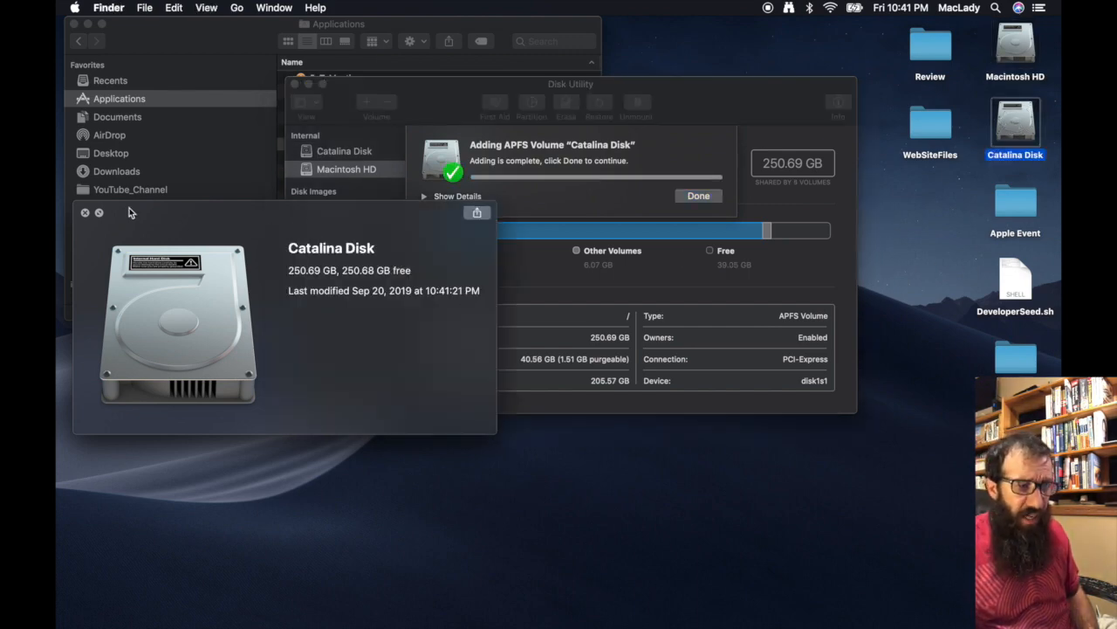
{"action": "left_click", "coordinate": [85, 212]}
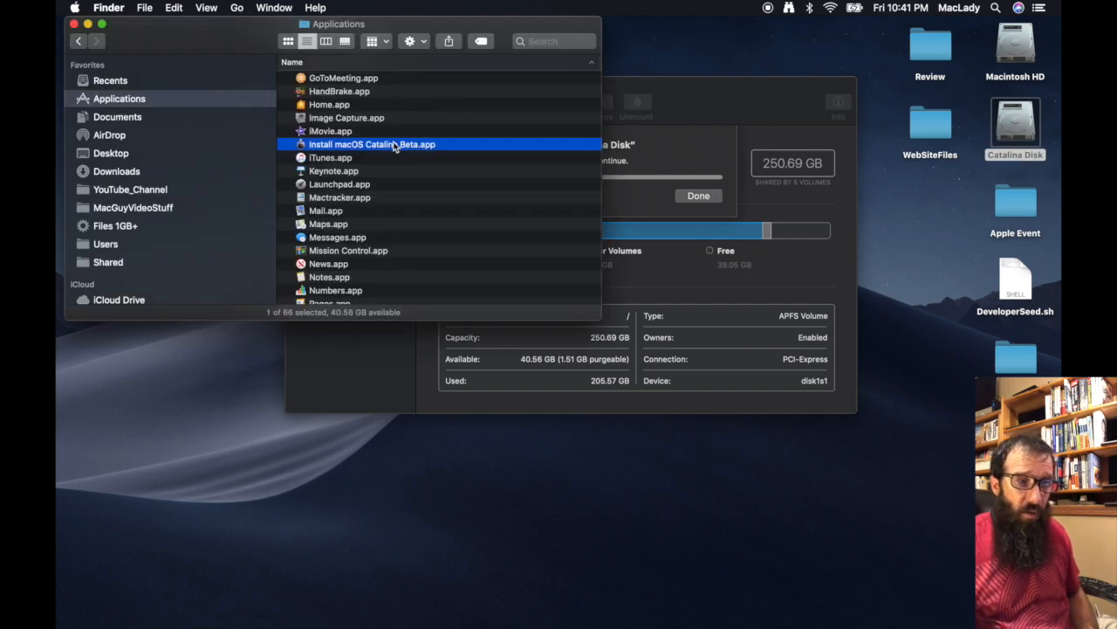
{"action": "double_click", "coordinate": [372, 144]}
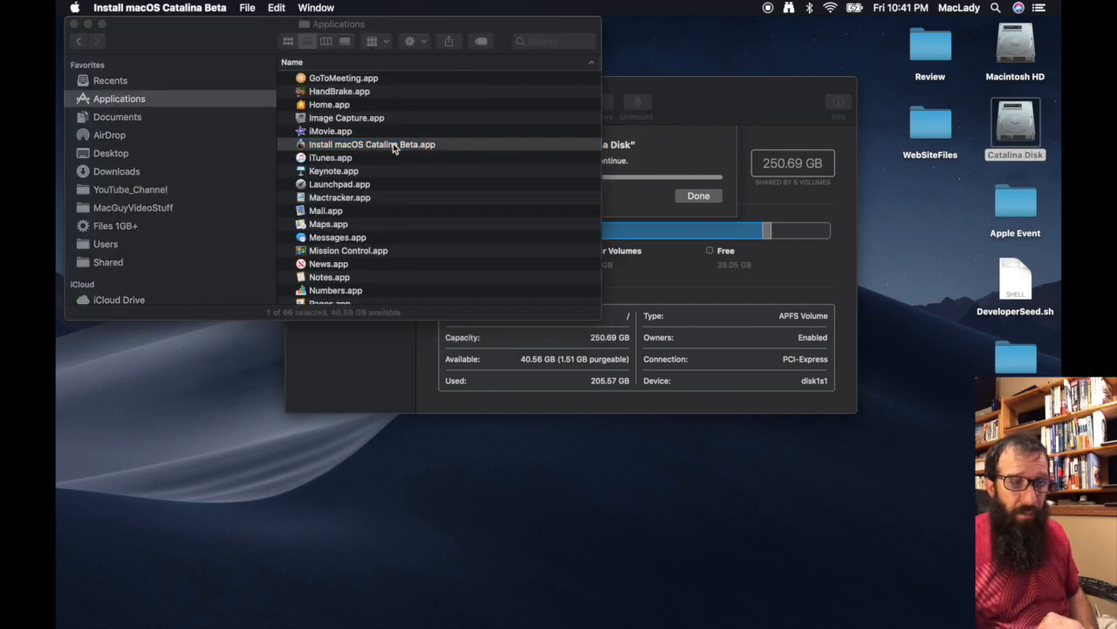
{"action": "double_click", "coordinate": [371, 144]}
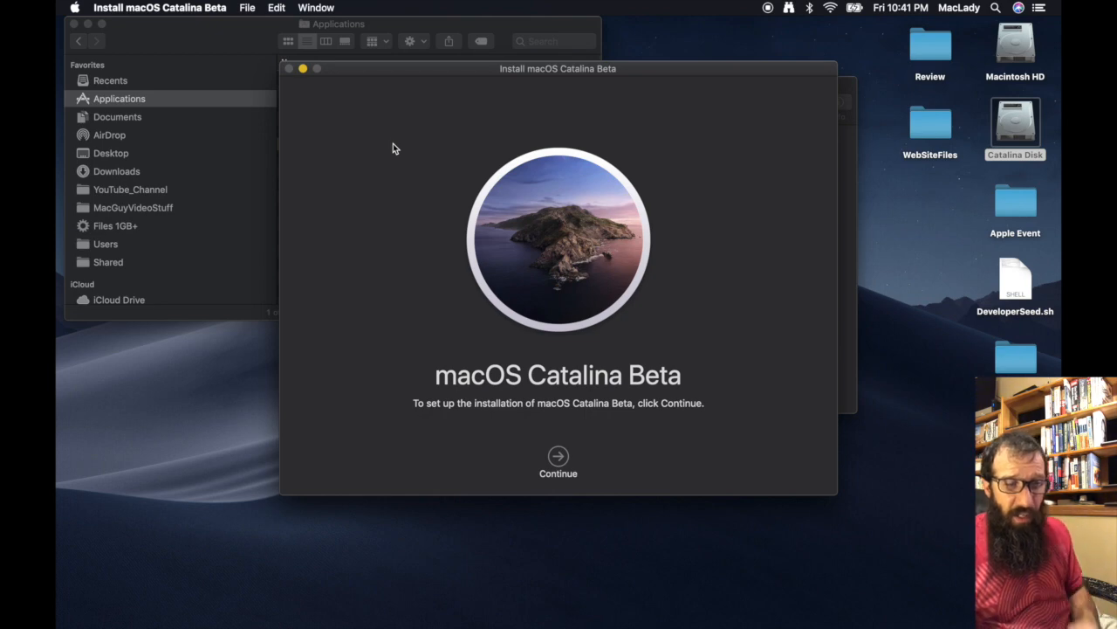
Accept the Catalina Beta license and pick Catalina Disk from all disks as destination.
{"action": "left_click", "coordinate": [558, 460]}
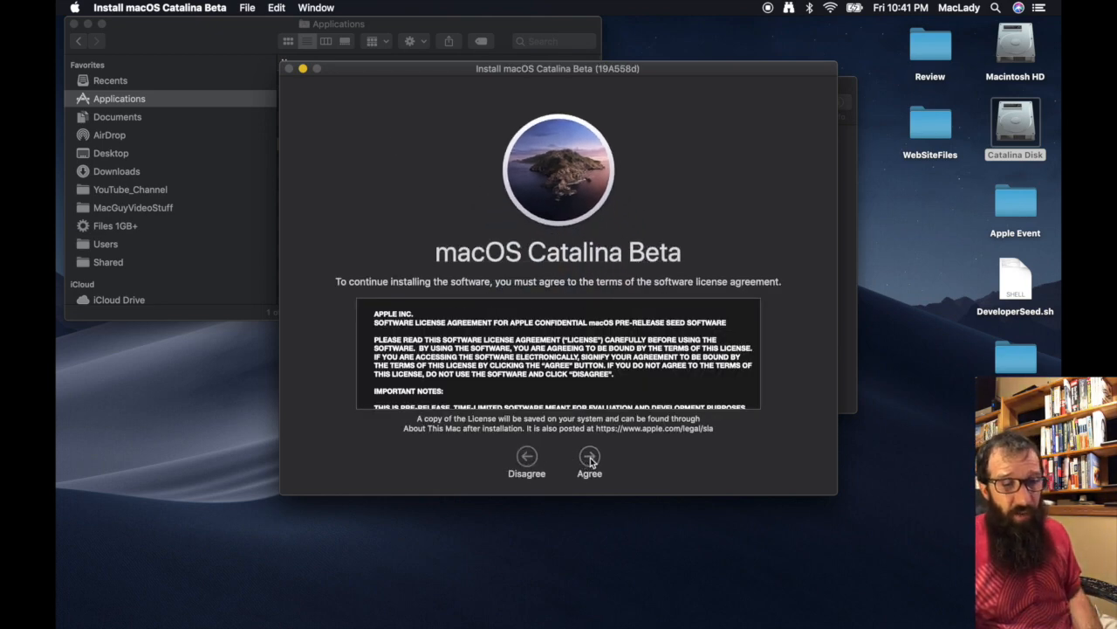
{"action": "left_click", "coordinate": [589, 461]}
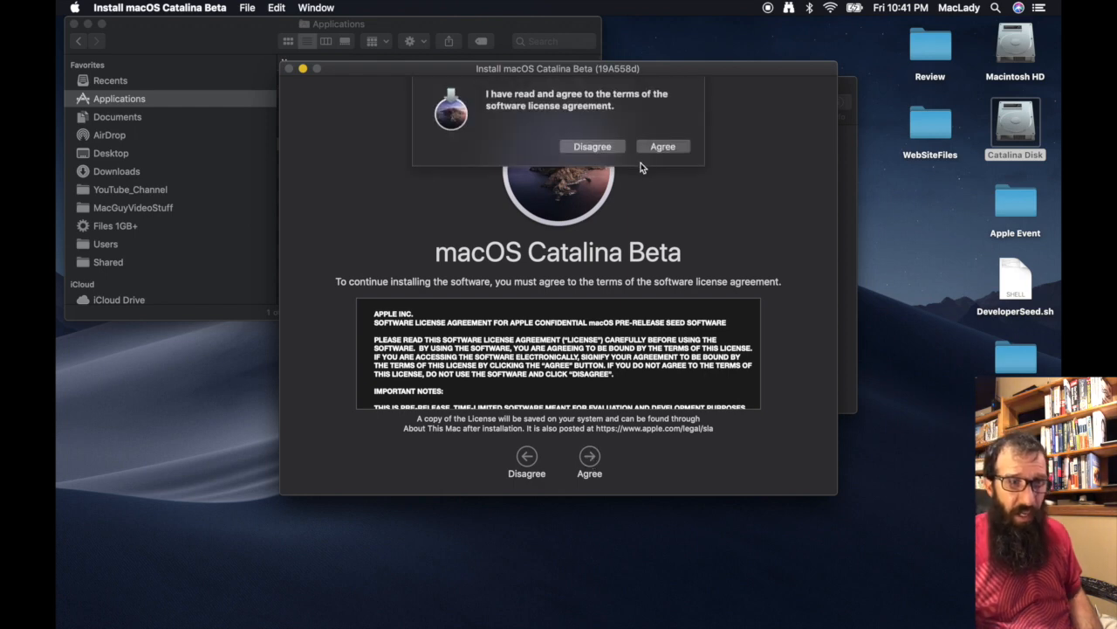
{"action": "left_click", "coordinate": [663, 146]}
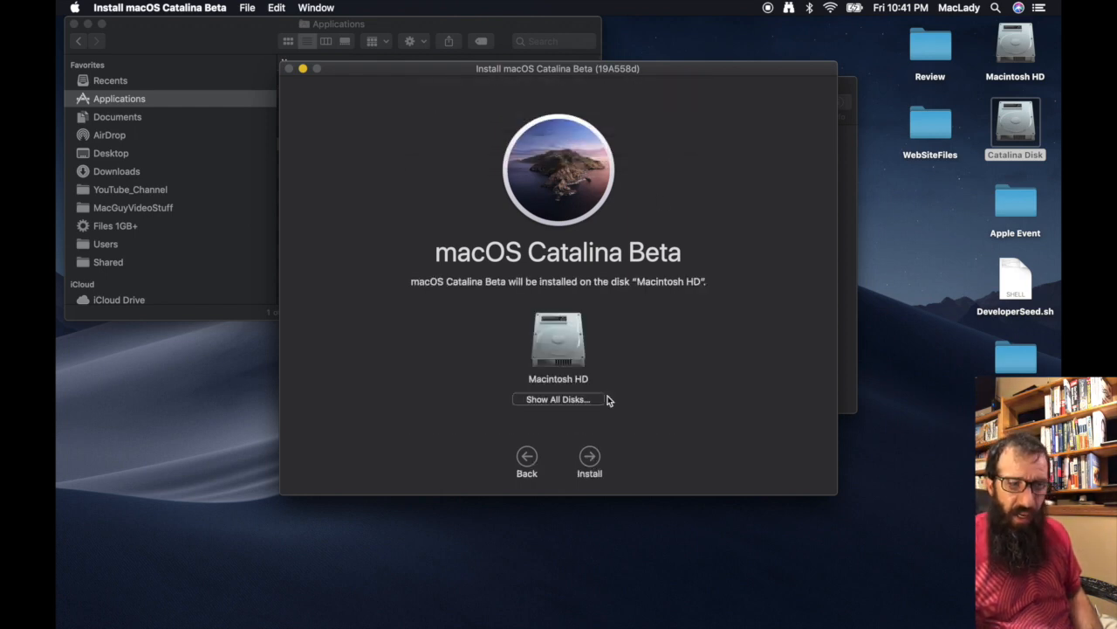
{"action": "left_click", "coordinate": [558, 399]}
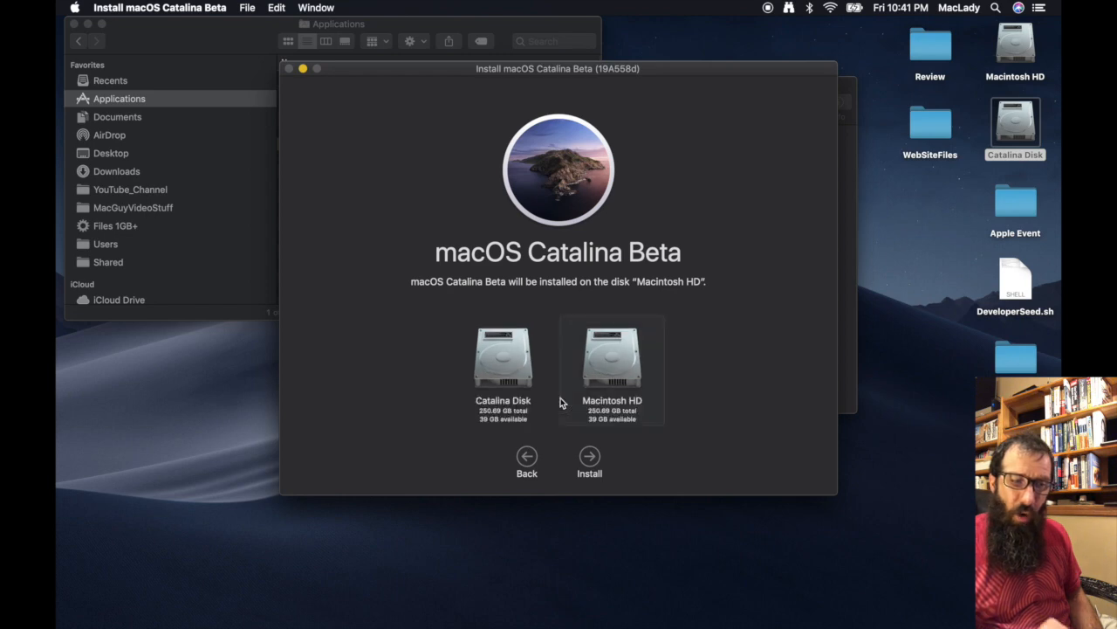
{"action": "left_click", "coordinate": [502, 358]}
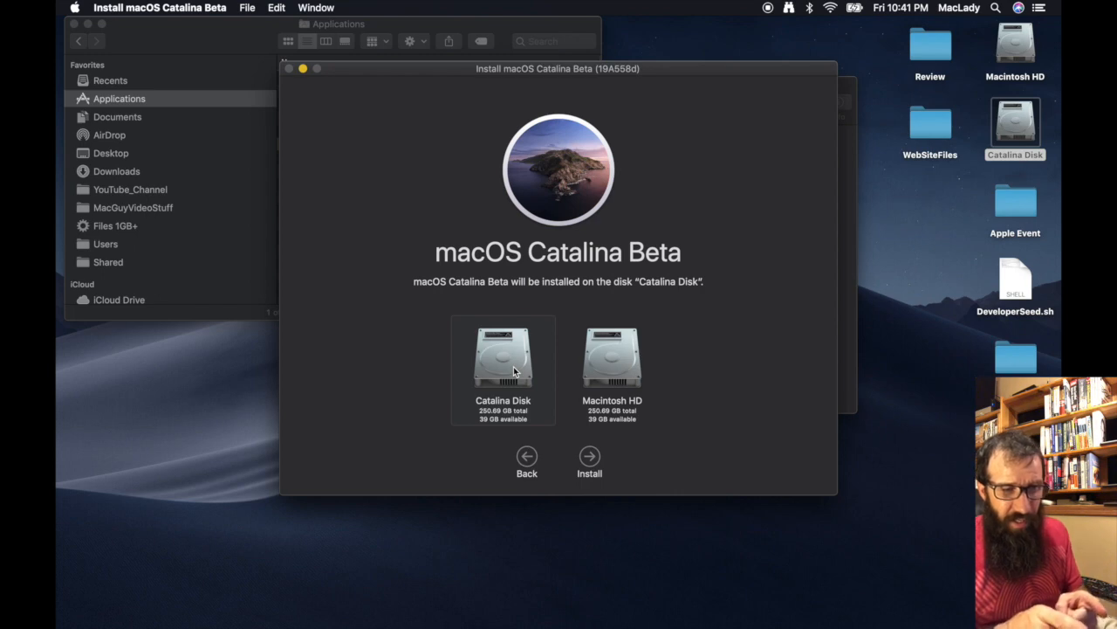
{"action": "mouse_move", "coordinate": [601, 426]}
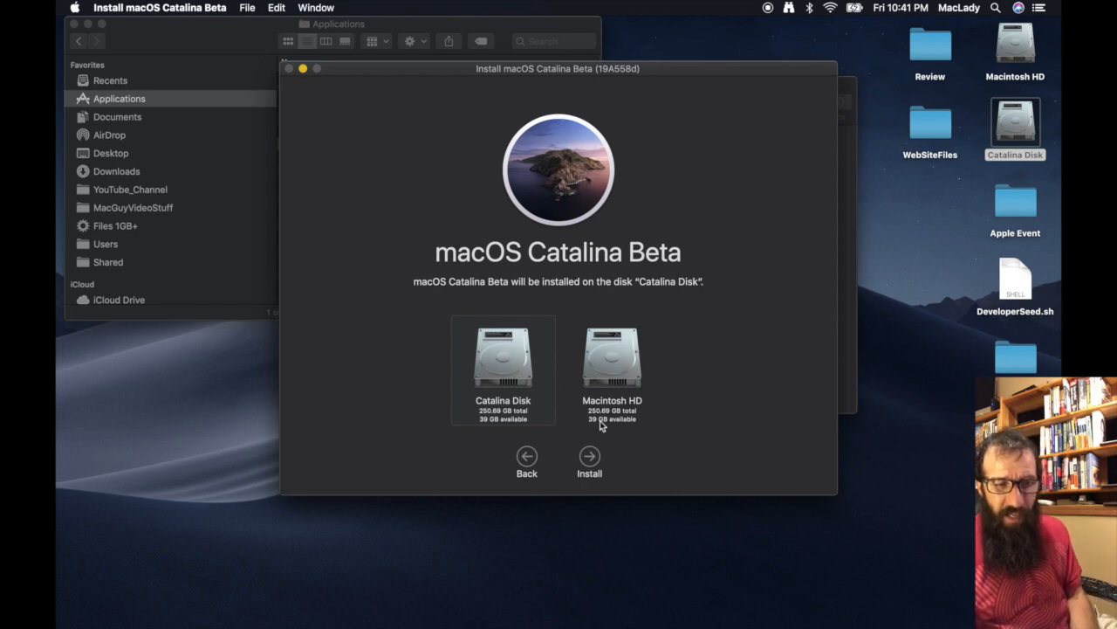
{"action": "mouse_move", "coordinate": [589, 459]}
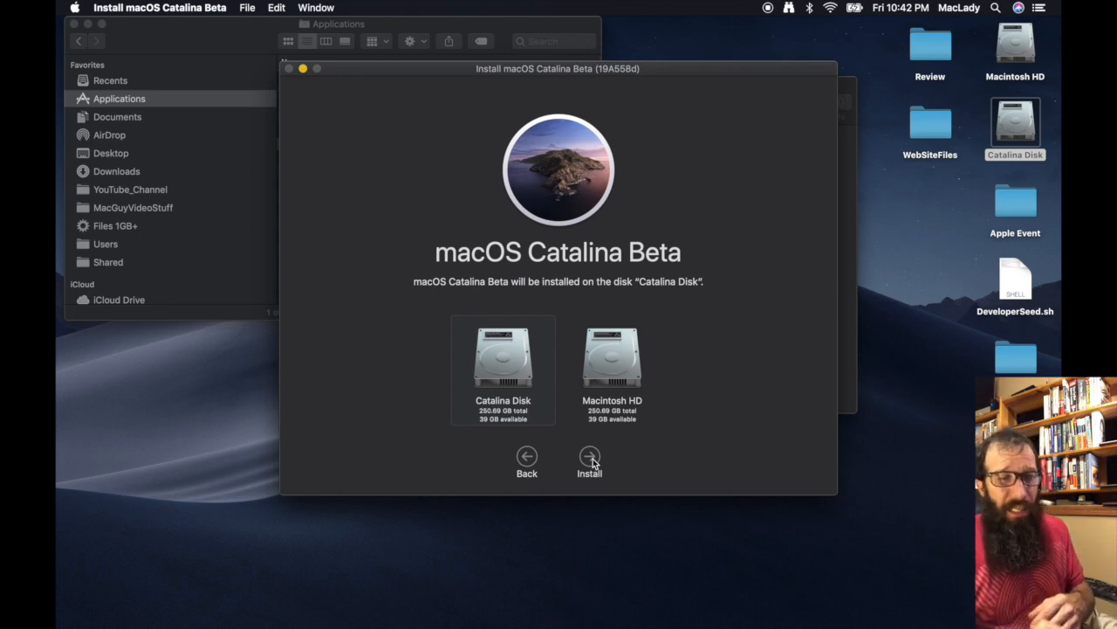
{"action": "mouse_move", "coordinate": [412, 238]}
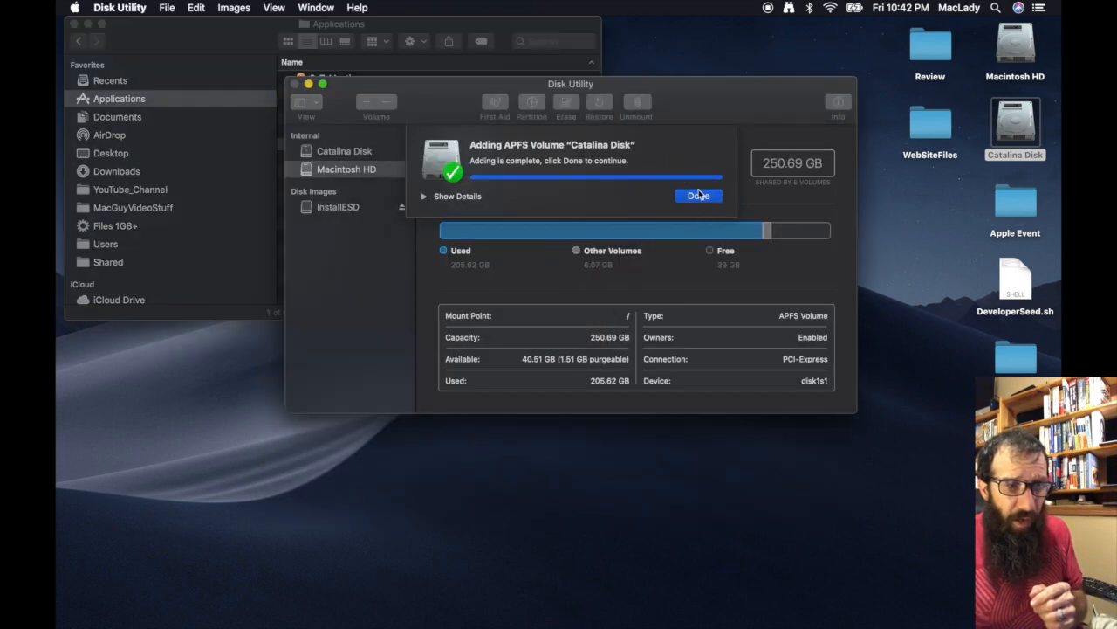
Delete the Catalina Disk volume, leaving only Macintosh HD.
{"action": "left_click", "coordinate": [698, 195]}
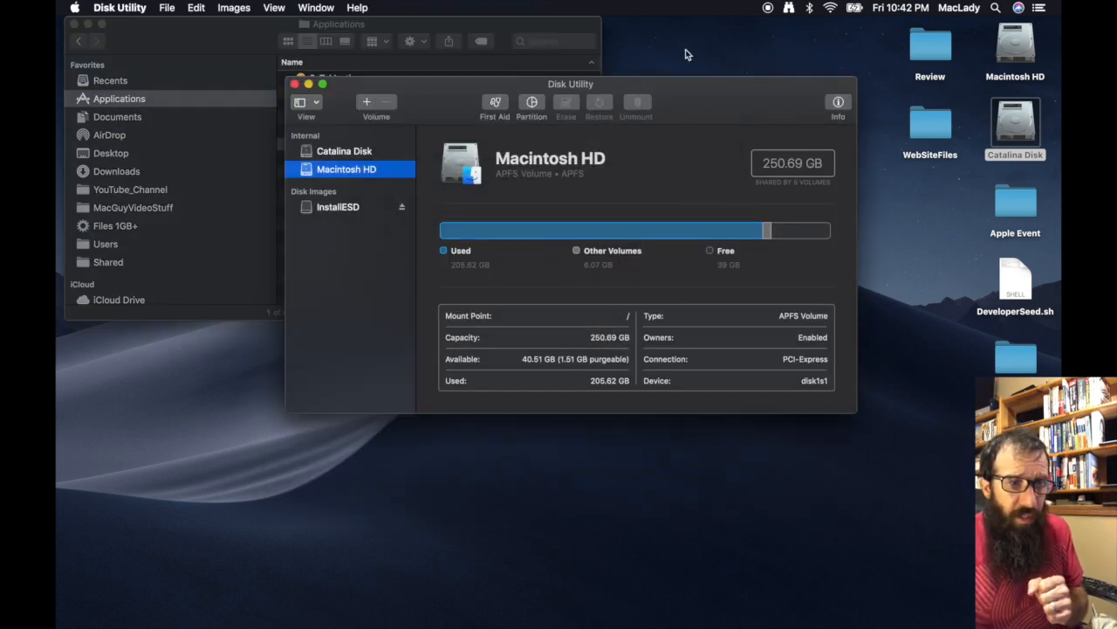
{"action": "left_click", "coordinate": [344, 150]}
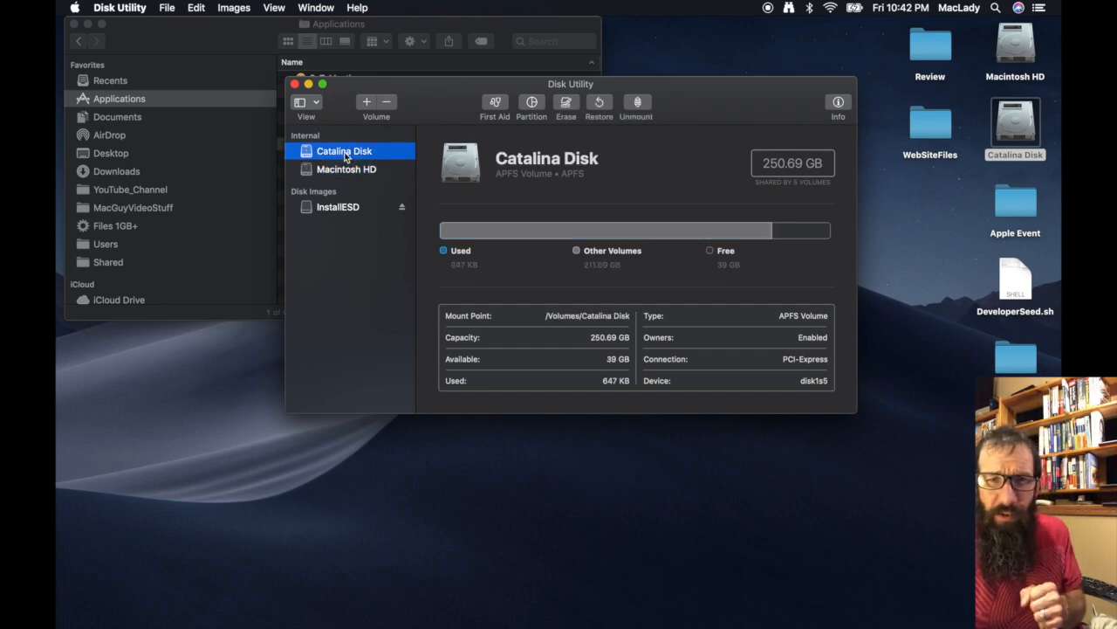
{"action": "left_click", "coordinate": [386, 101]}
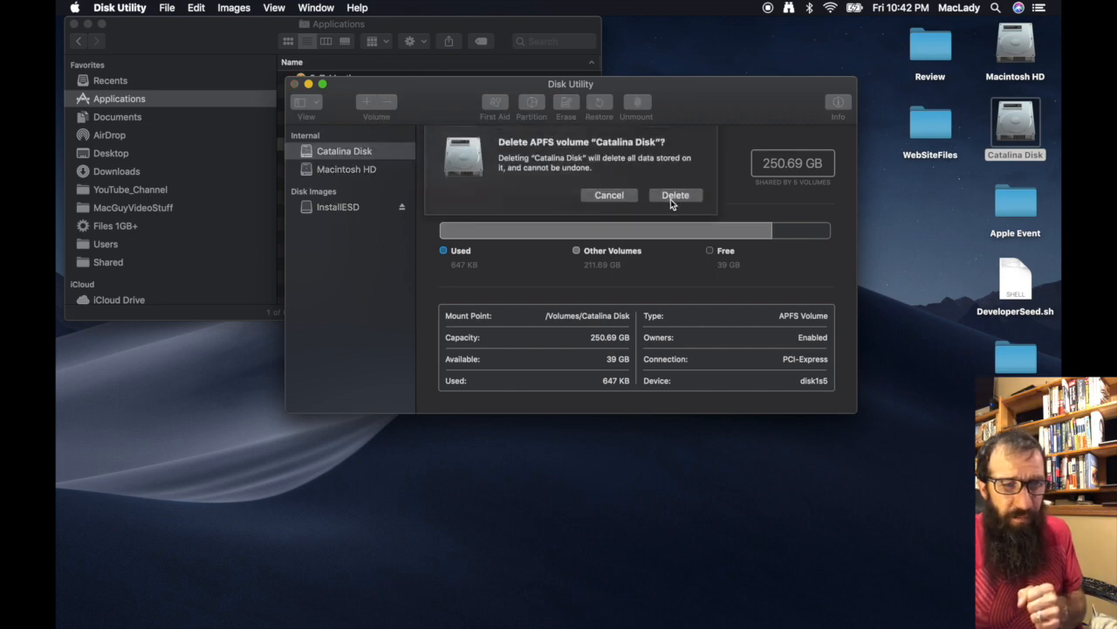
{"action": "left_click", "coordinate": [675, 195]}
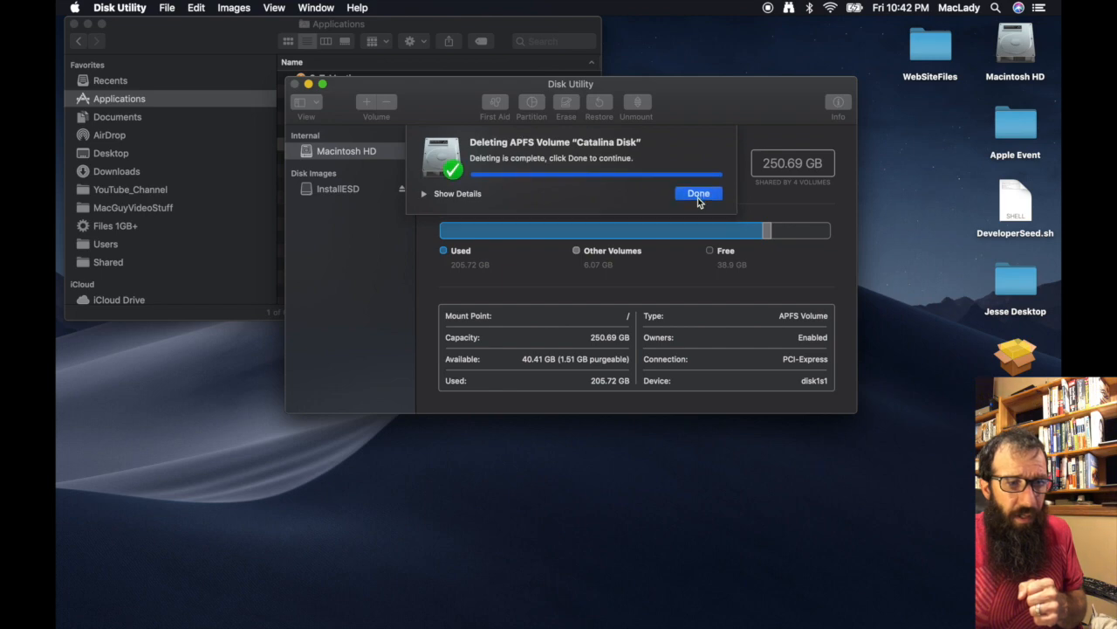
{"action": "left_click", "coordinate": [699, 193]}
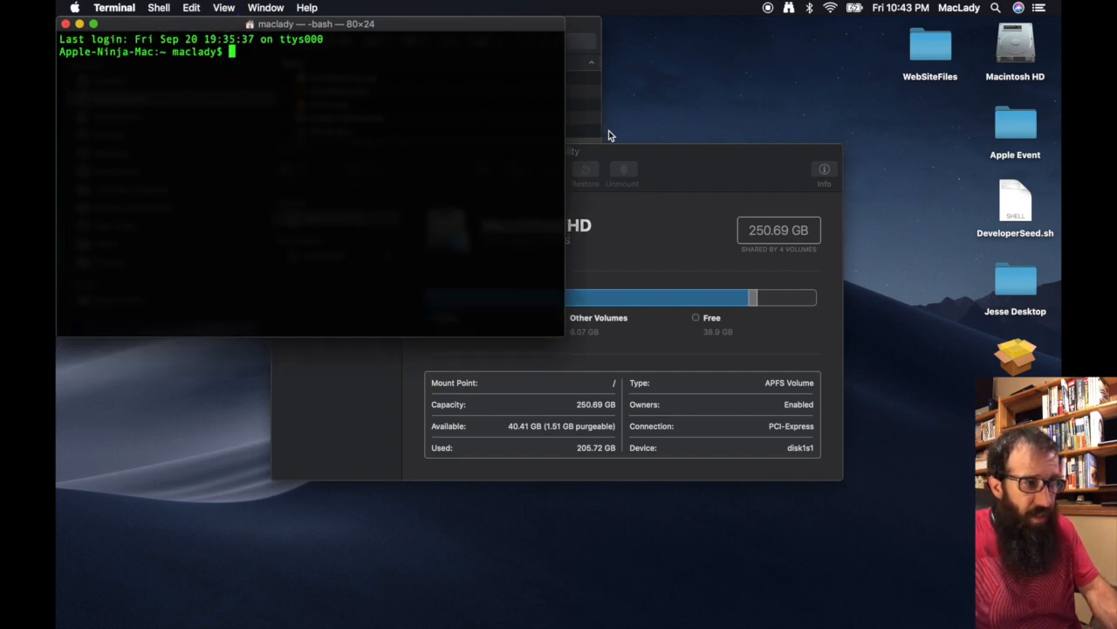
{"action": "mouse_move", "coordinate": [561, 330]}
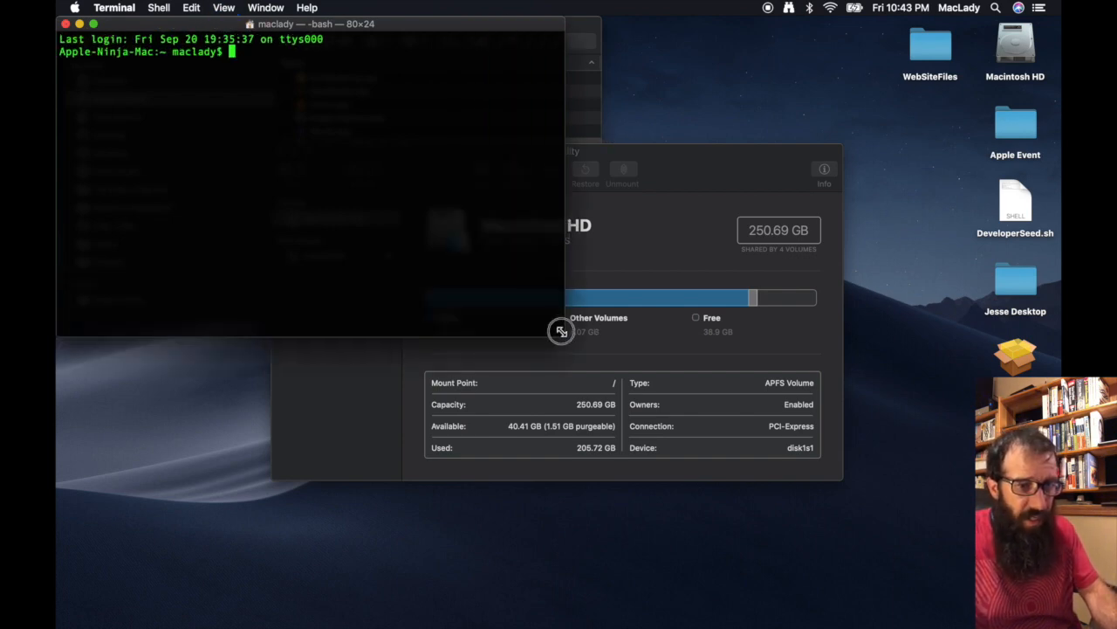
Enlarge the Terminal window and run 'diskutil list' to show all disks.
{"action": "left_click_drag", "start_coordinate": [560, 330], "coordinate": [932, 270]}
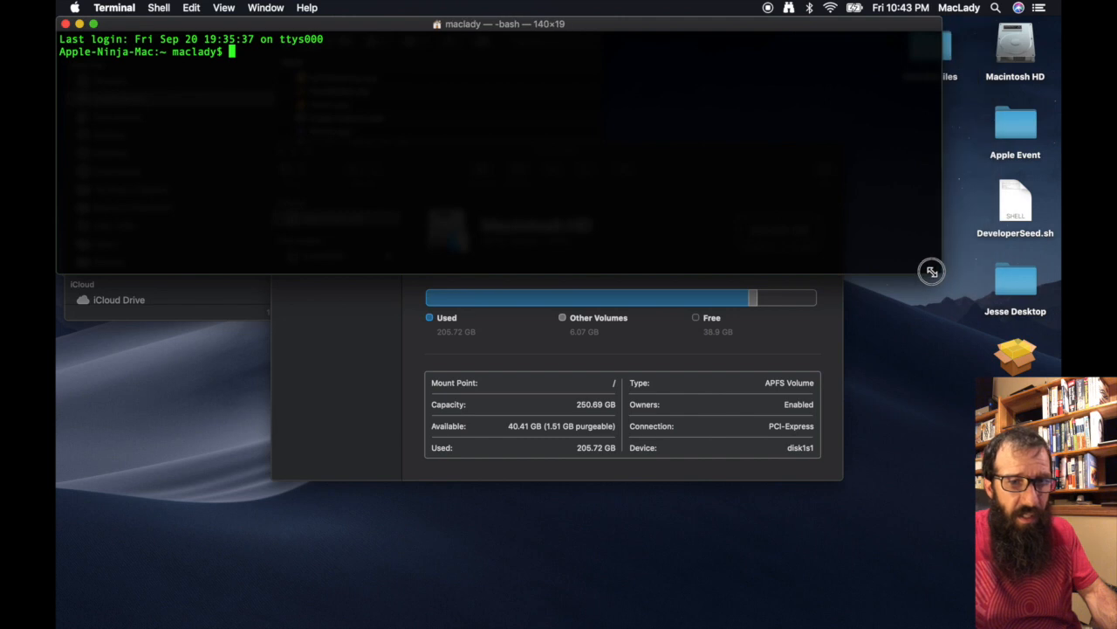
{"action": "left_click_drag", "start_coordinate": [931, 271], "coordinate": [904, 283]}
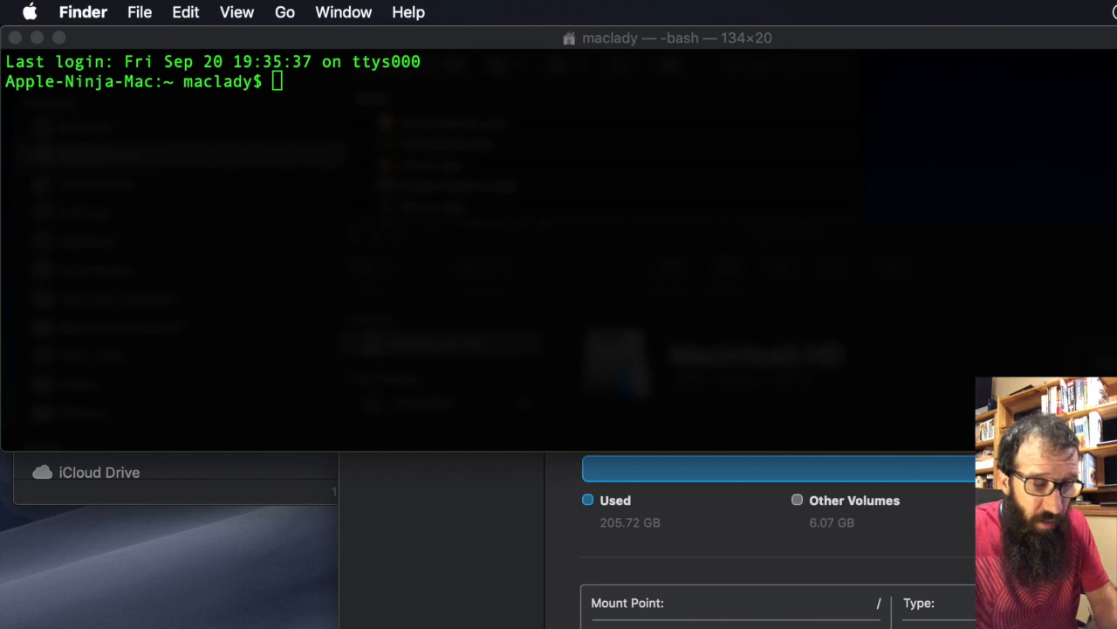
{"action": "mouse_move", "coordinate": [1090, 119]}
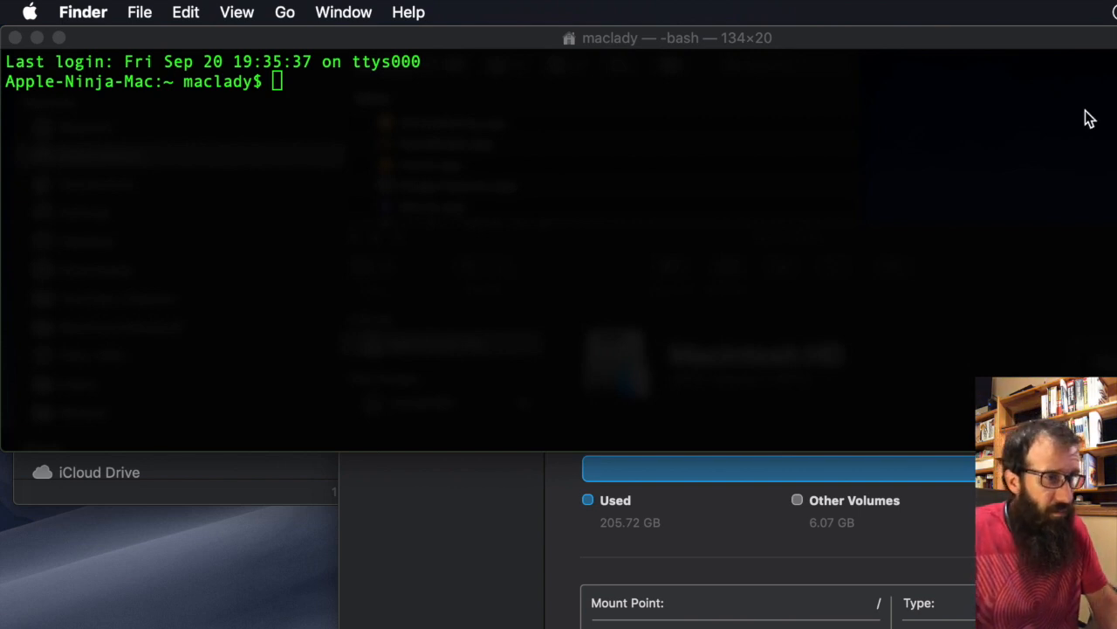
{"action": "type", "text": "d"}
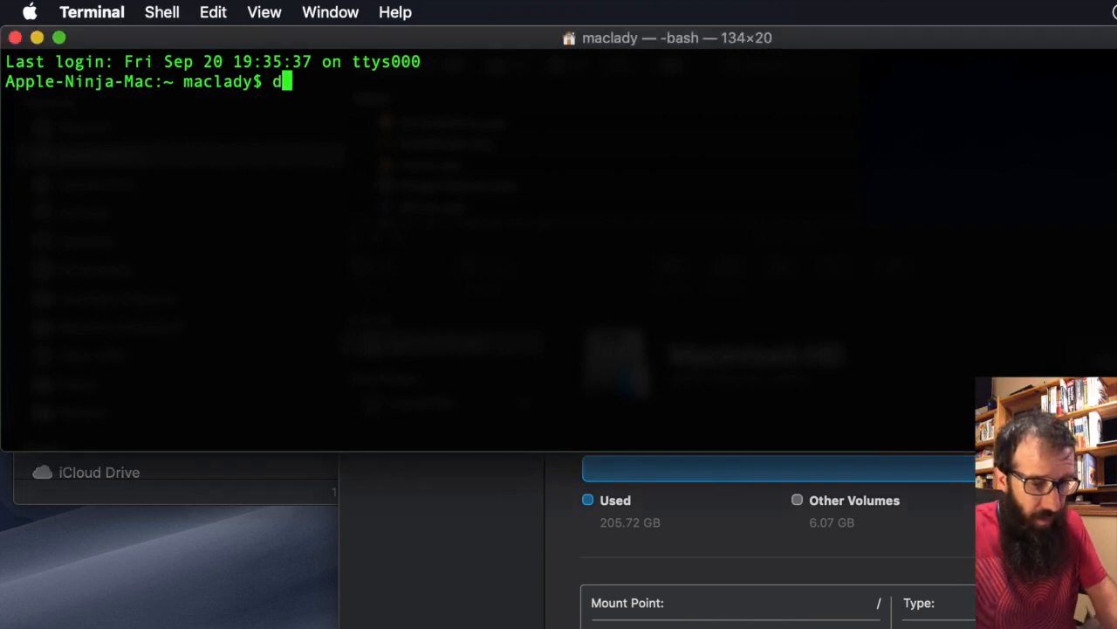
{"action": "type", "text": "iskutil"}
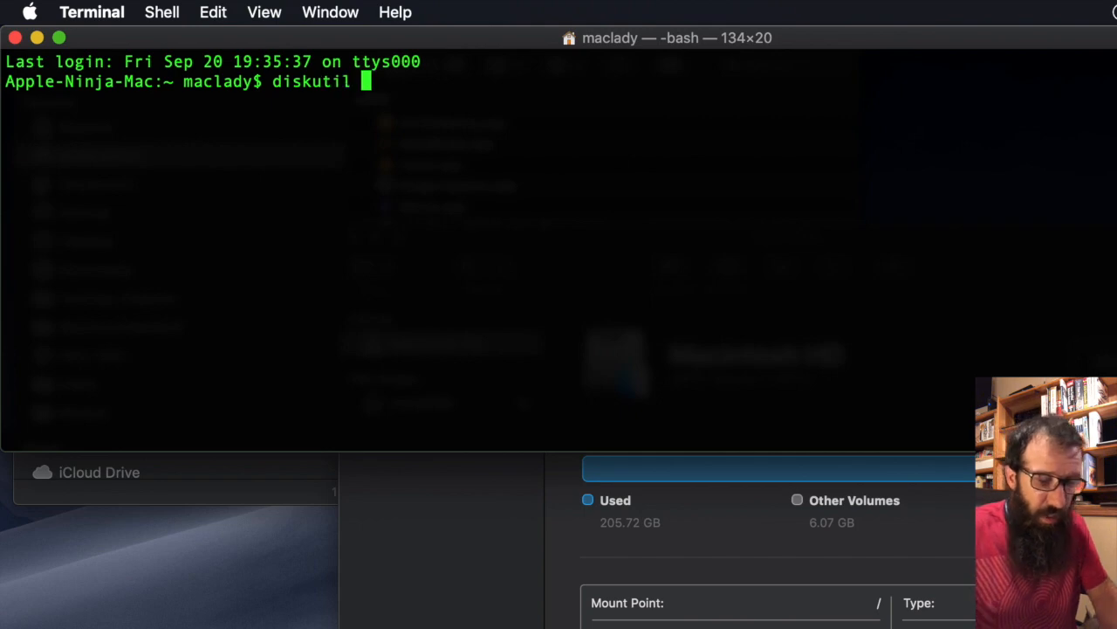
{"action": "type", "text": "list"}
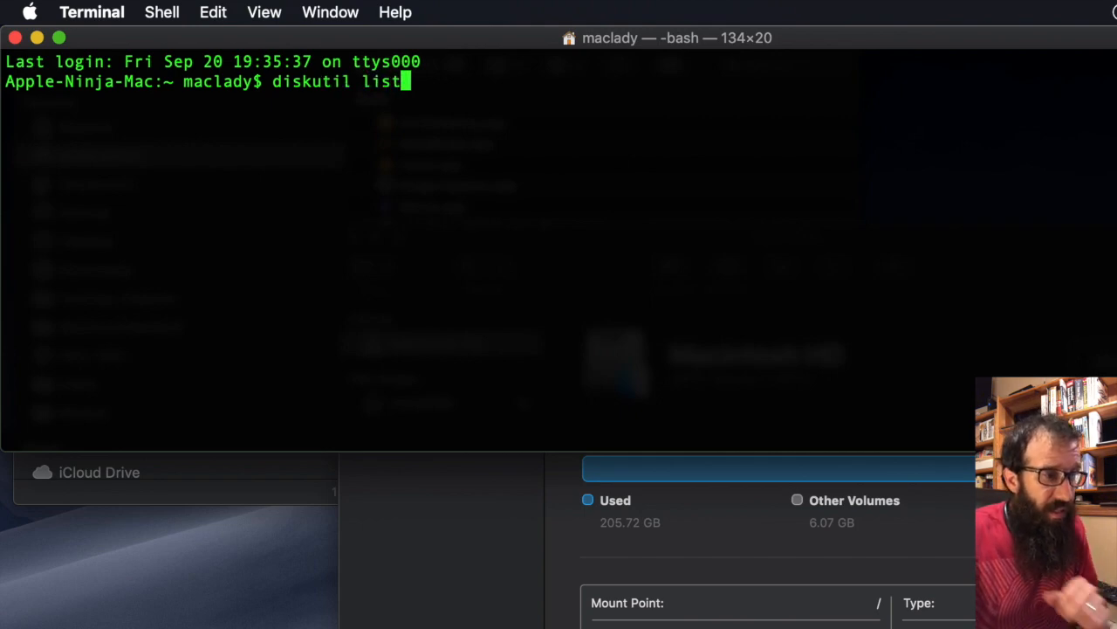
{"action": "key", "text": "Return"}
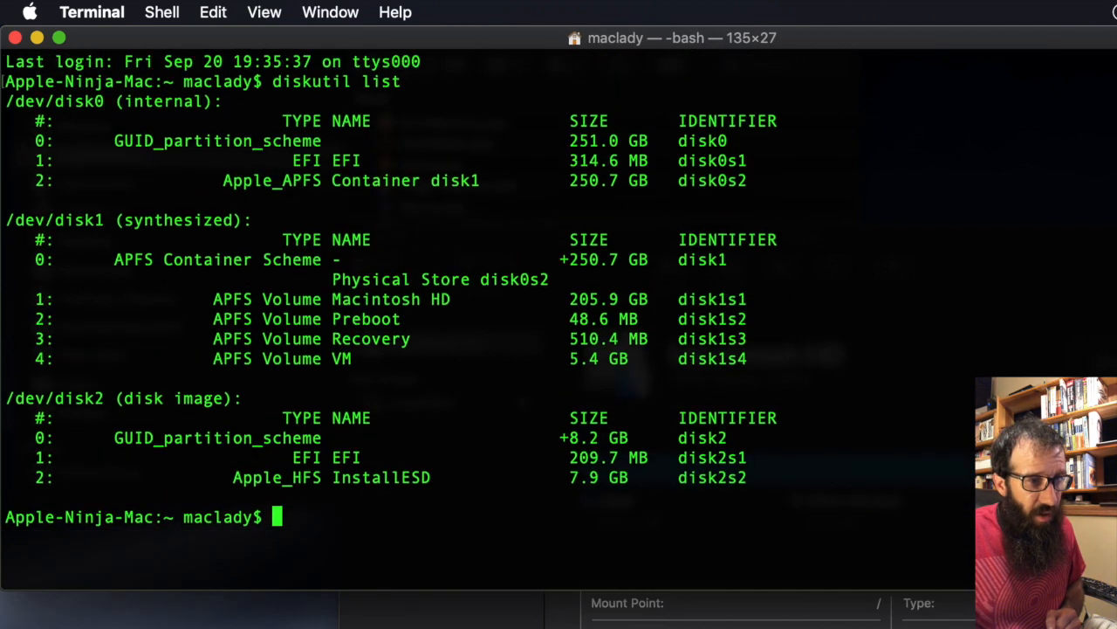
{"action": "mouse_move", "coordinate": [790, 386]}
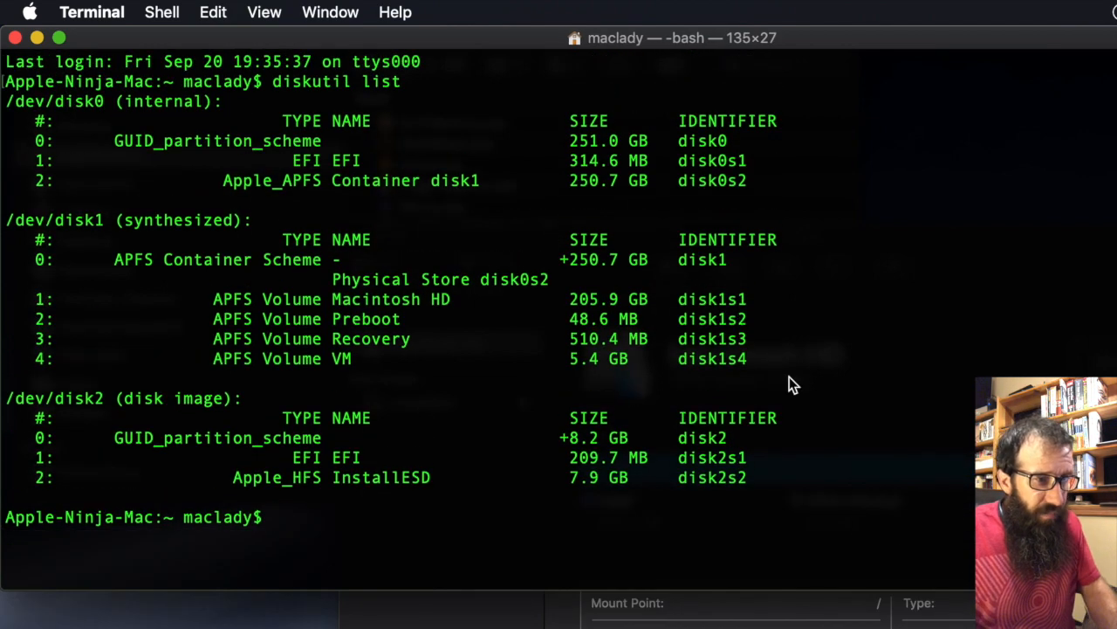
{"action": "mouse_move", "coordinate": [541, 354]}
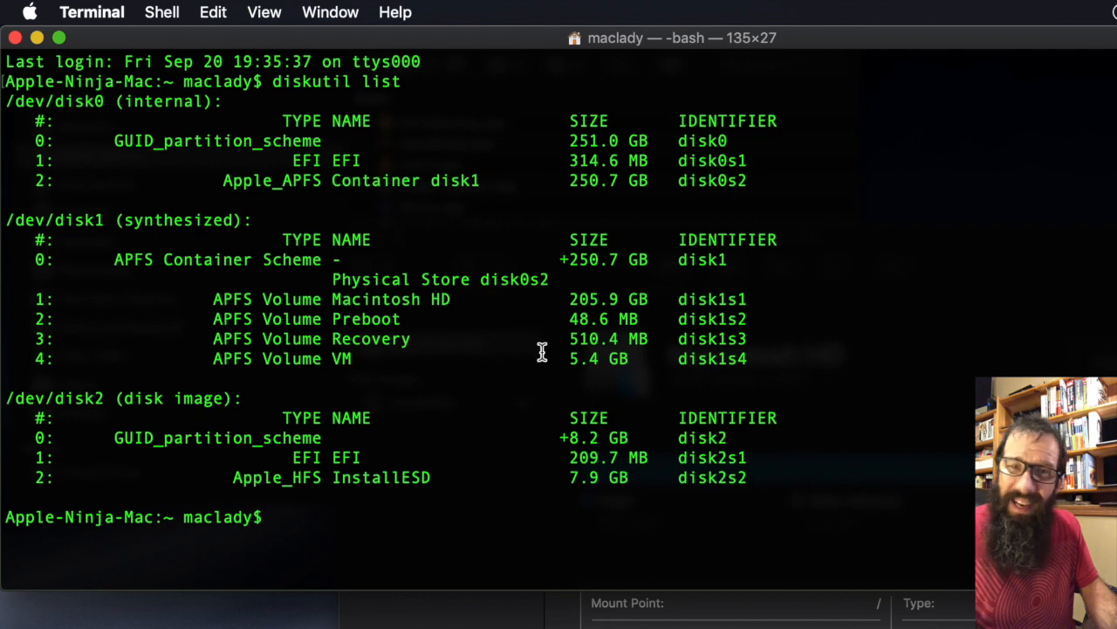
{"action": "mouse_move", "coordinate": [418, 305]}
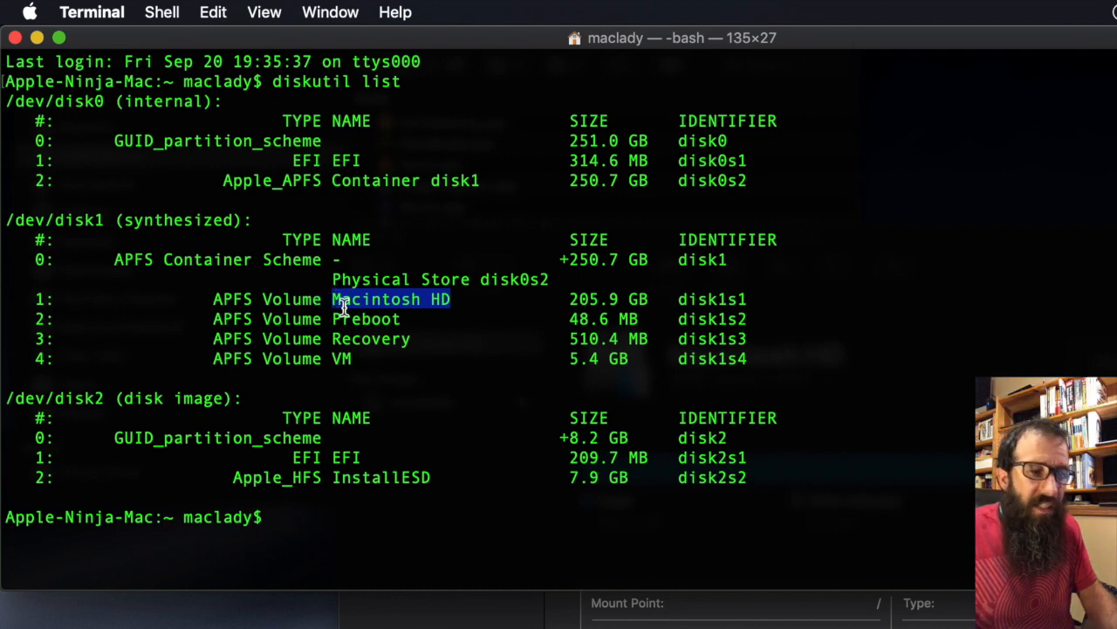
{"action": "mouse_move", "coordinate": [194, 259]}
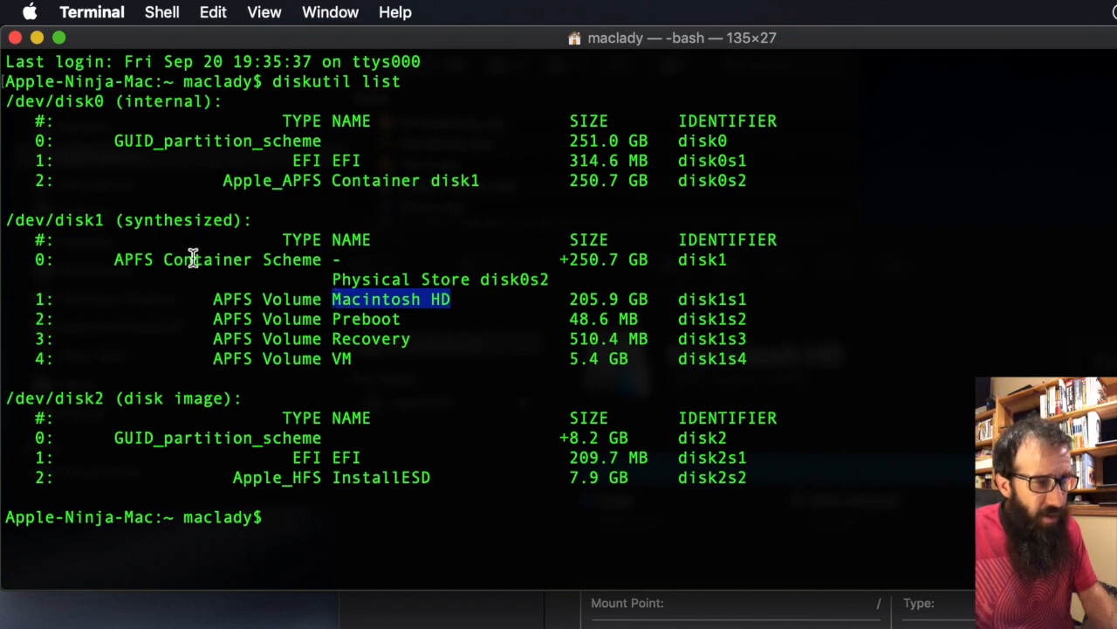
{"action": "double_click", "coordinate": [205, 259]}
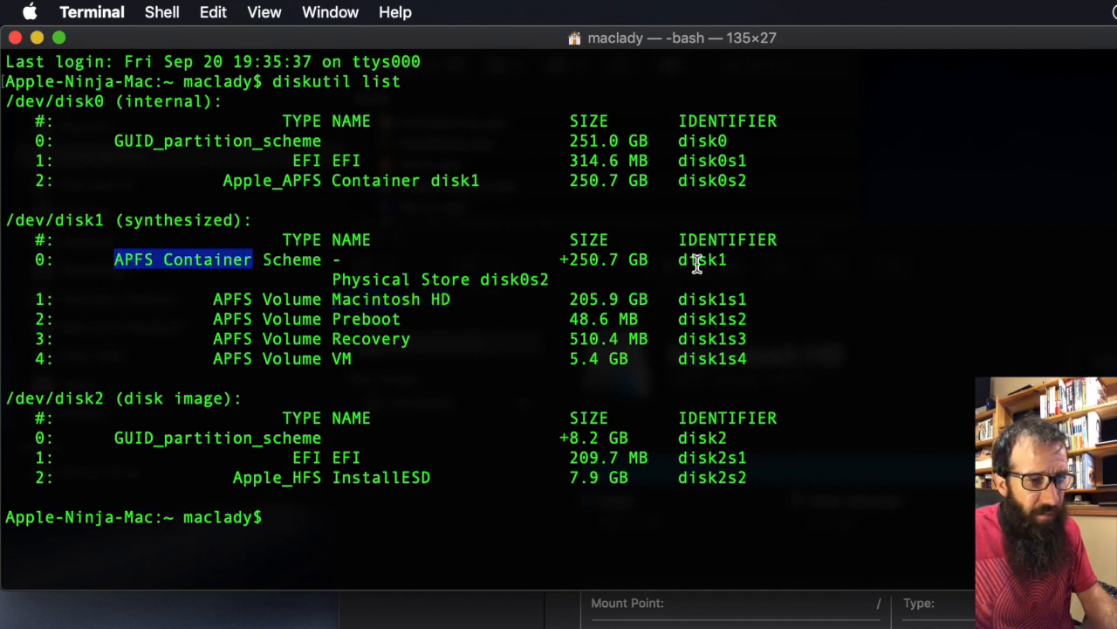
{"action": "double_click", "coordinate": [701, 259]}
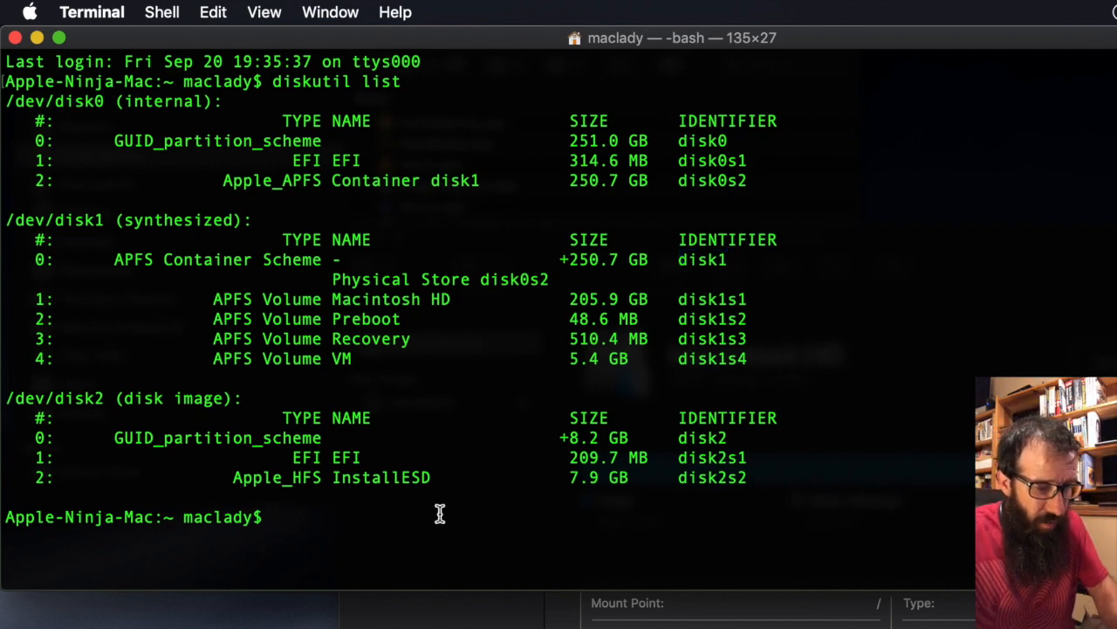
Run 'diskutil apfs addVolume disk1 APFS CatalinaBeta8' to create the CatalinaBeta8 volume.
{"action": "type", "text": "diskutil"}
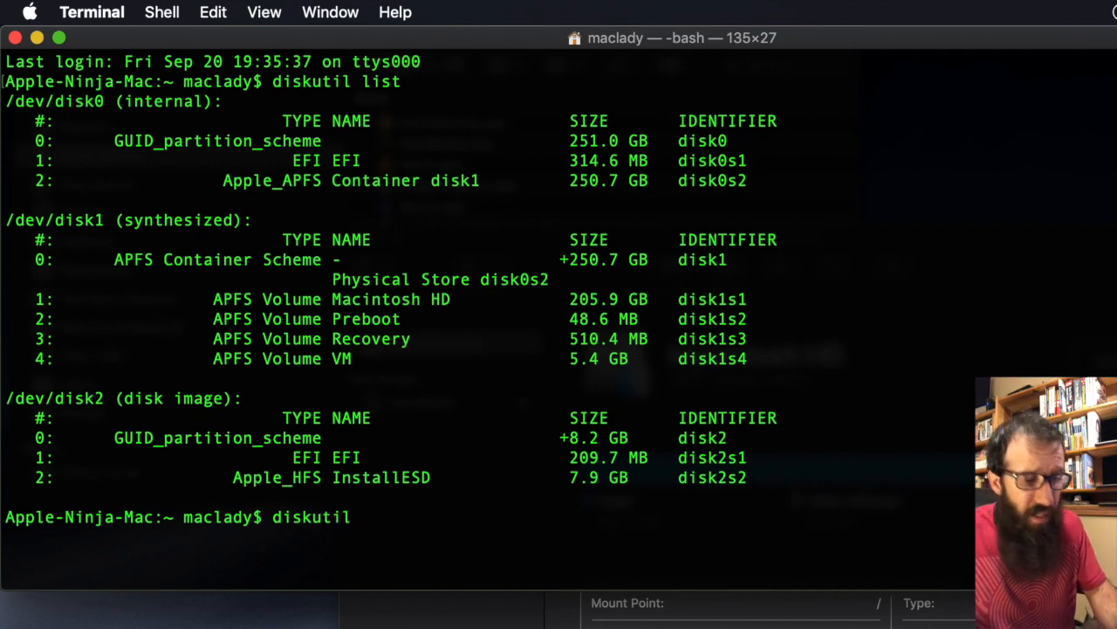
{"action": "type", "text": "apfs"}
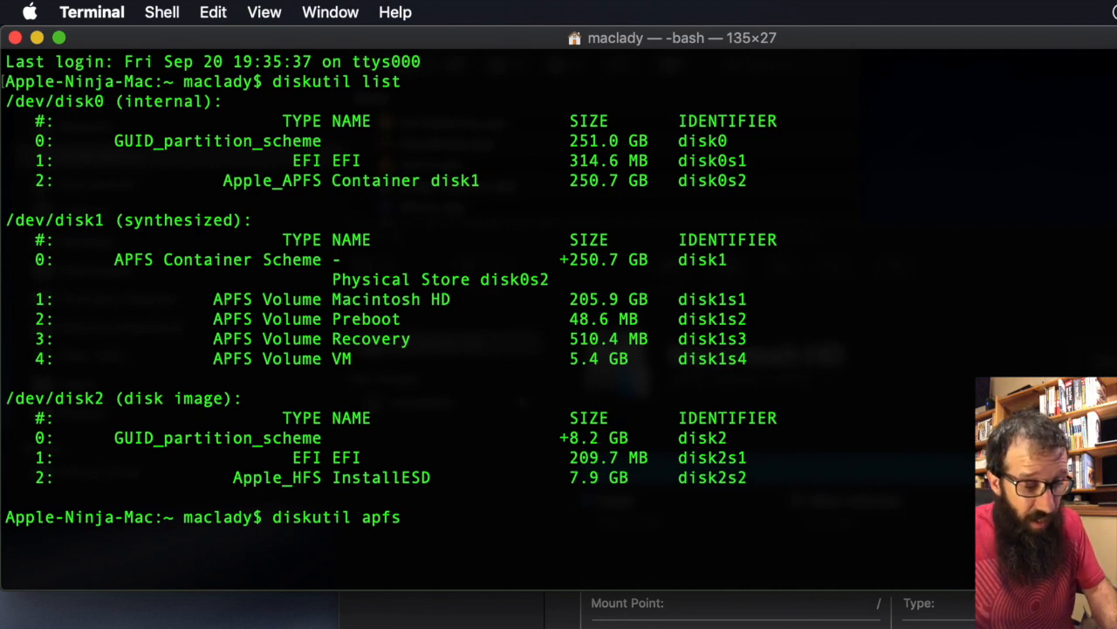
{"action": "type", "text": "add"}
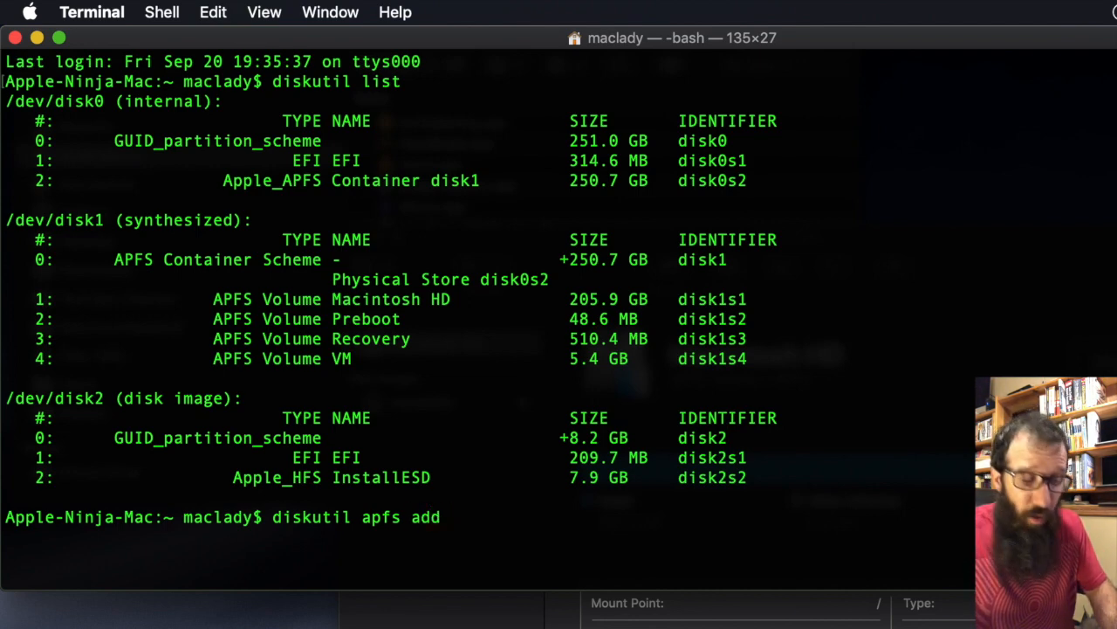
{"action": "type", "text": "Volume"}
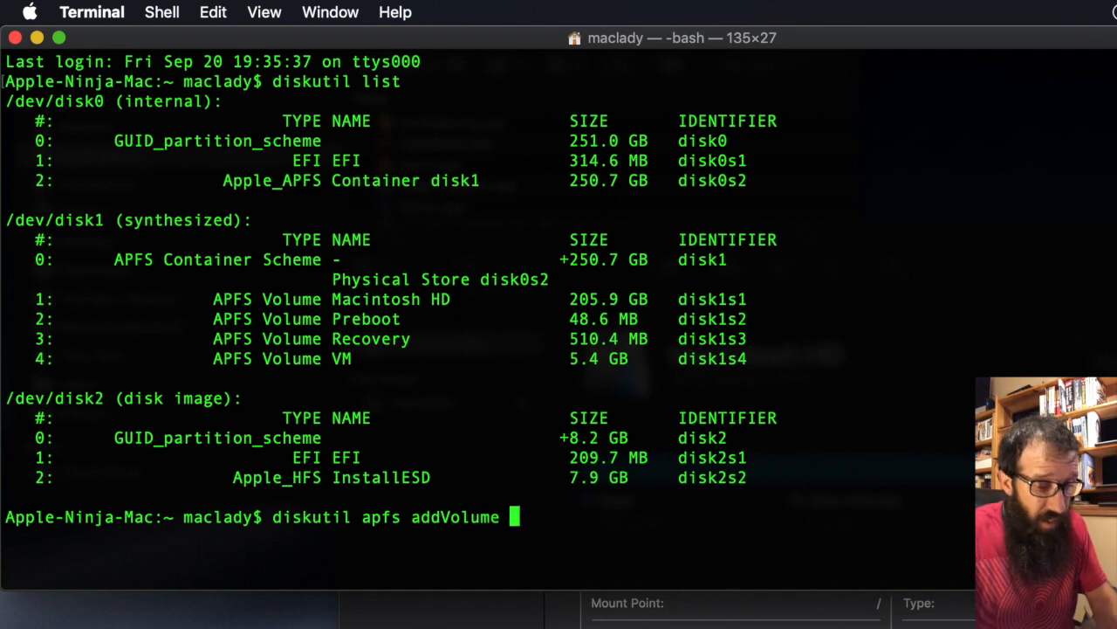
{"action": "type", "text": "APFS"}
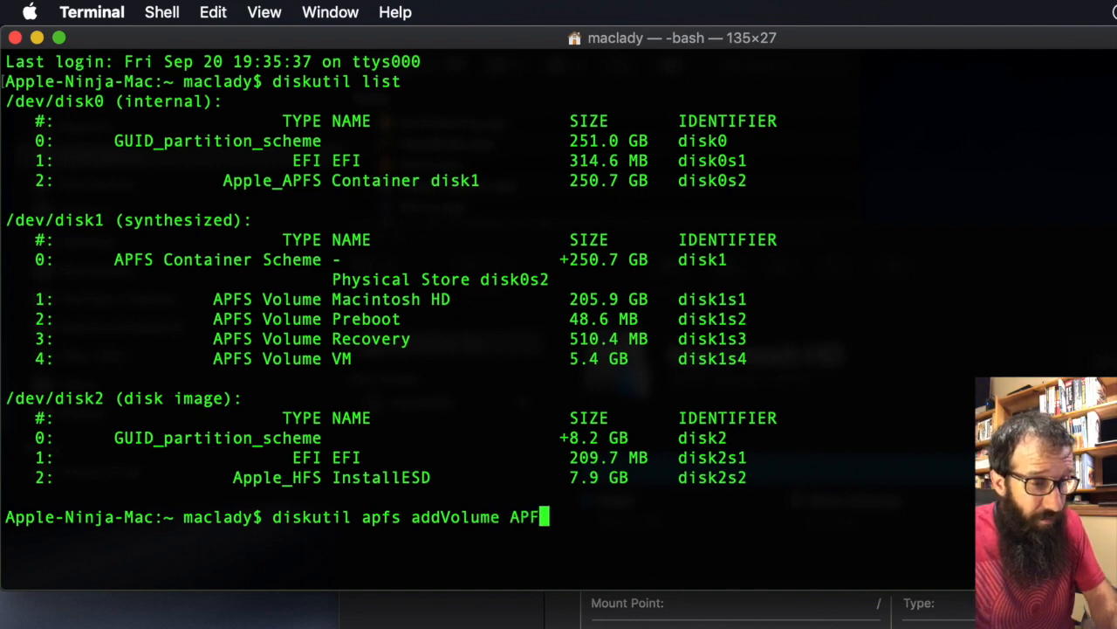
{"action": "key", "text": "Backspace"}
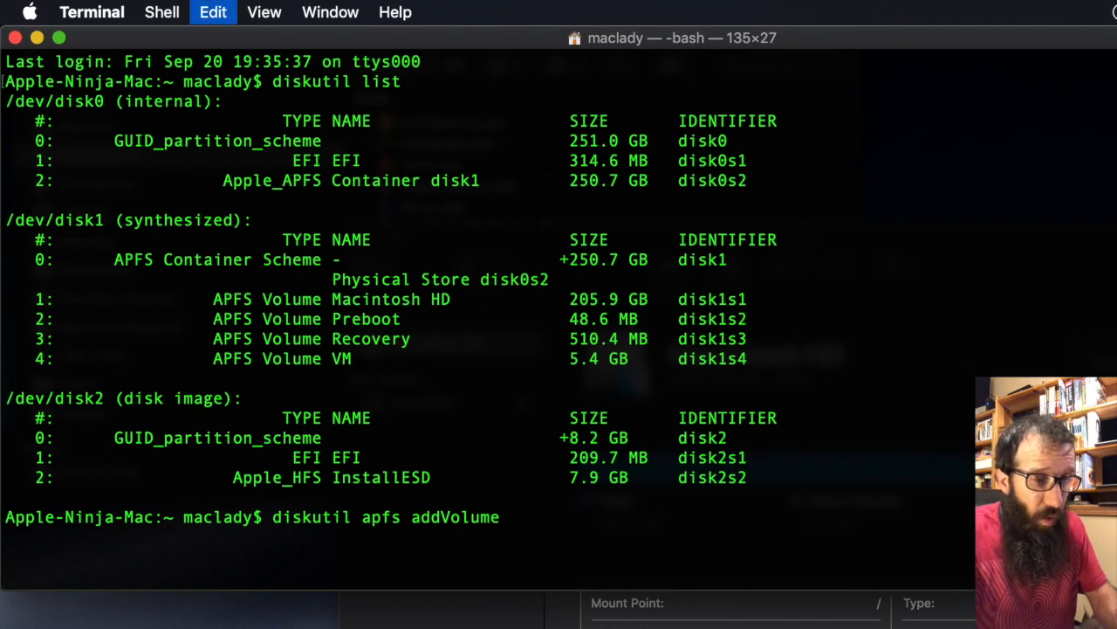
{"action": "type", "text": "disk1"}
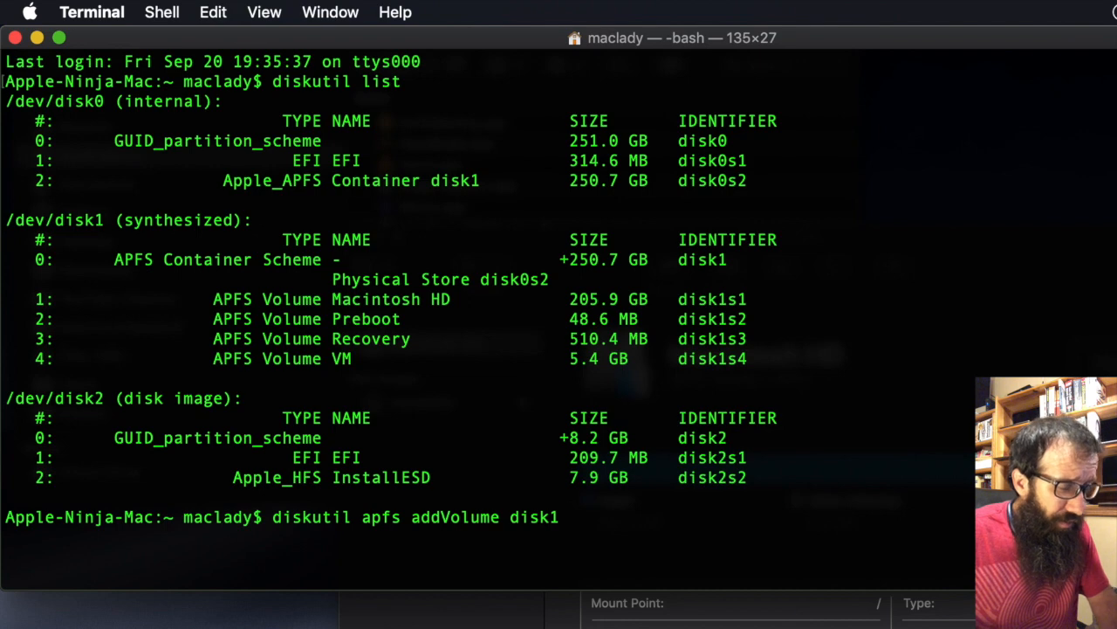
{"action": "type", "text": "APFS"}
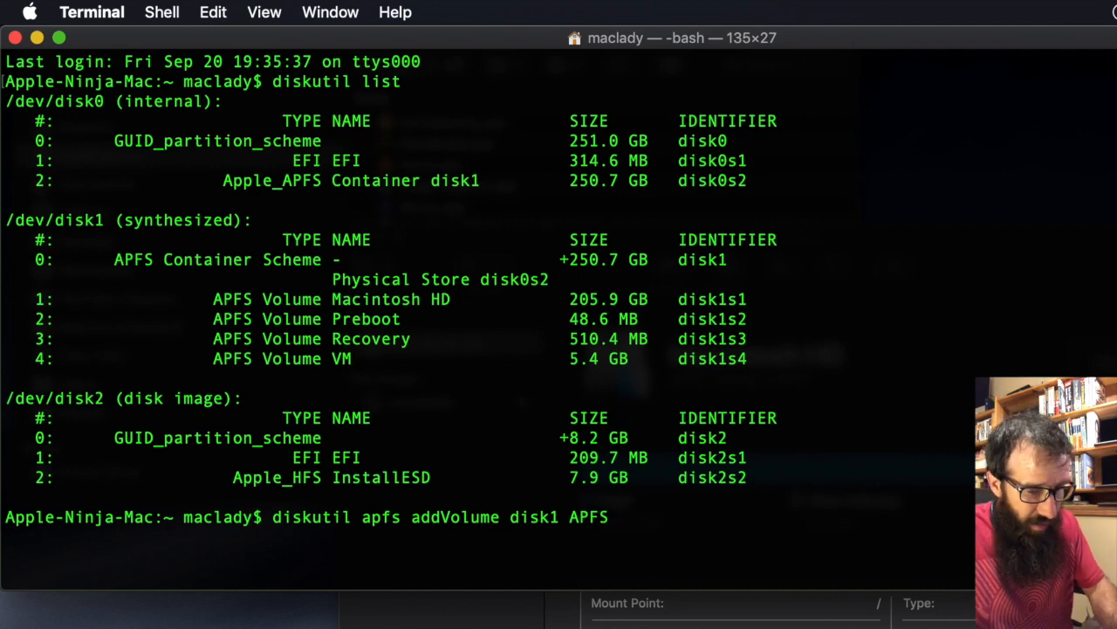
{"action": "type", "text": "Cat"}
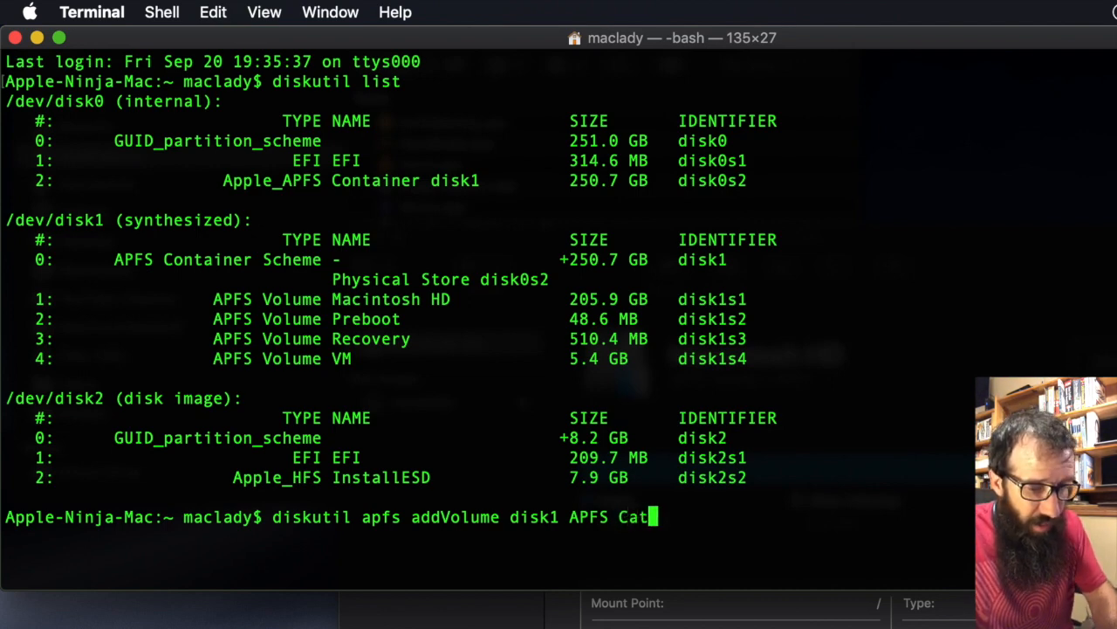
{"action": "type", "text": "alinaBe"}
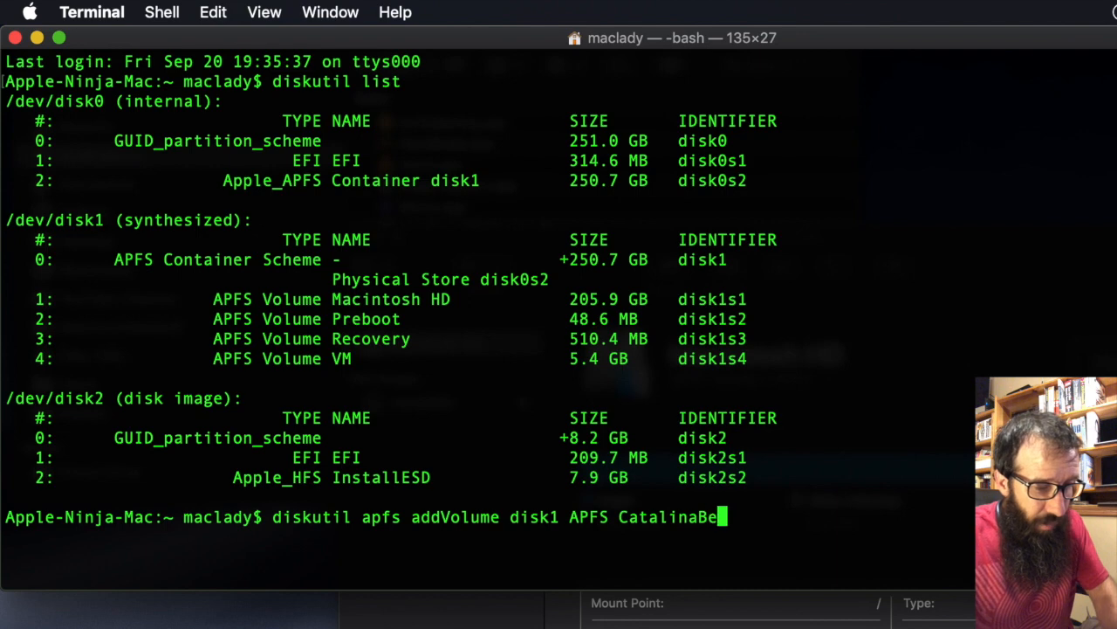
{"action": "type", "text": "ta8"}
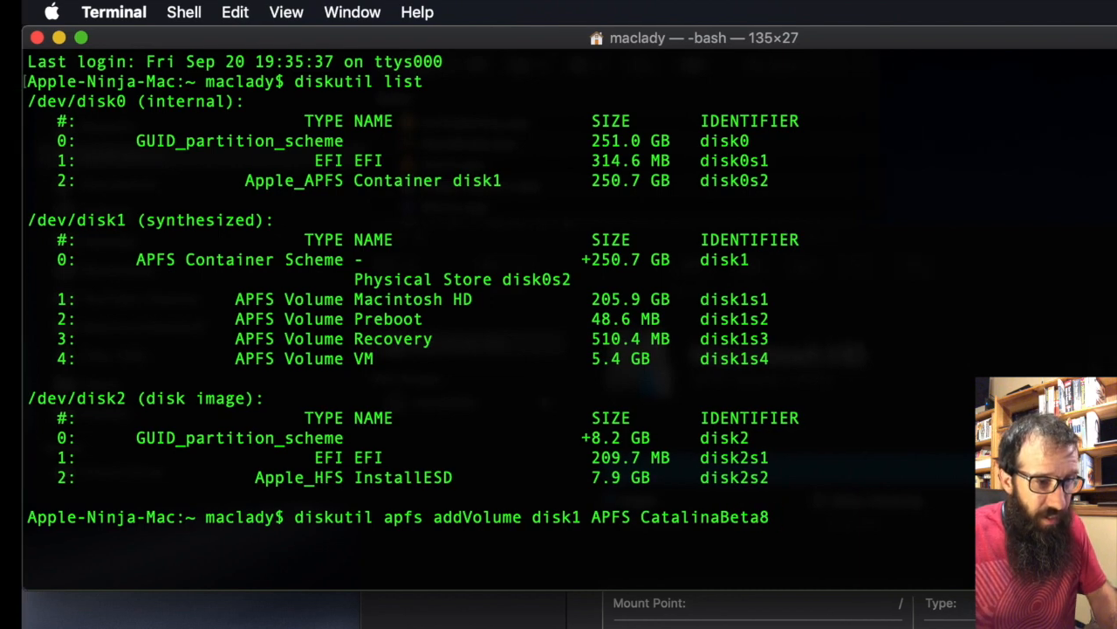
{"action": "key", "text": "Return"}
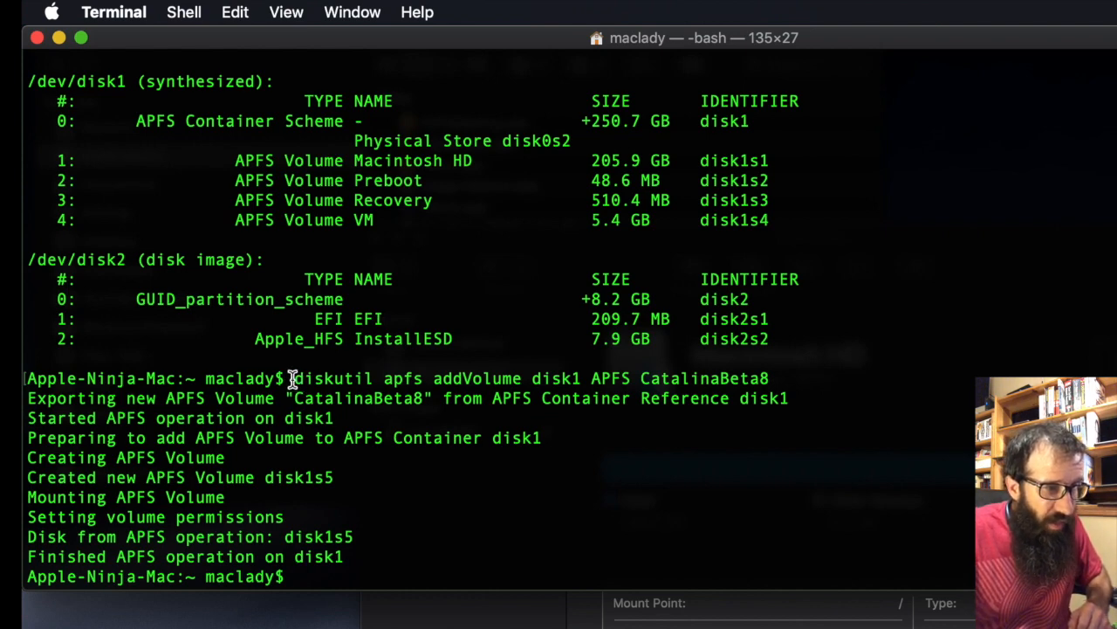
{"action": "mouse_move", "coordinate": [718, 371]}
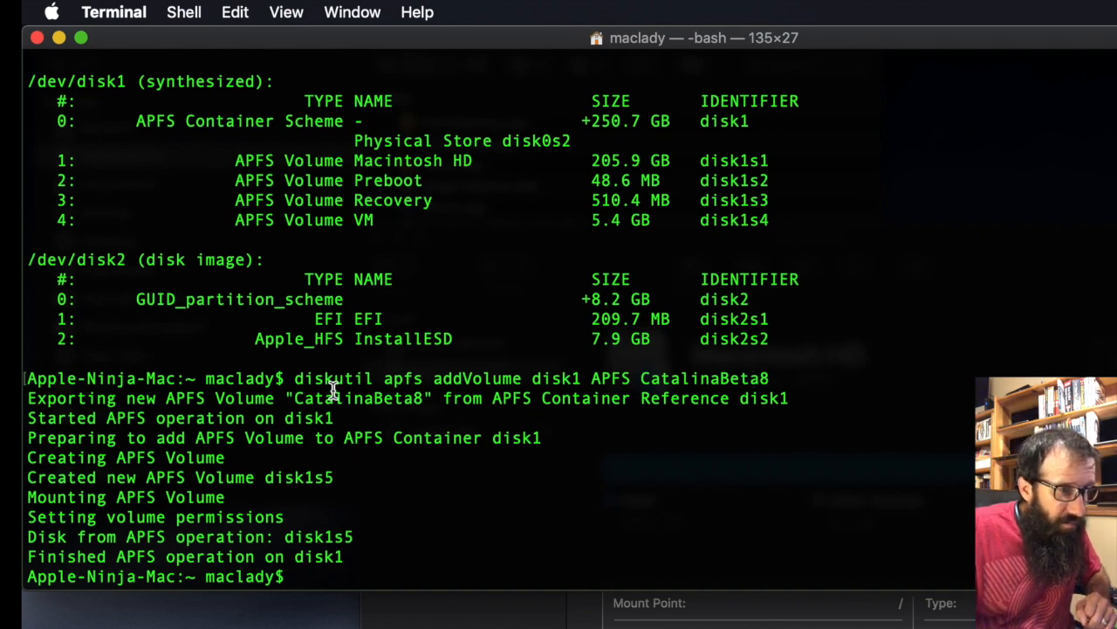
{"action": "mouse_move", "coordinate": [343, 440]}
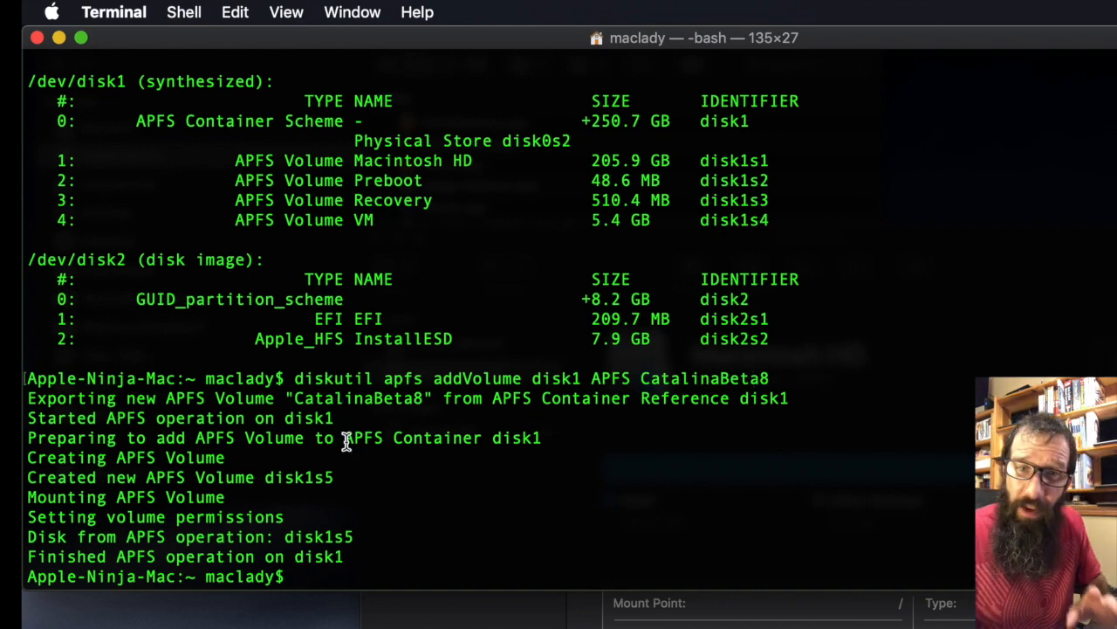
{"action": "mouse_move", "coordinate": [312, 536]}
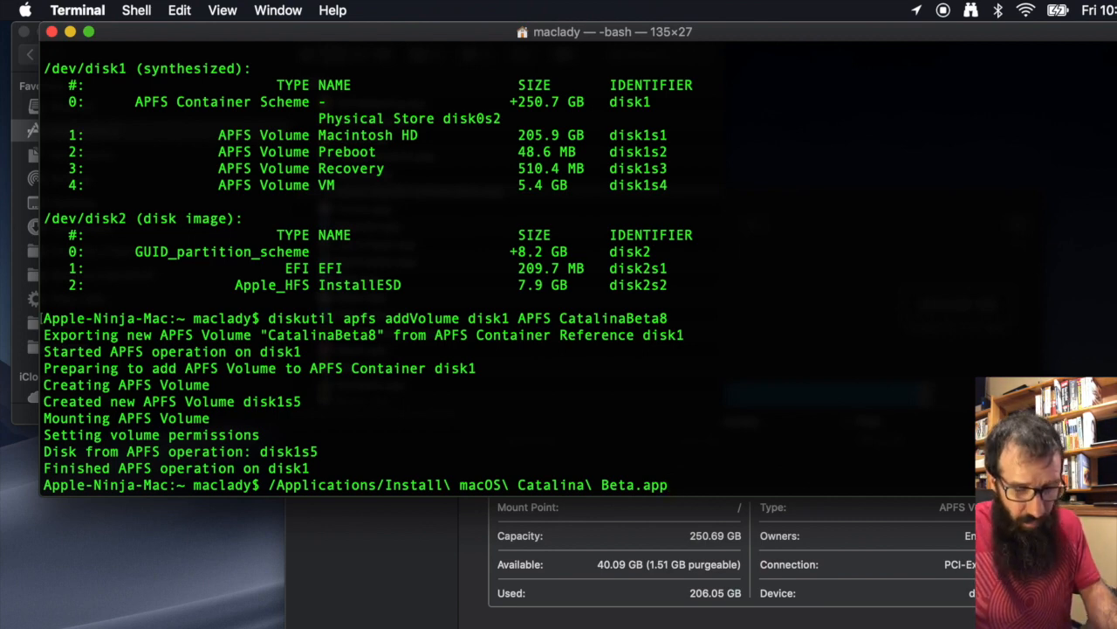
Append /Contents/Resources/startosinstall to the Catalina Beta installer path.
{"action": "type", "text": "/"}
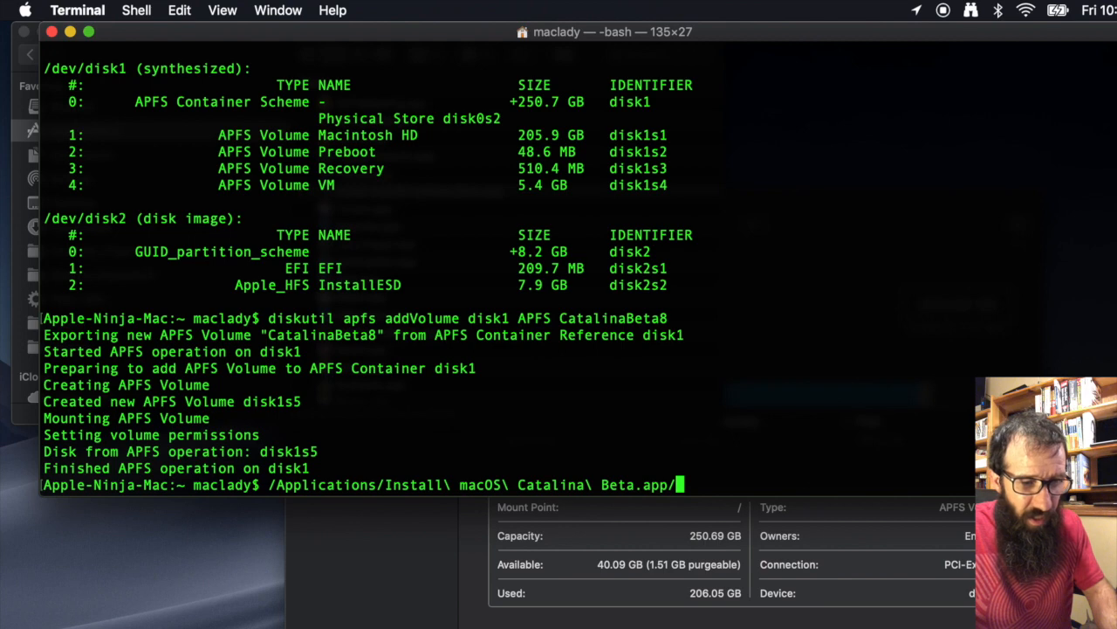
{"action": "type", "text": "Contents/"}
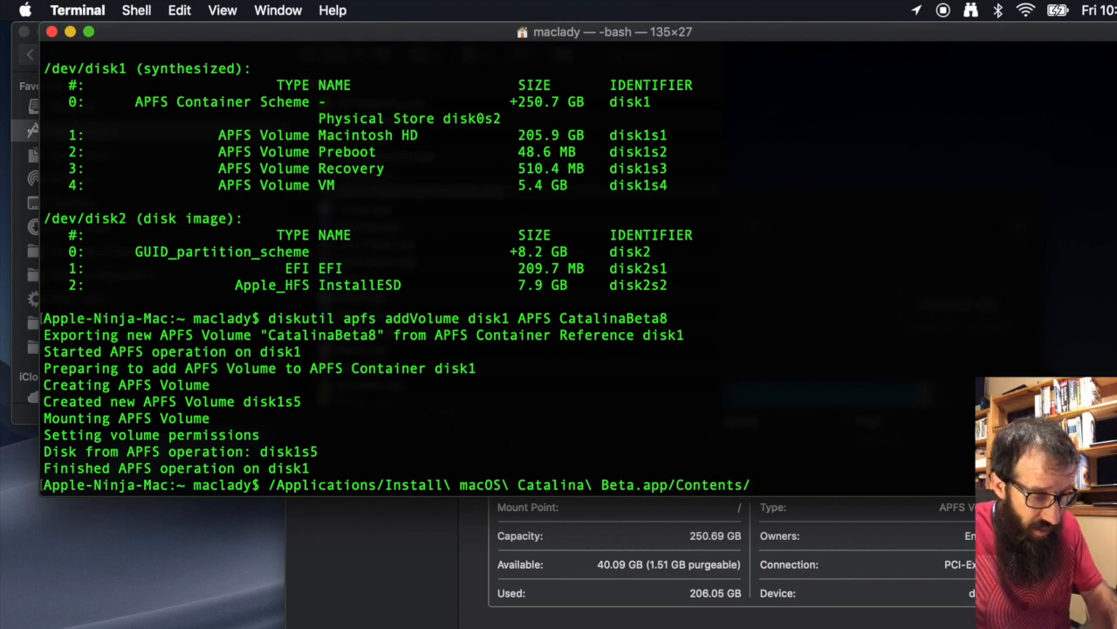
{"action": "type", "text": "Re"}
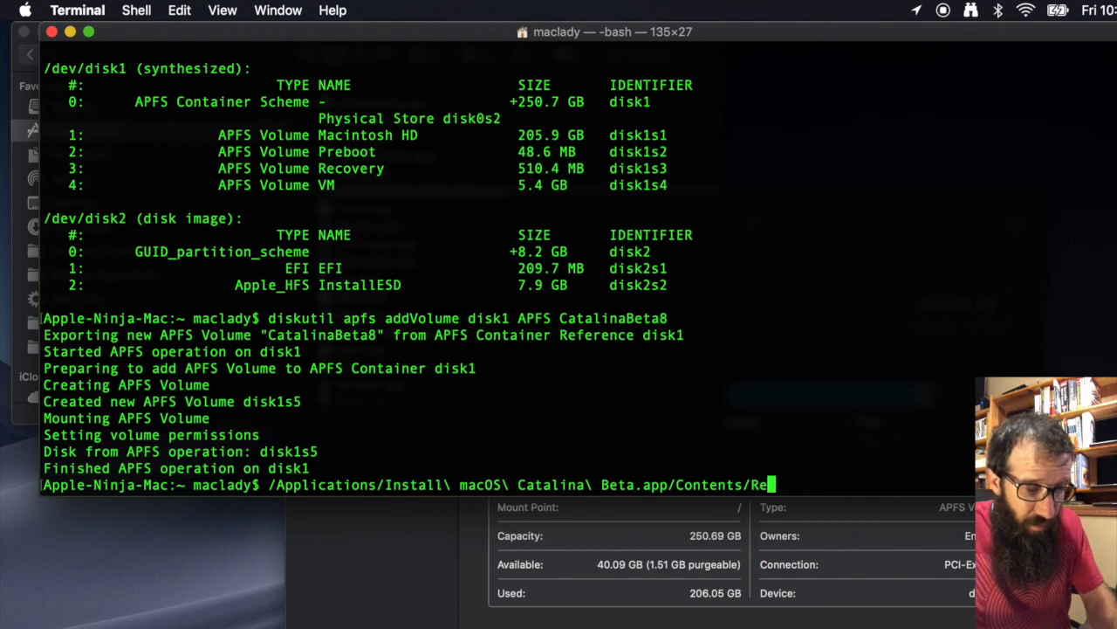
{"action": "type", "text": "sources/"}
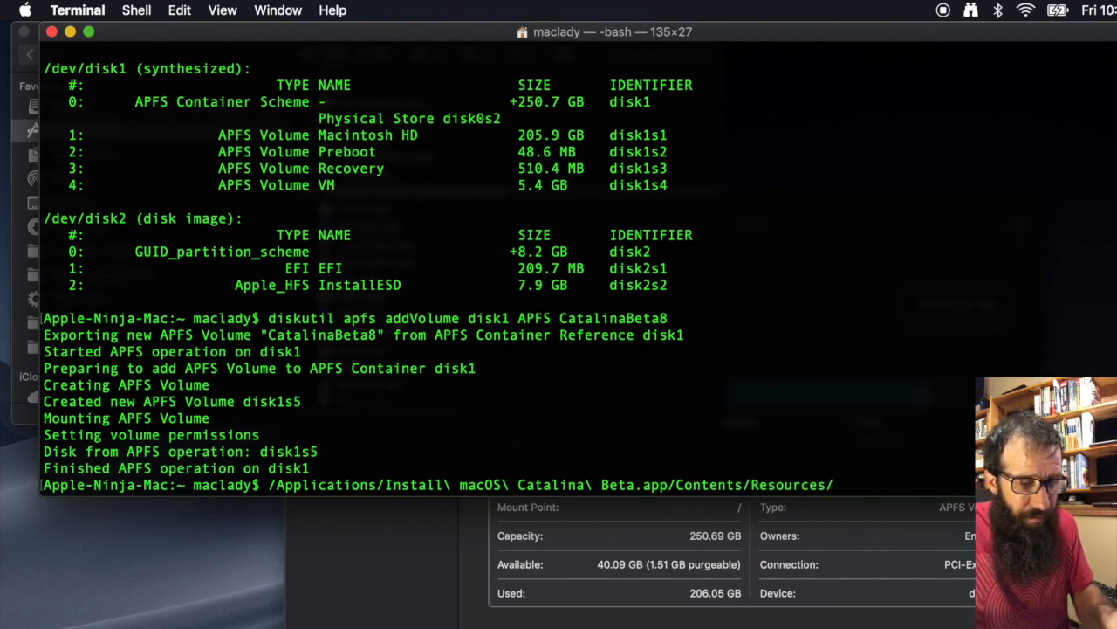
{"action": "type", "text": "start"}
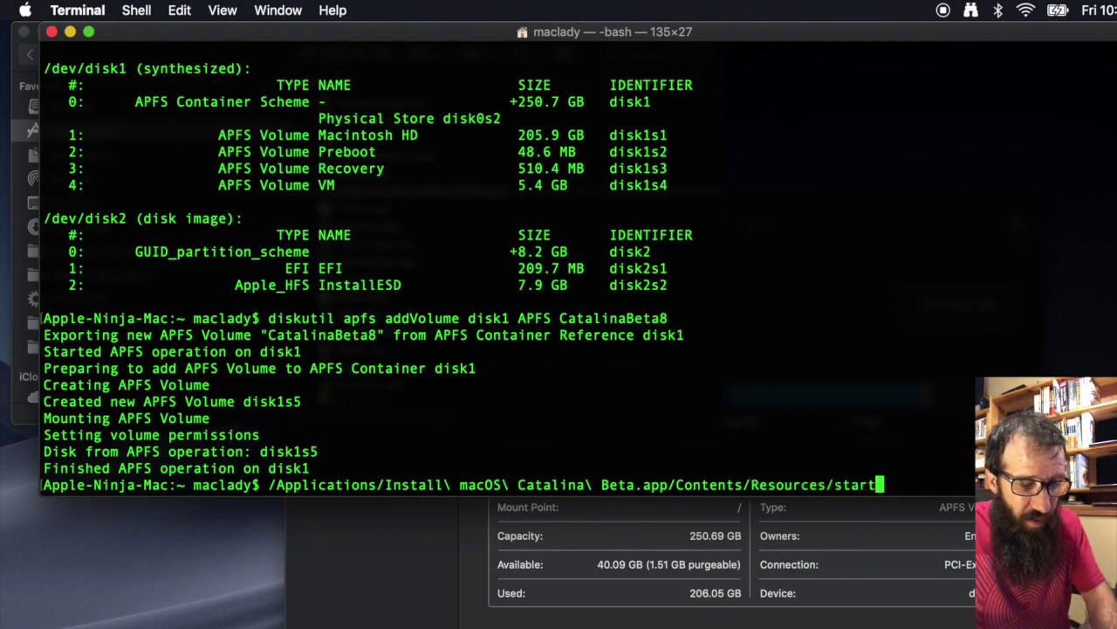
{"action": "type", "text": "osinstall"}
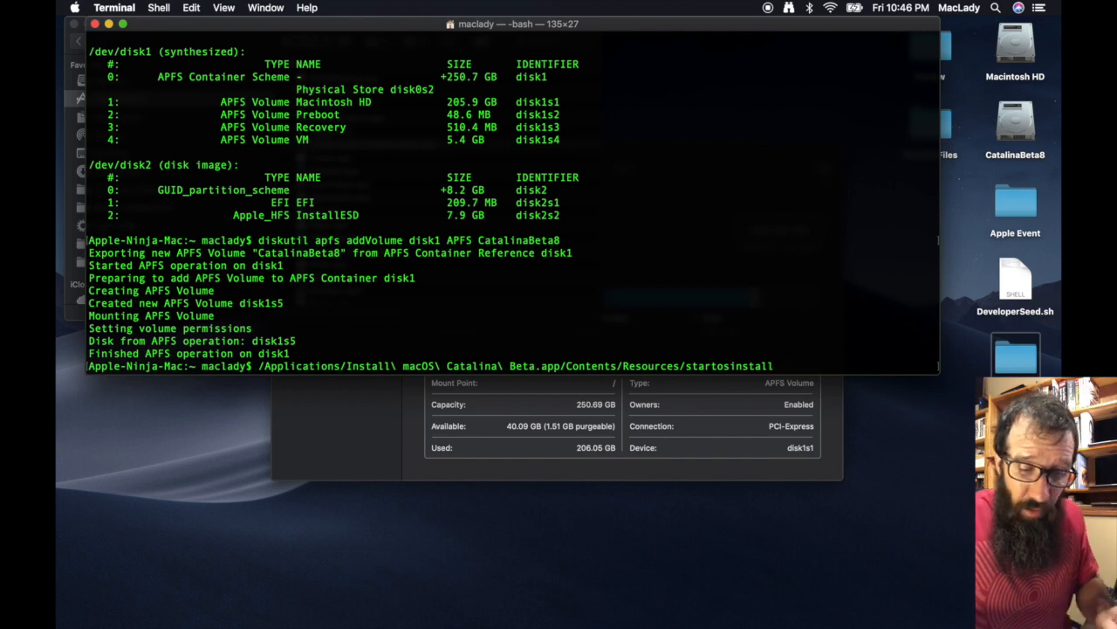
Add the --eraseinstall option and begin typing the next flag after startosinstall.
{"action": "type", "text": "--era"}
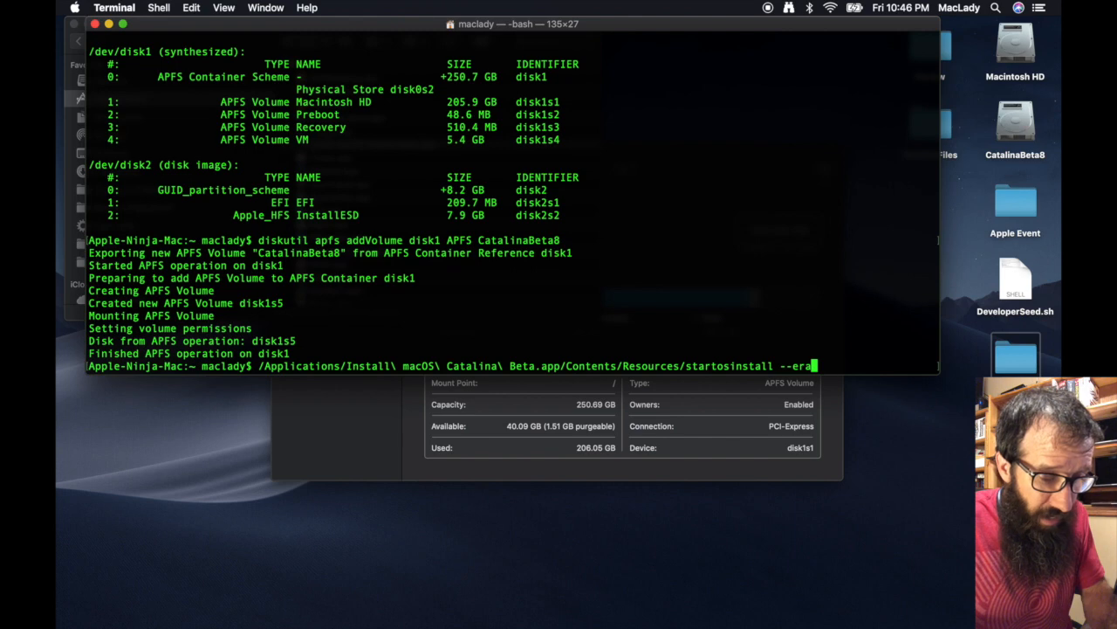
{"action": "type", "text": "seinstall"}
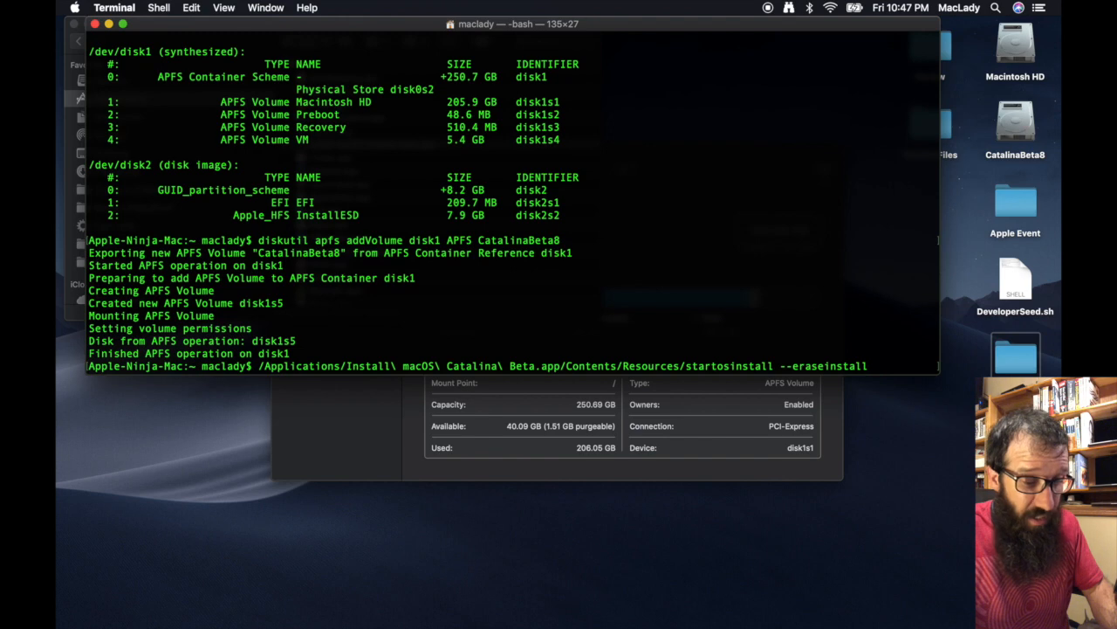
{"action": "type", "text": "--agreetolicense"}
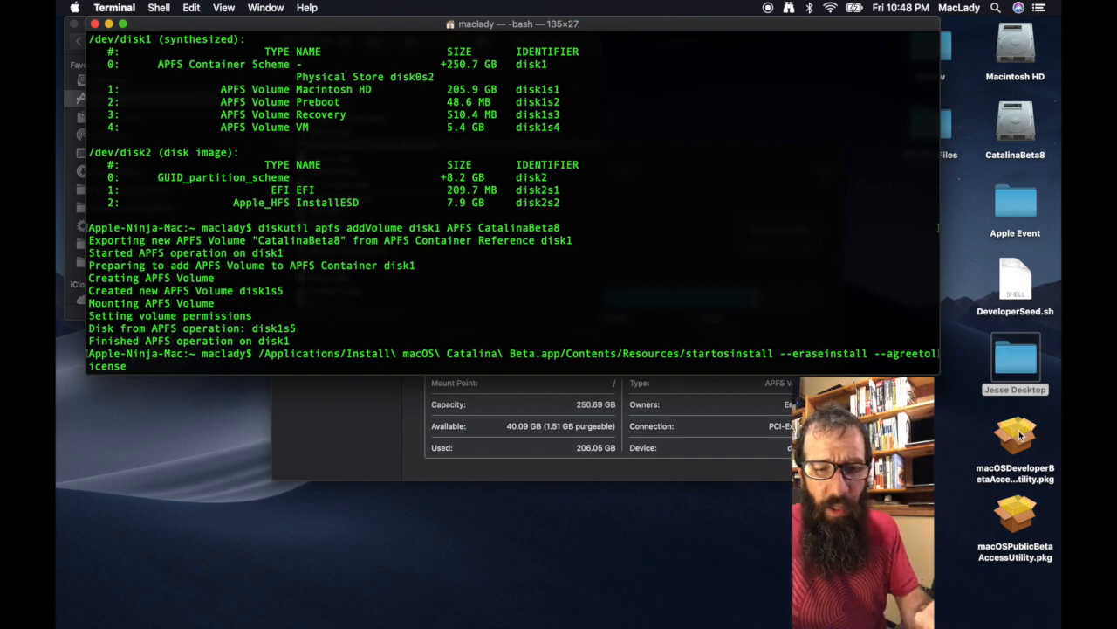
{"action": "left_click", "coordinate": [1015, 437]}
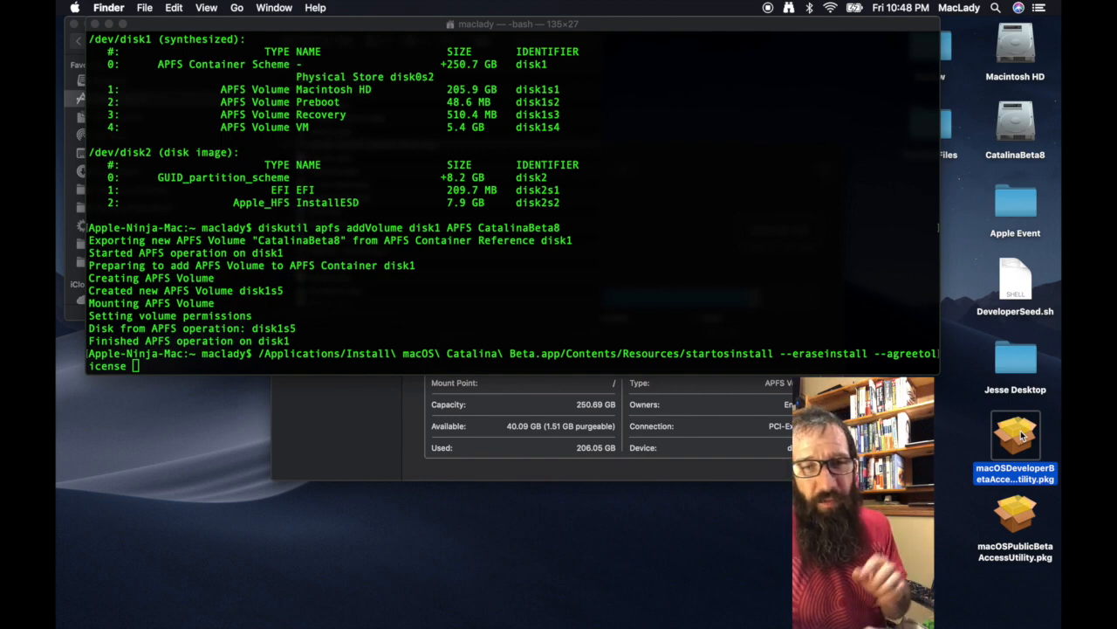
{"action": "mouse_move", "coordinate": [833, 335]}
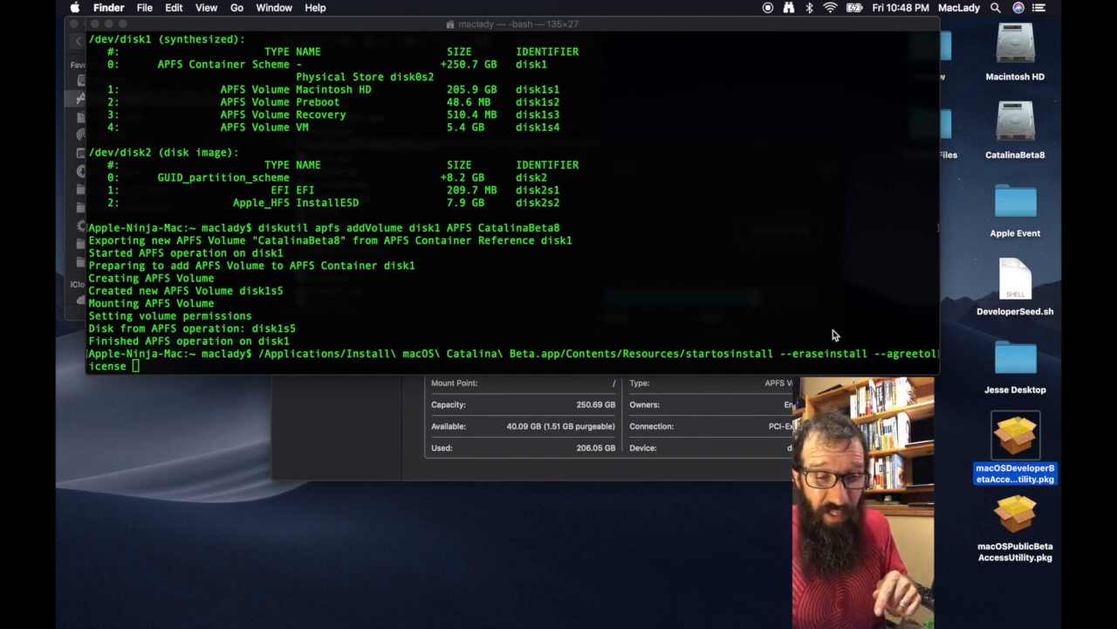
{"action": "mouse_move", "coordinate": [838, 319]}
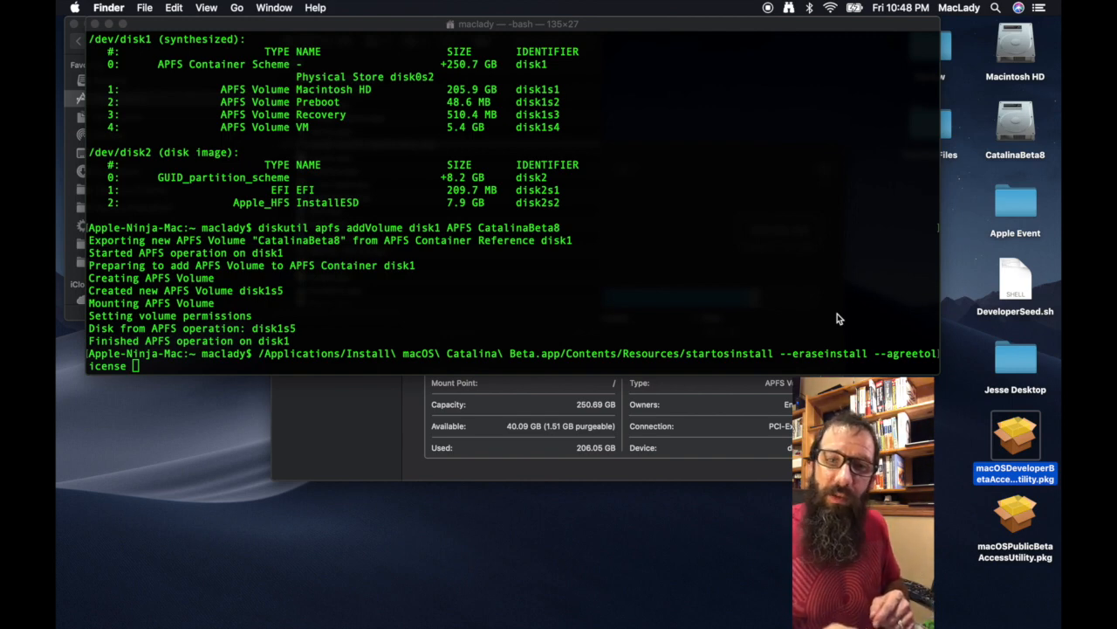
{"action": "mouse_move", "coordinate": [899, 354]}
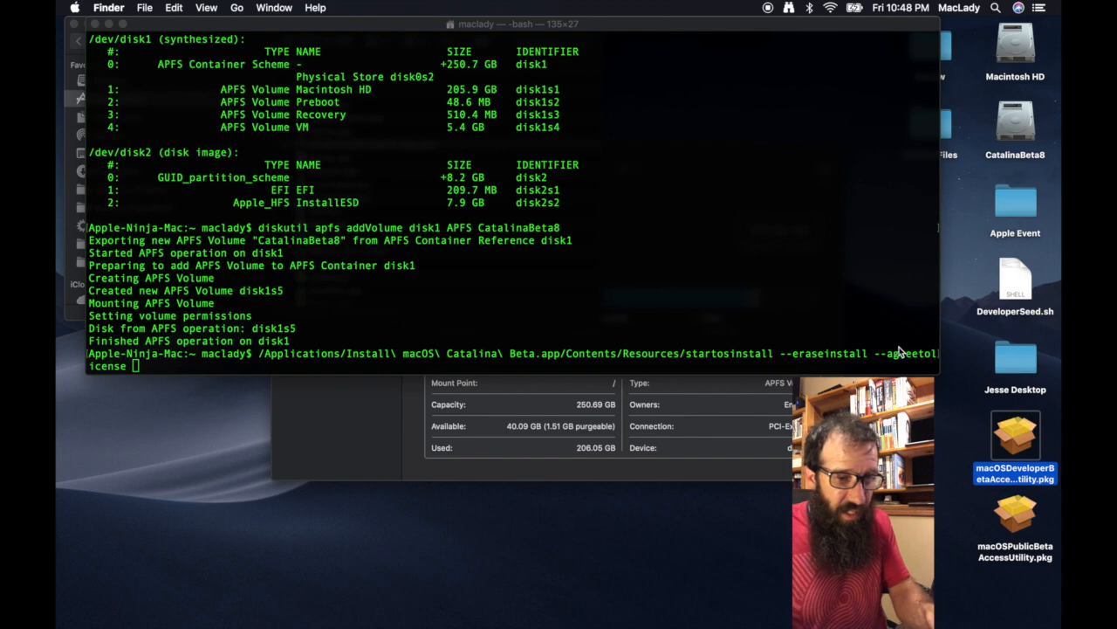
{"action": "mouse_move", "coordinate": [638, 360]}
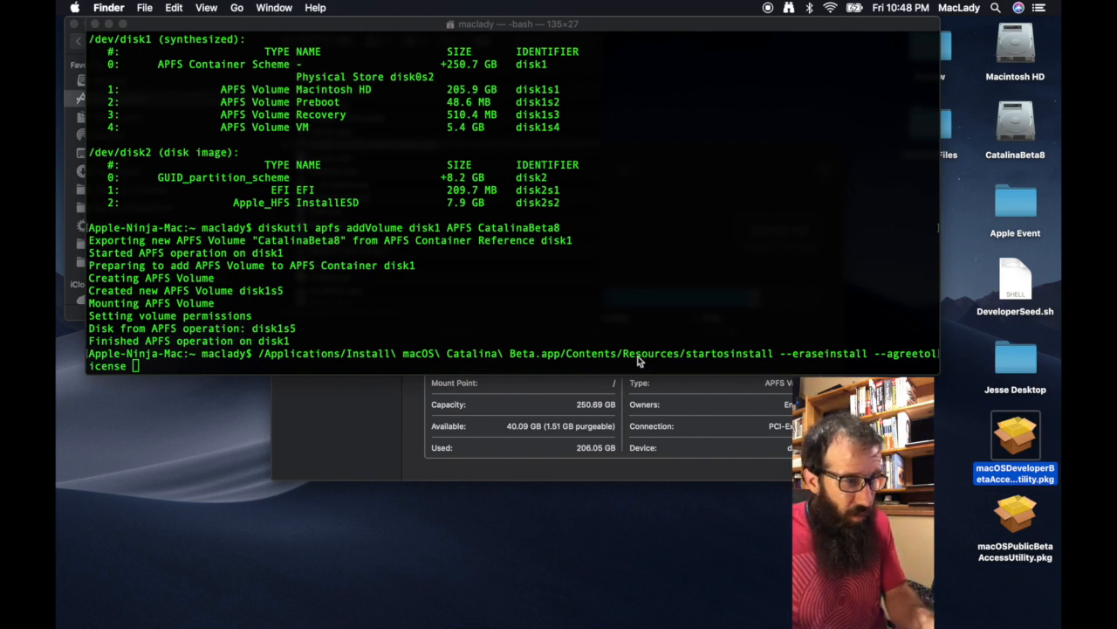
{"action": "mouse_move", "coordinate": [489, 357]}
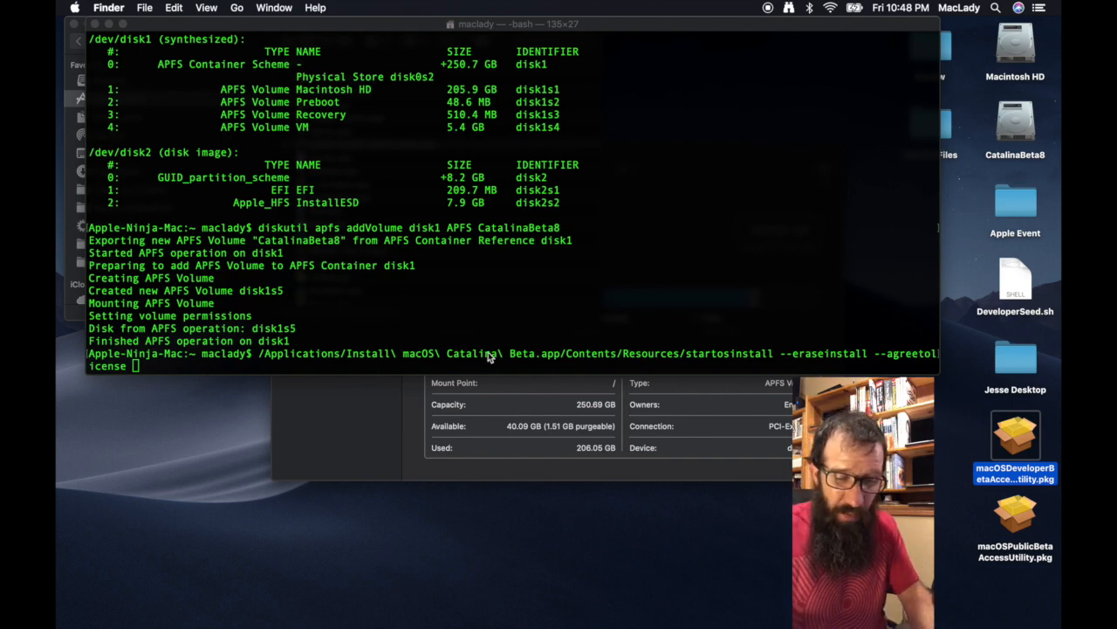
{"action": "left_click", "coordinate": [1016, 205]}
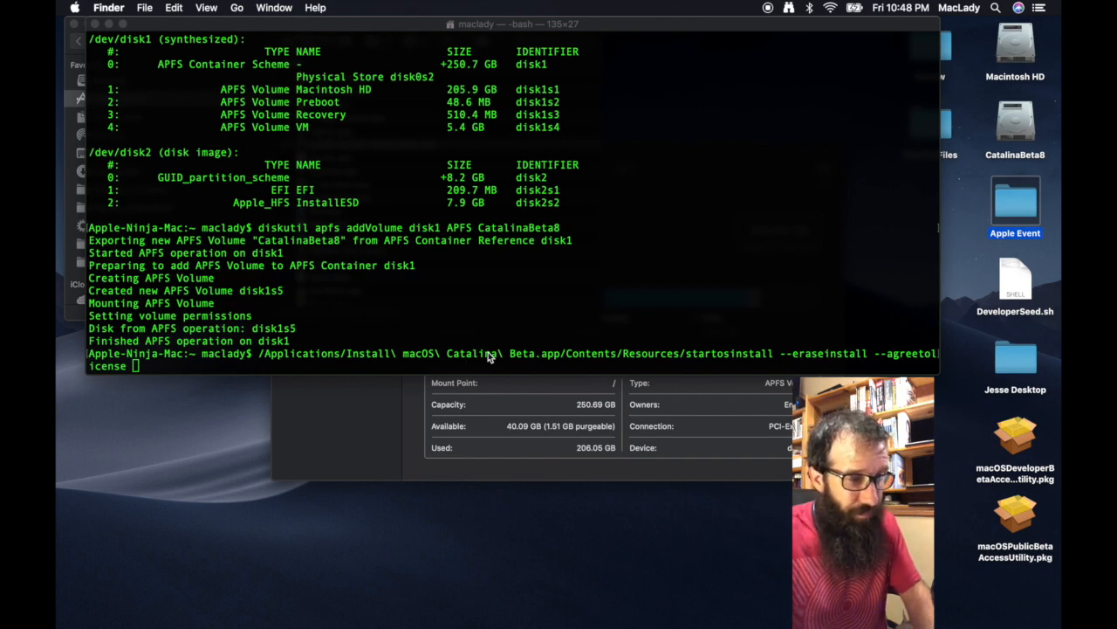
{"action": "mouse_move", "coordinate": [364, 365]}
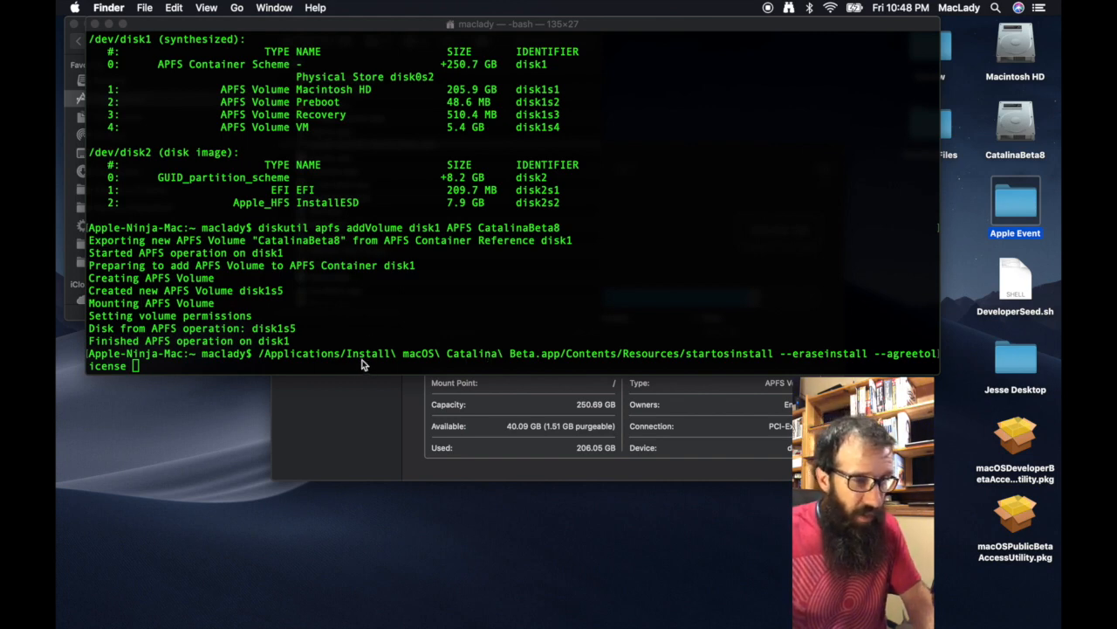
Append --installpackage /Users/maclady/Desktop/macOSDeveloperBetaAccessUtility.pkg to the startosinstall command.
{"action": "type", "text": "--installpackage"}
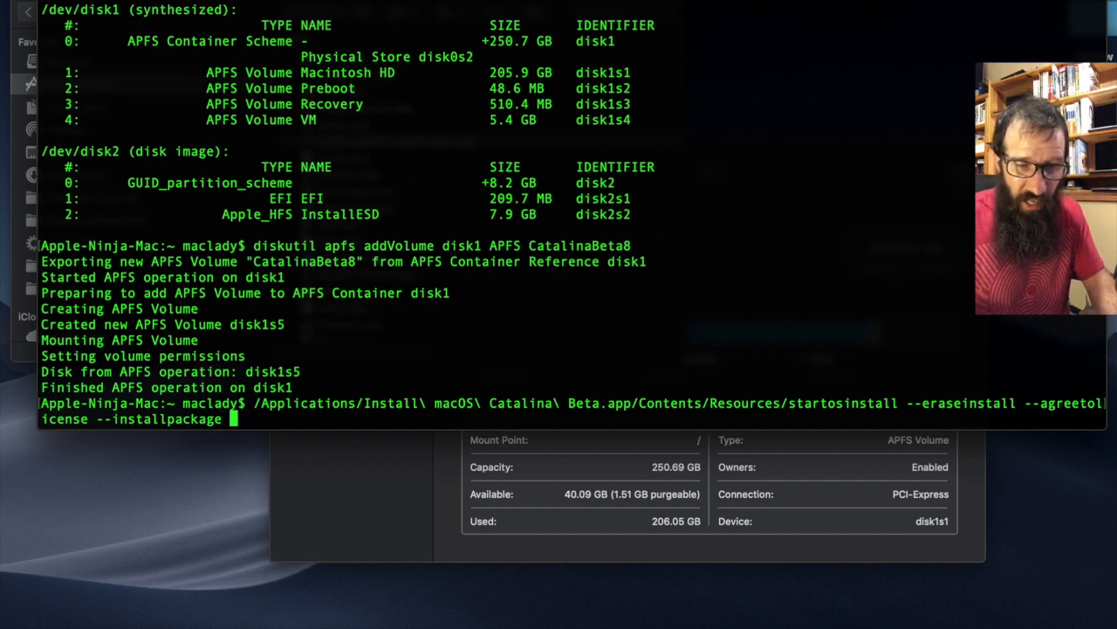
{"action": "type", "text": "/Users/maclady/Desktop/macOSDeveloperBetaAccessUtility.pkg"}
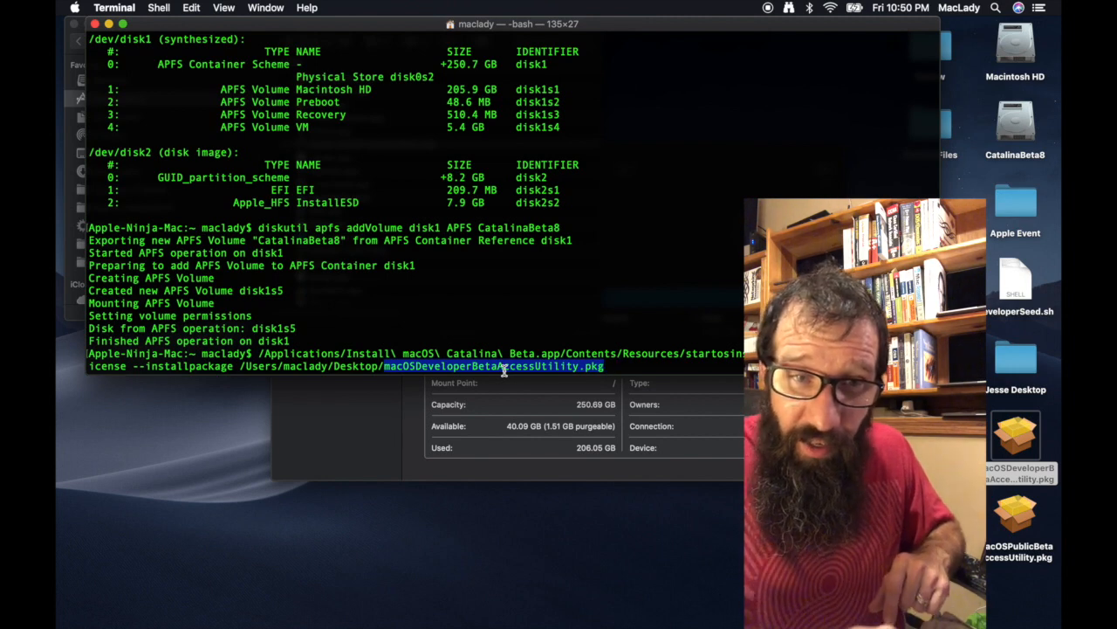
{"action": "left_click", "coordinate": [1015, 122]}
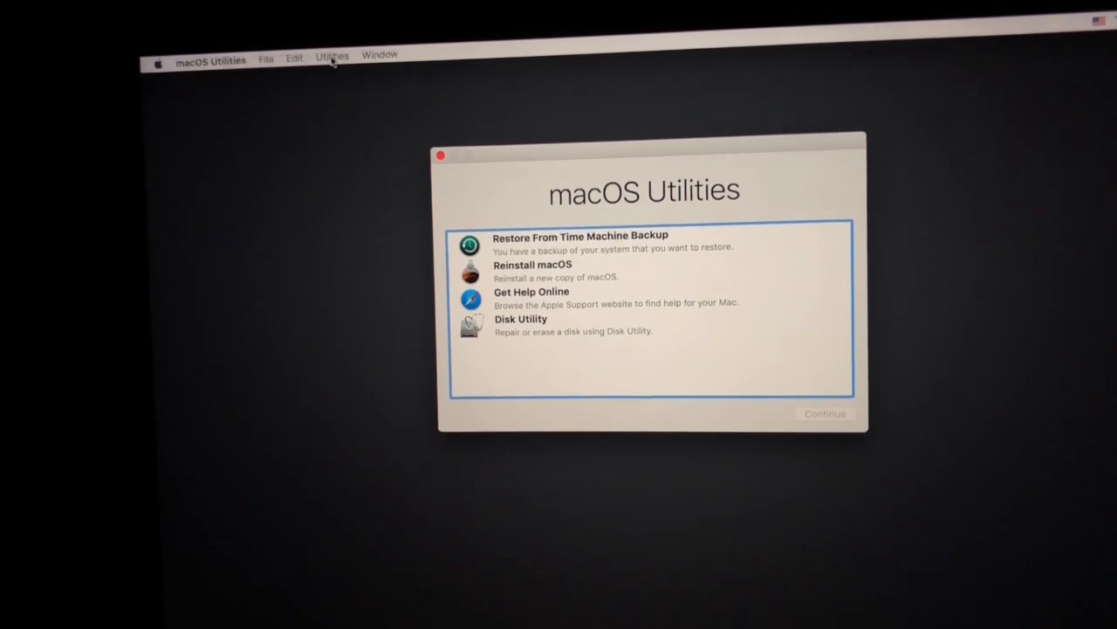
Launch Terminal from the Utilities menu of the macOS Recovery screen.
{"action": "left_click", "coordinate": [332, 55]}
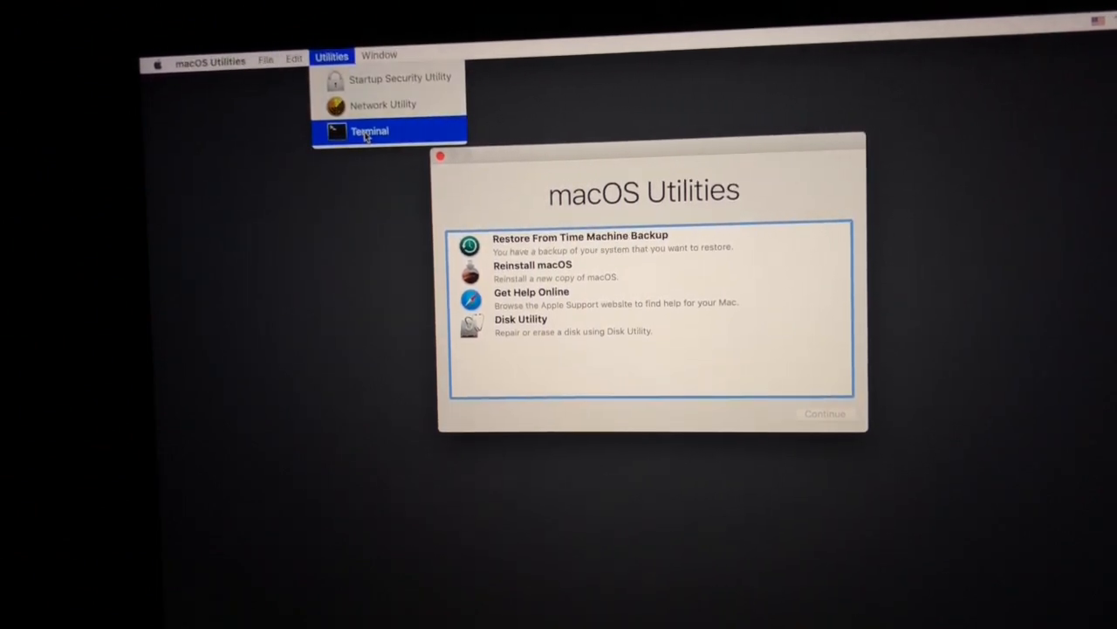
{"action": "left_click", "coordinate": [370, 131]}
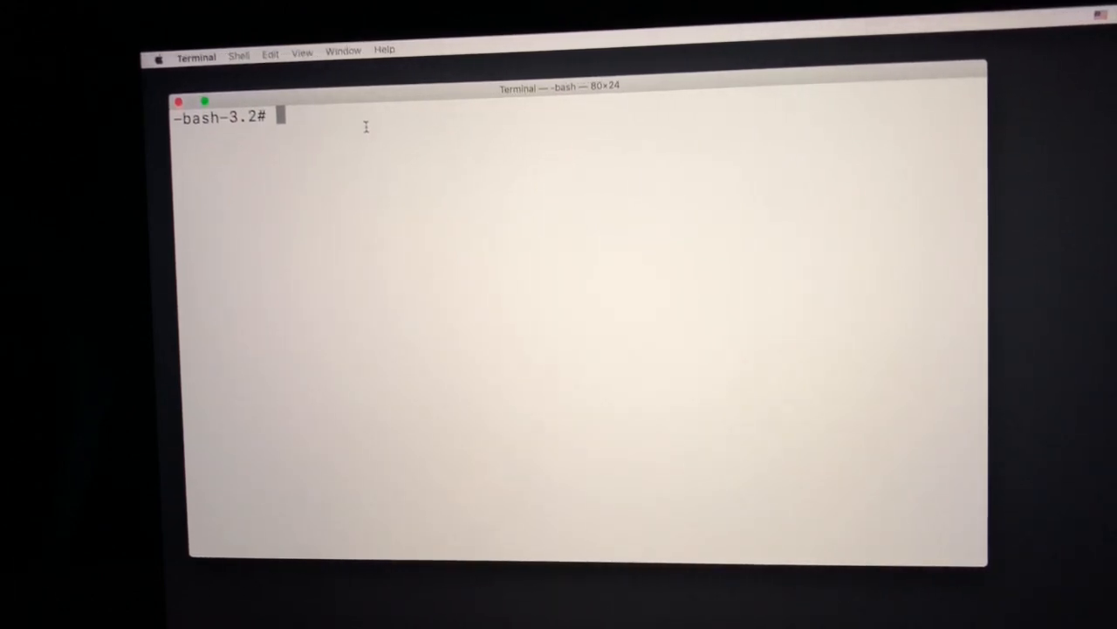
Run diskutil list and locate the CatalinaBeta8 volume as disk2s5.
{"action": "type", "text": "dkiskutil"}
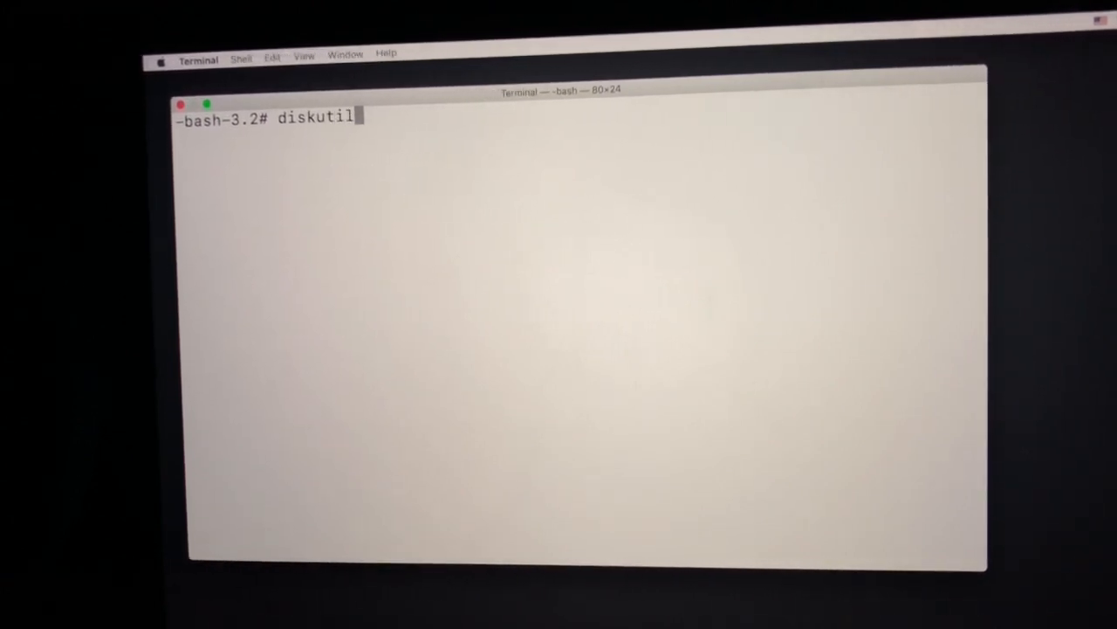
{"action": "type", "text": "list"}
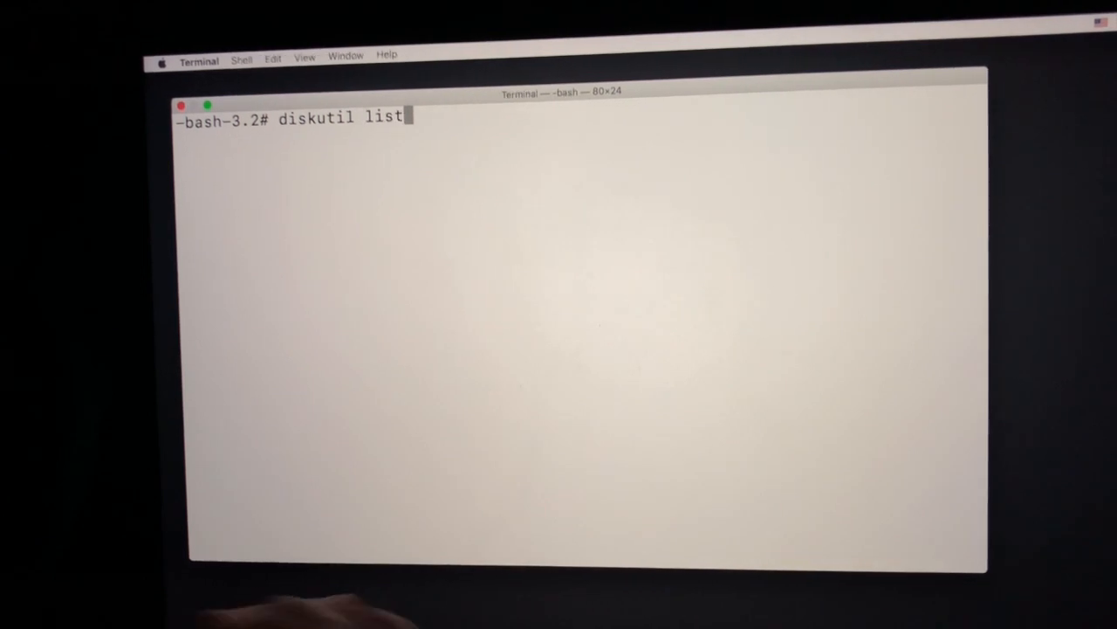
{"action": "key", "text": "Return"}
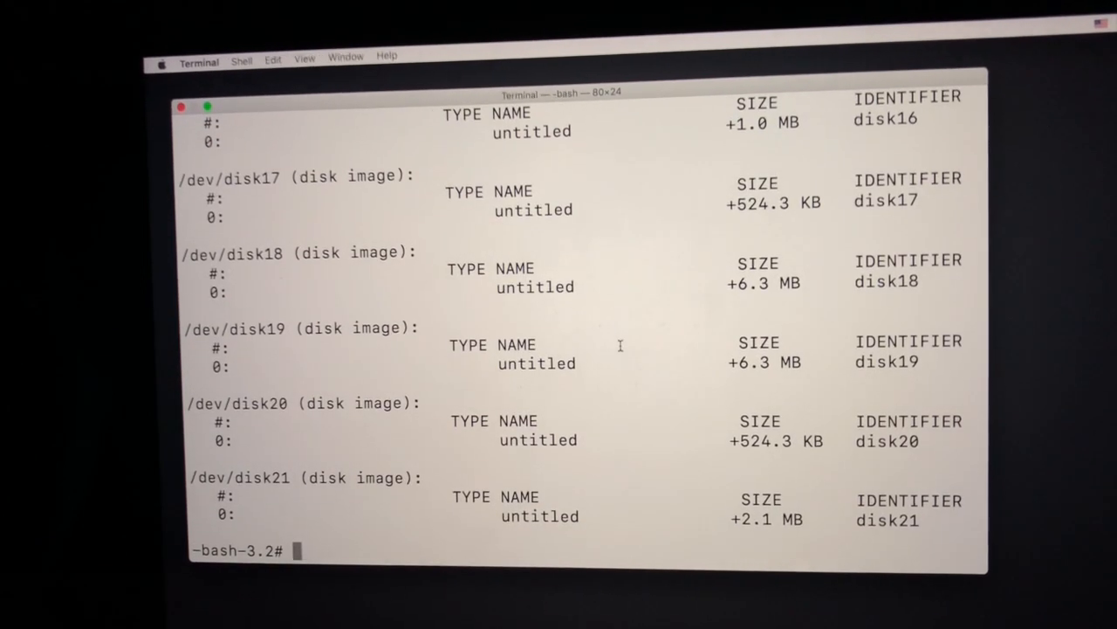
{"action": "type", "text": "diskutil list"}
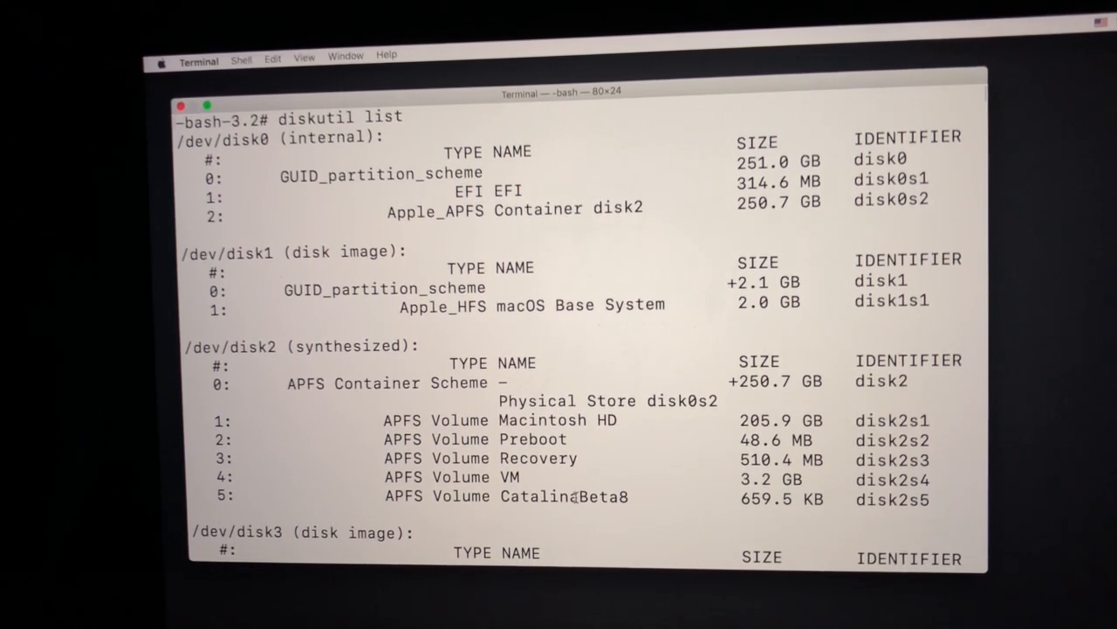
{"action": "double_click", "coordinate": [563, 496]}
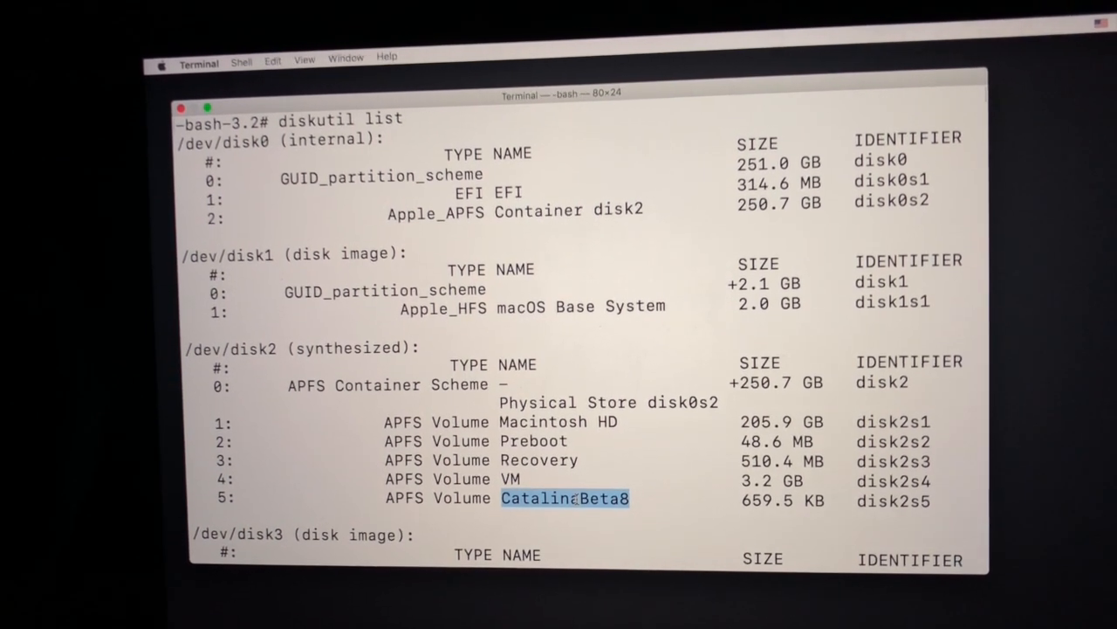
{"action": "scroll", "scroll_direction": "down", "scroll_amount": 3}
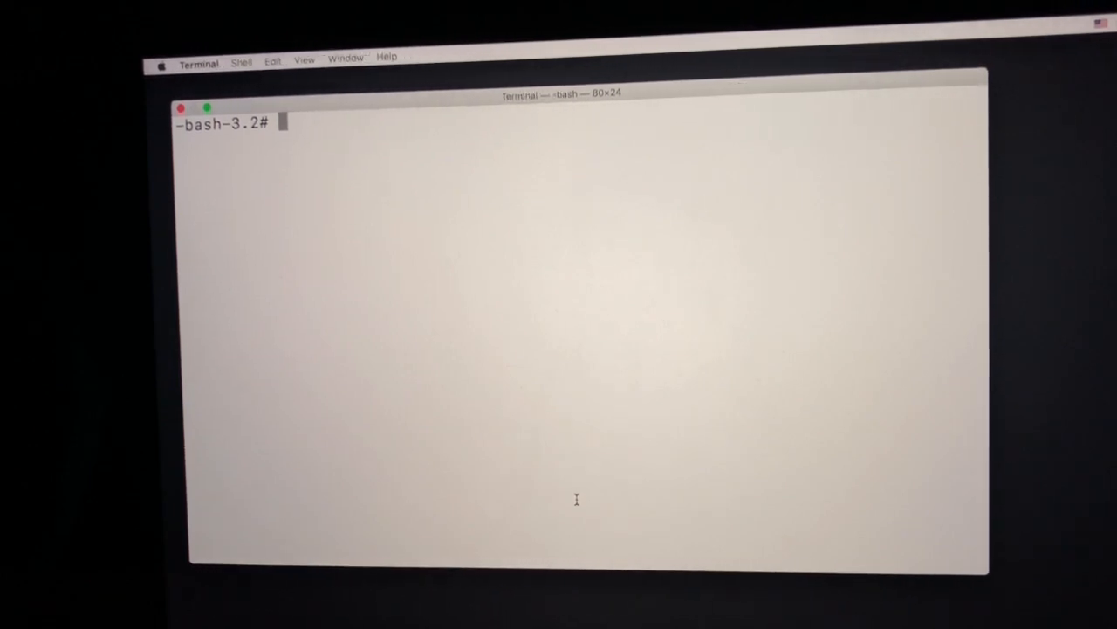
Enter the startosinstall path under /Volumes/Macintosh HD/…/Contents/Resources with 'help' to show its usage.
{"action": "type", "text": "/v"}
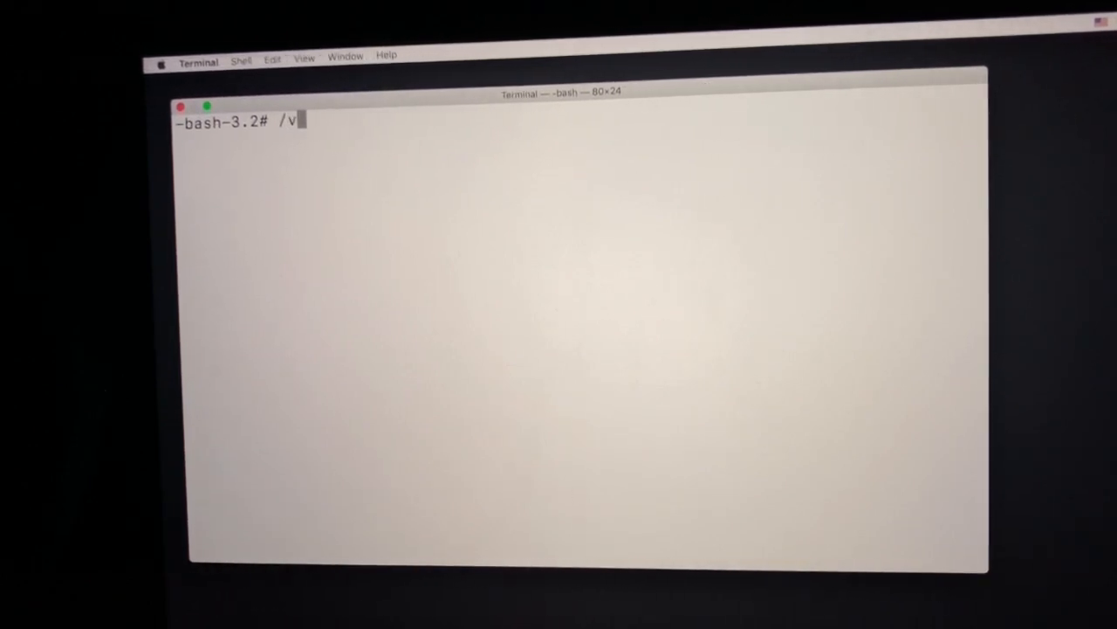
{"action": "key", "text": "Backspace"}
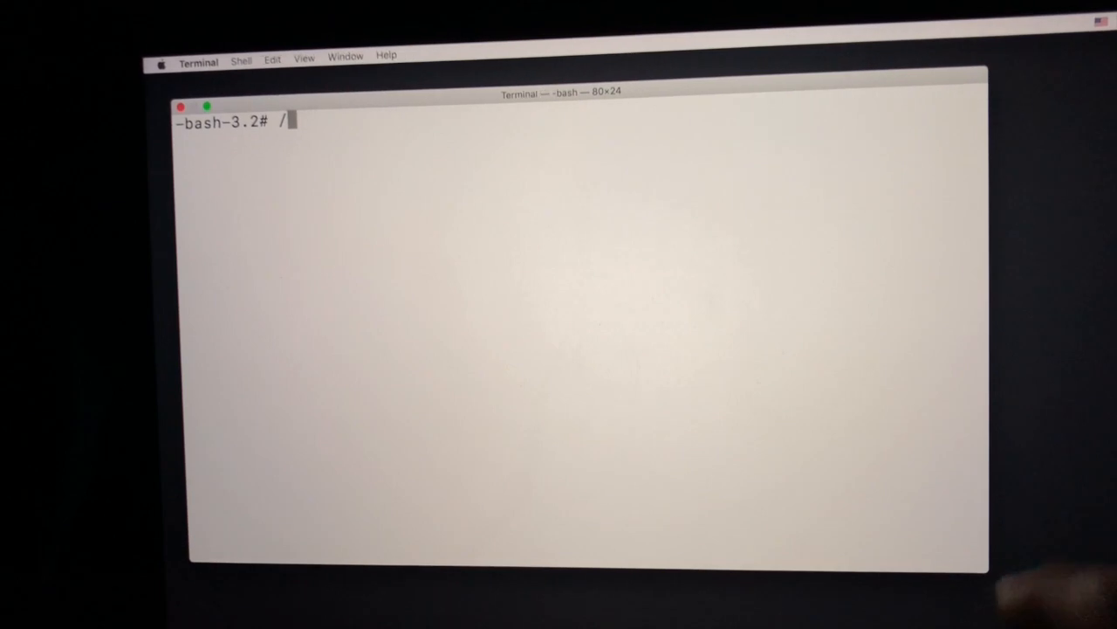
{"action": "type", "text": "Volumes/Macintosh\\ HD/"}
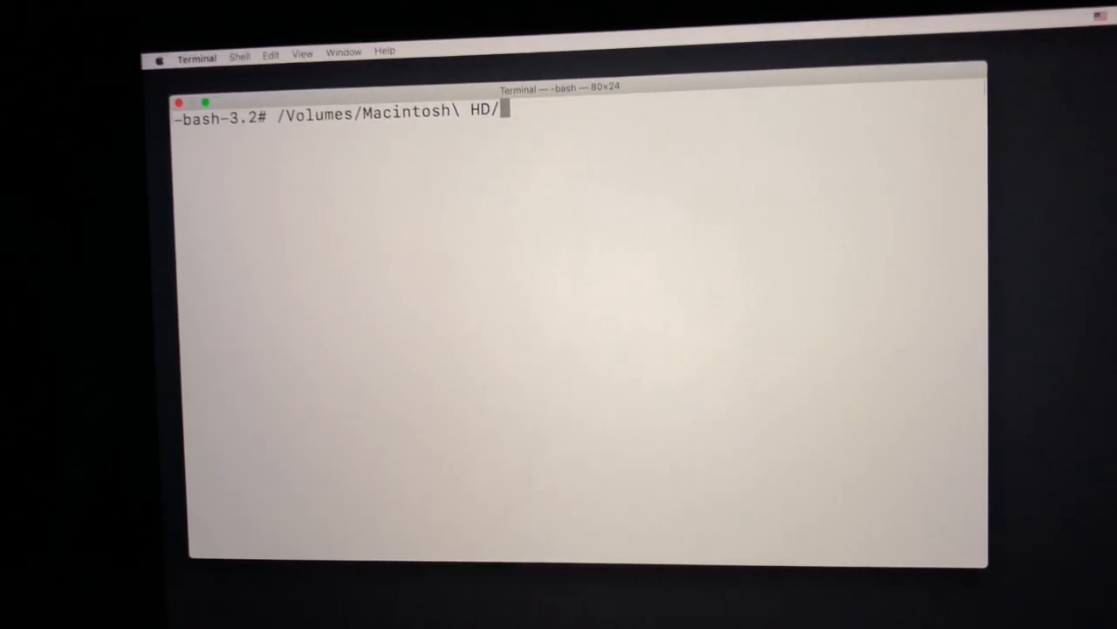
{"action": "type", "text": "A"}
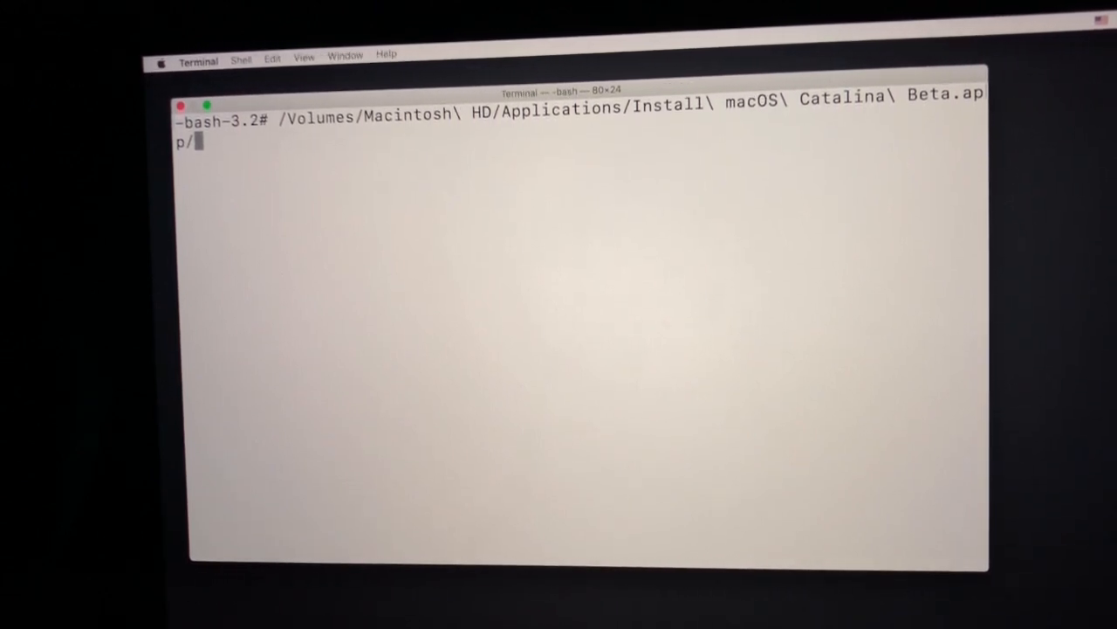
{"action": "type", "text": "Contents/"}
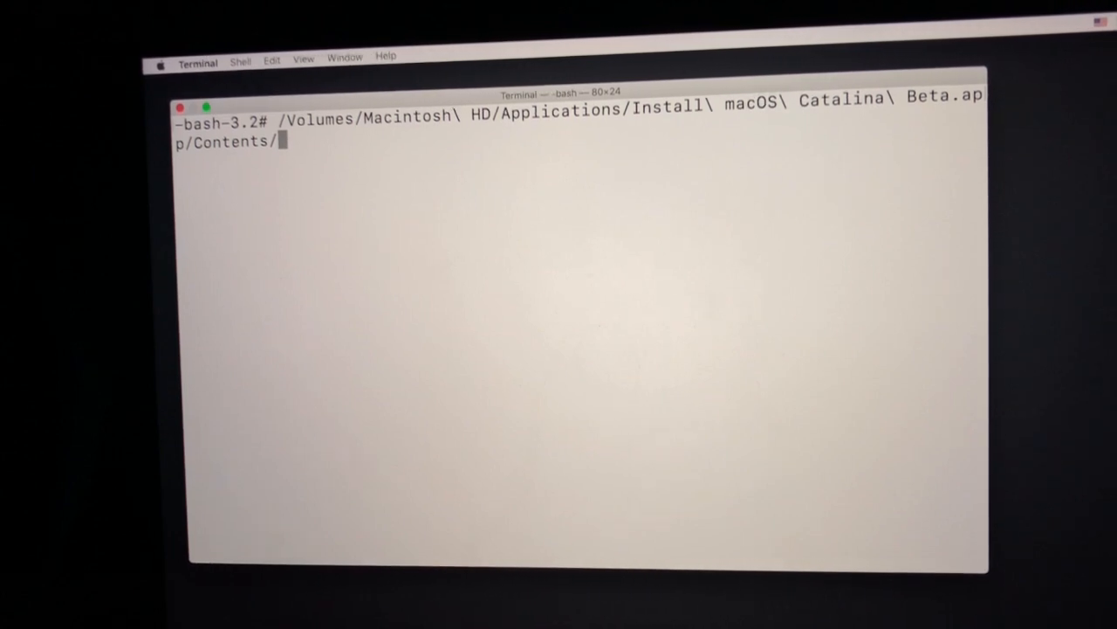
{"action": "type", "text": "R"}
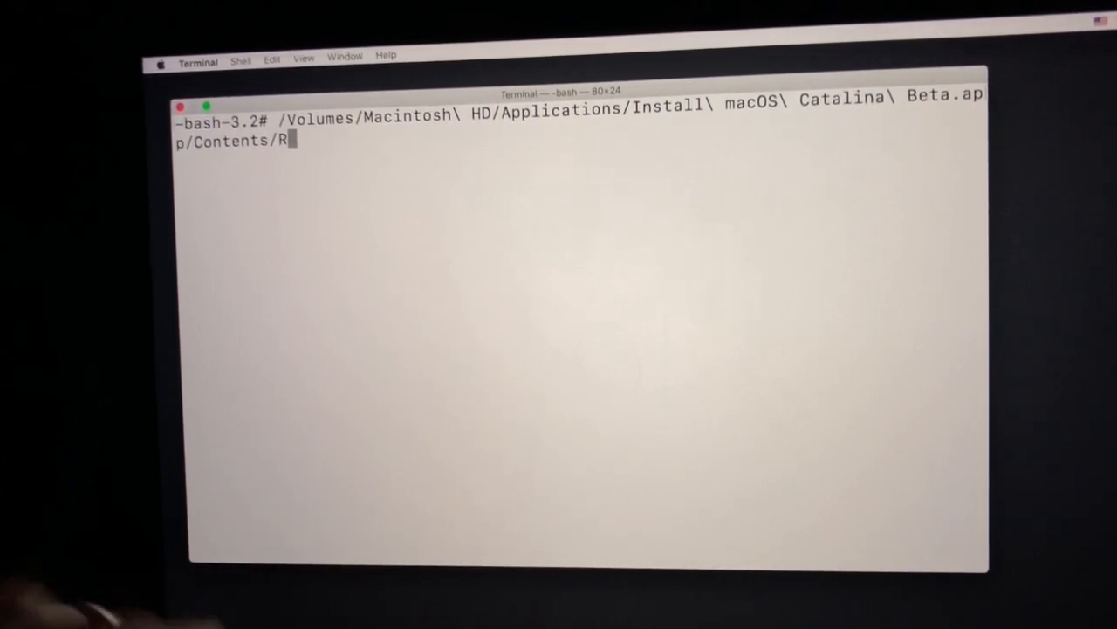
{"action": "type", "text": "esources/s"}
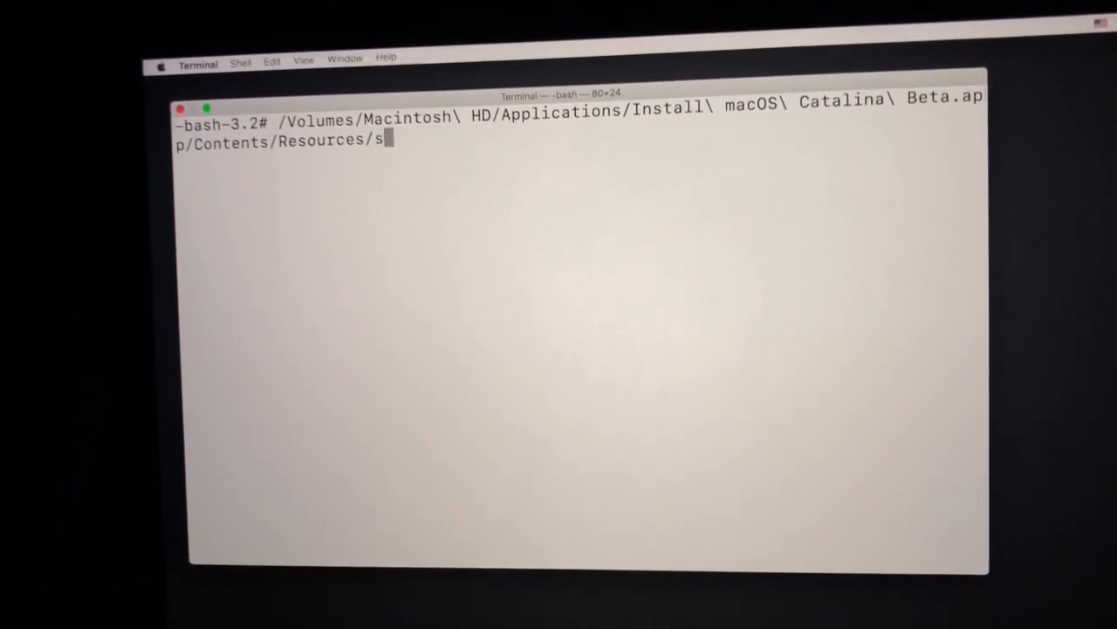
{"action": "type", "text": "tartosinstall"}
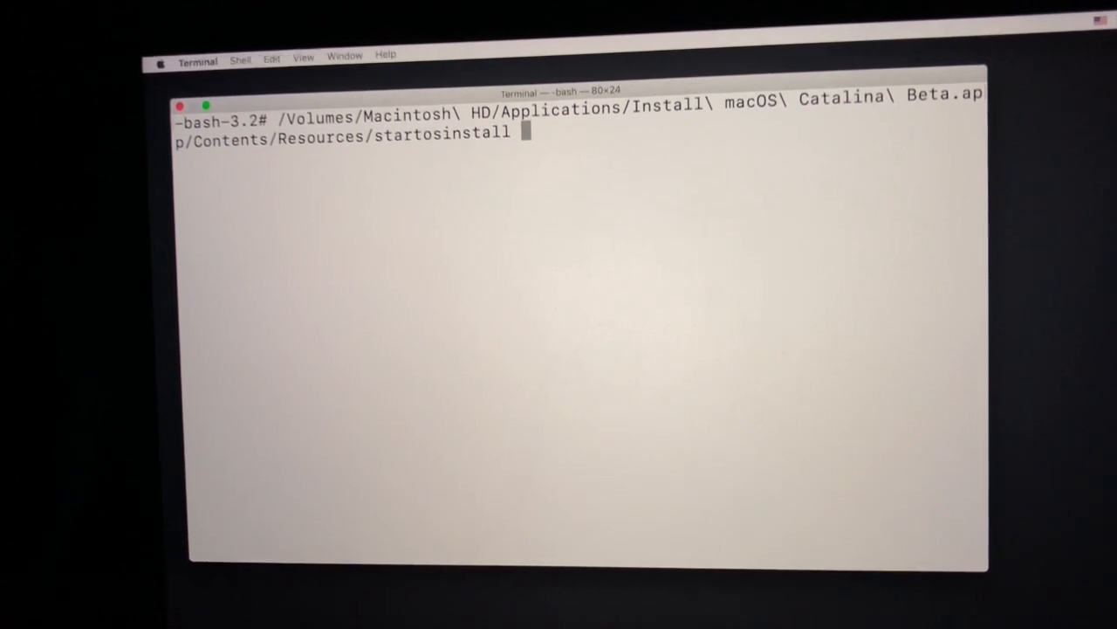
{"action": "type", "text": "he"}
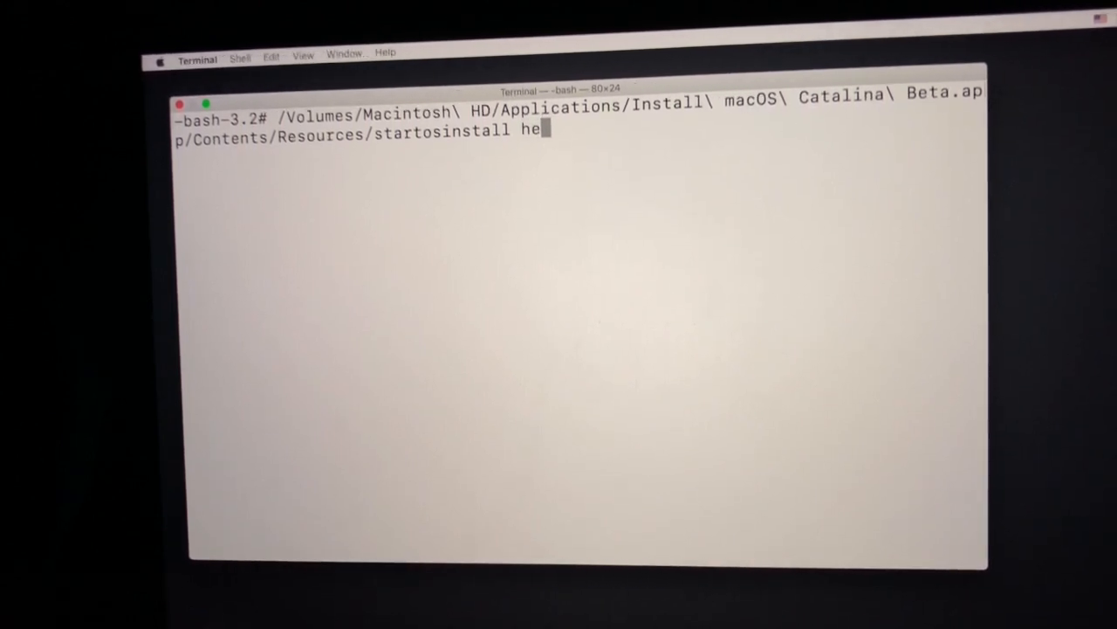
{"action": "type", "text": "lp"}
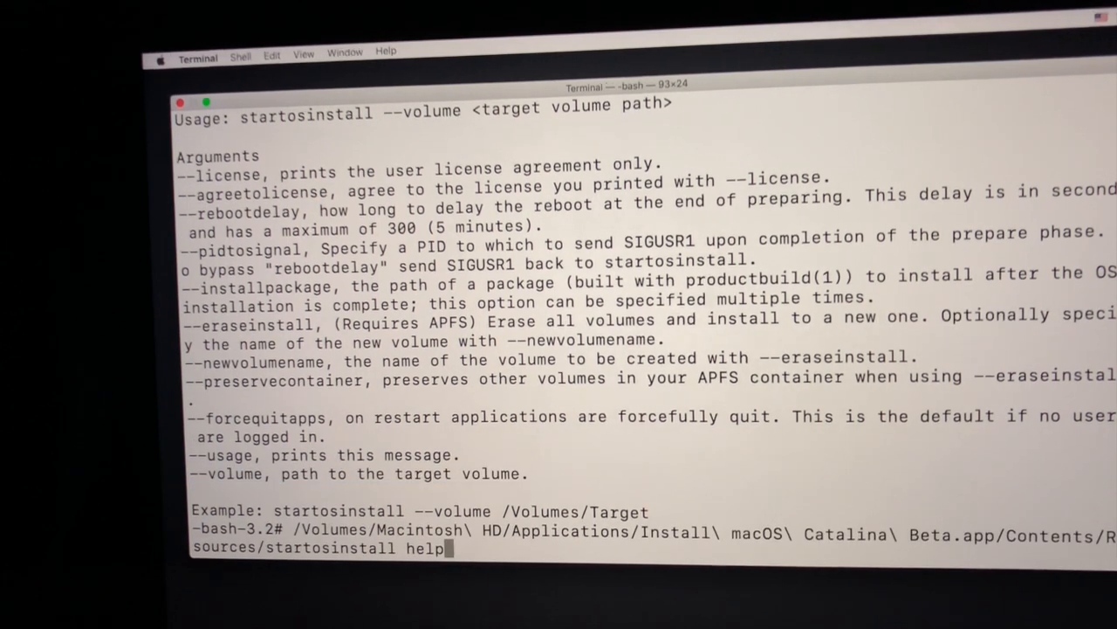
Replace 'help' with --volume /Volumes/CatalinaBeta8 --agreetolicense in the recalled command.
{"action": "key", "text": "Backspace"}
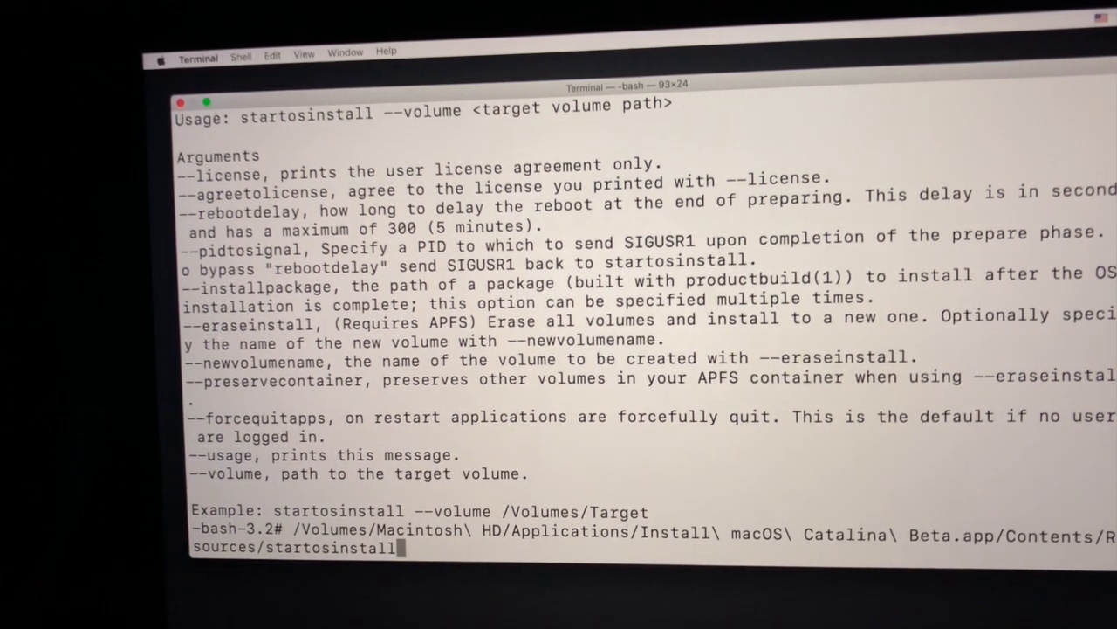
{"action": "type", "text": "-"}
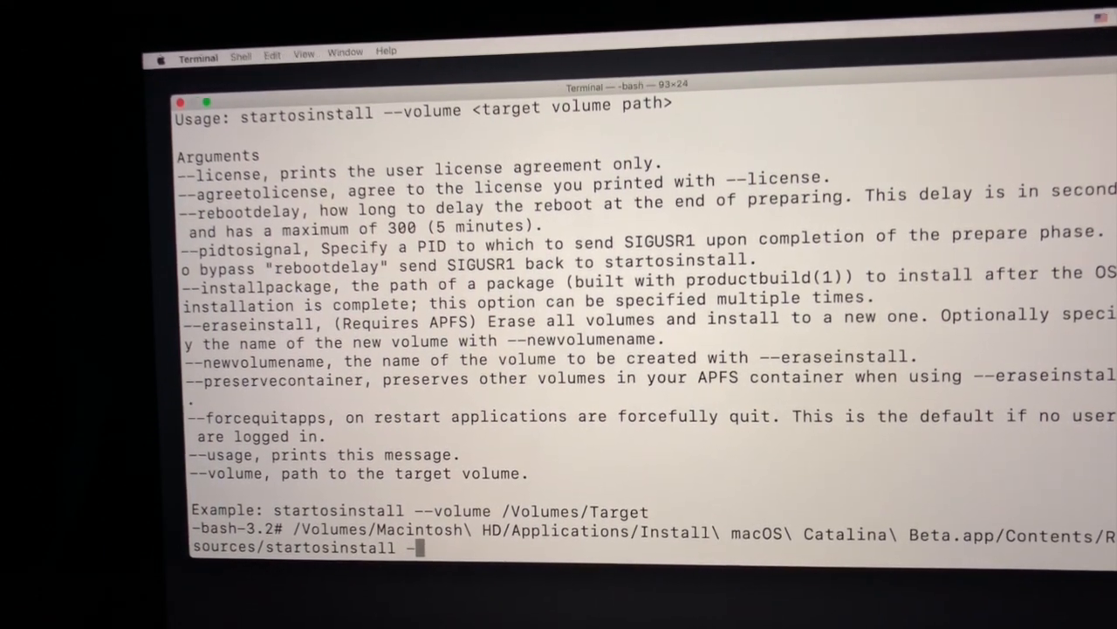
{"action": "type", "text": "-volu"}
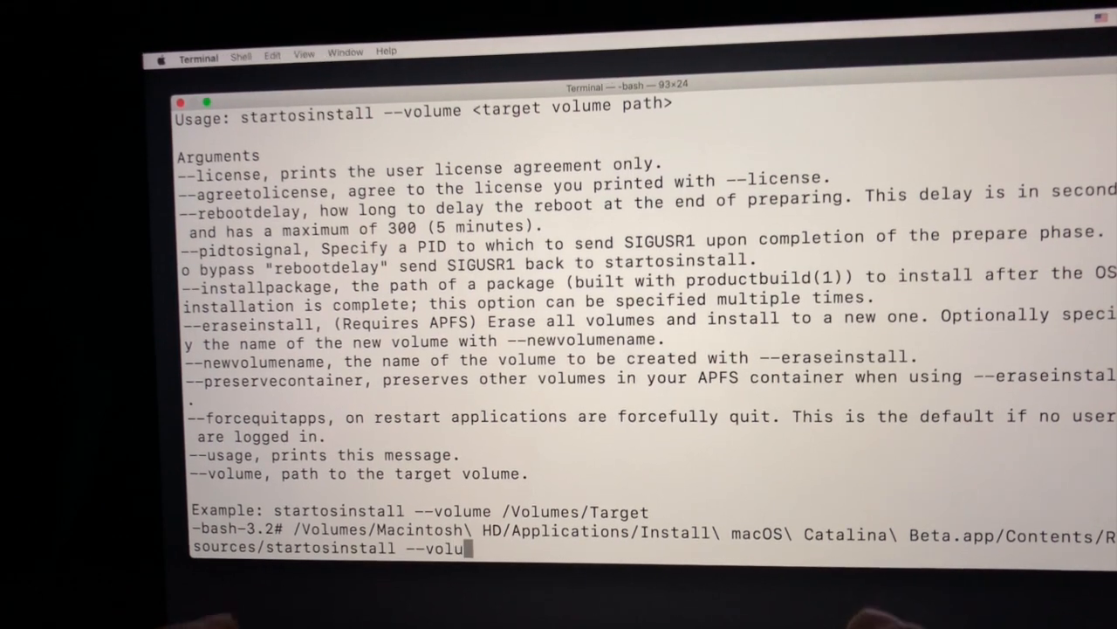
{"action": "type", "text": "me"}
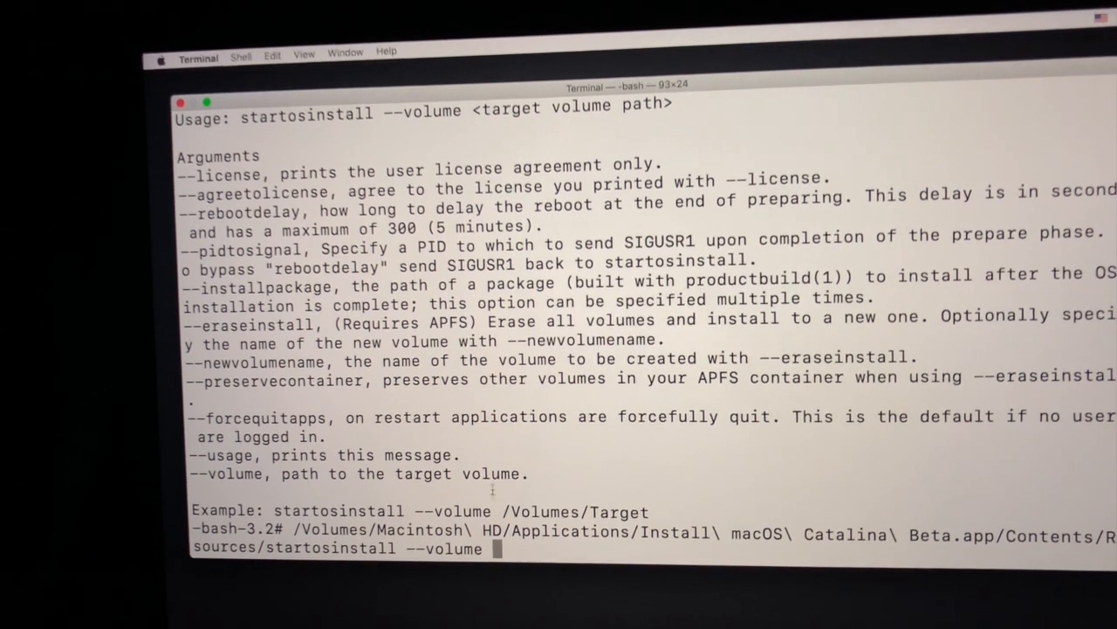
{"action": "type", "text": "/"}
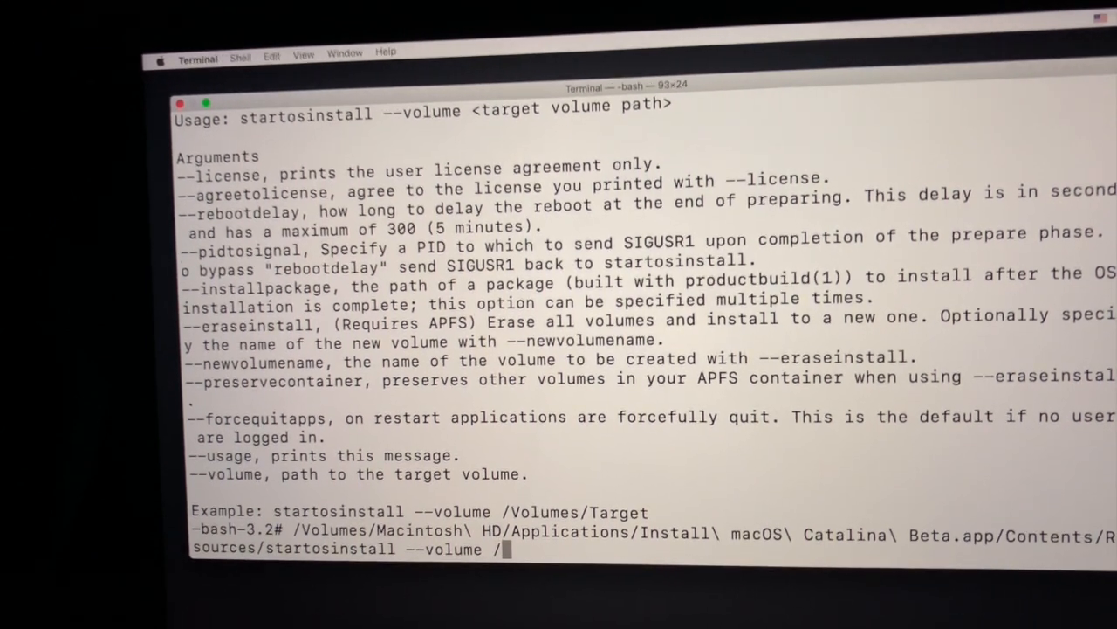
{"action": "type", "text": "Volumes/"}
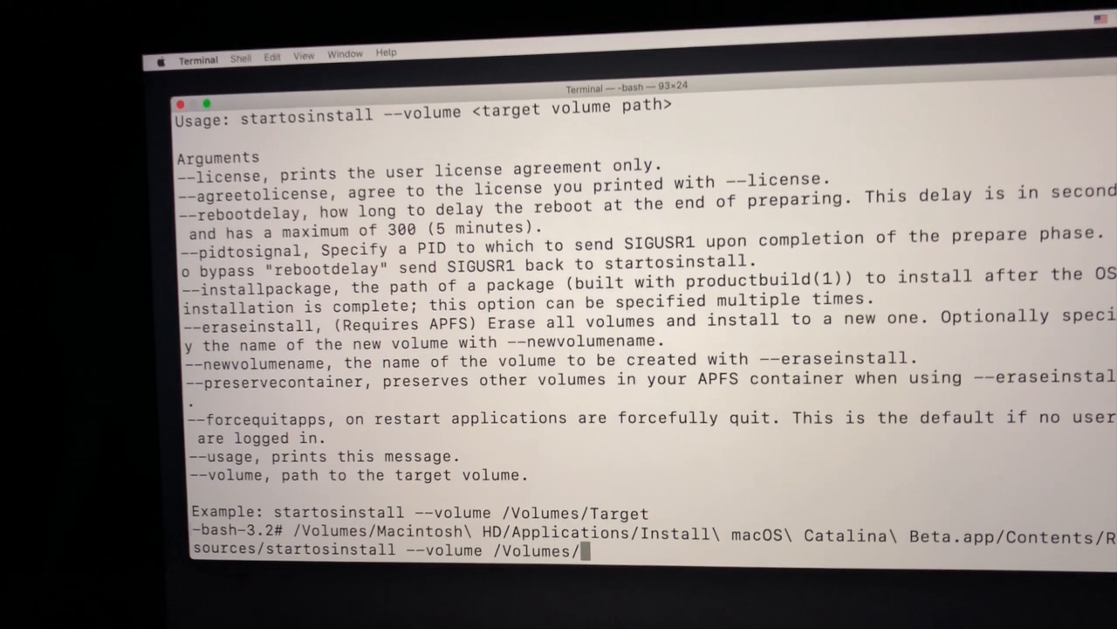
{"action": "type", "text": "CatalinaBeta8/"}
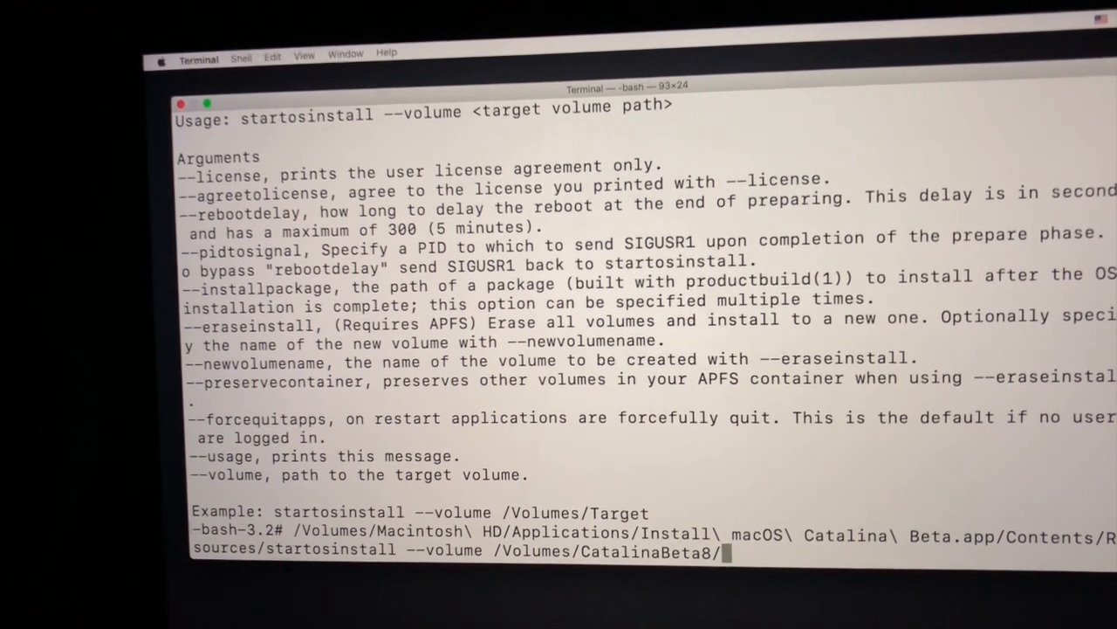
{"action": "key", "text": "Backspace"}
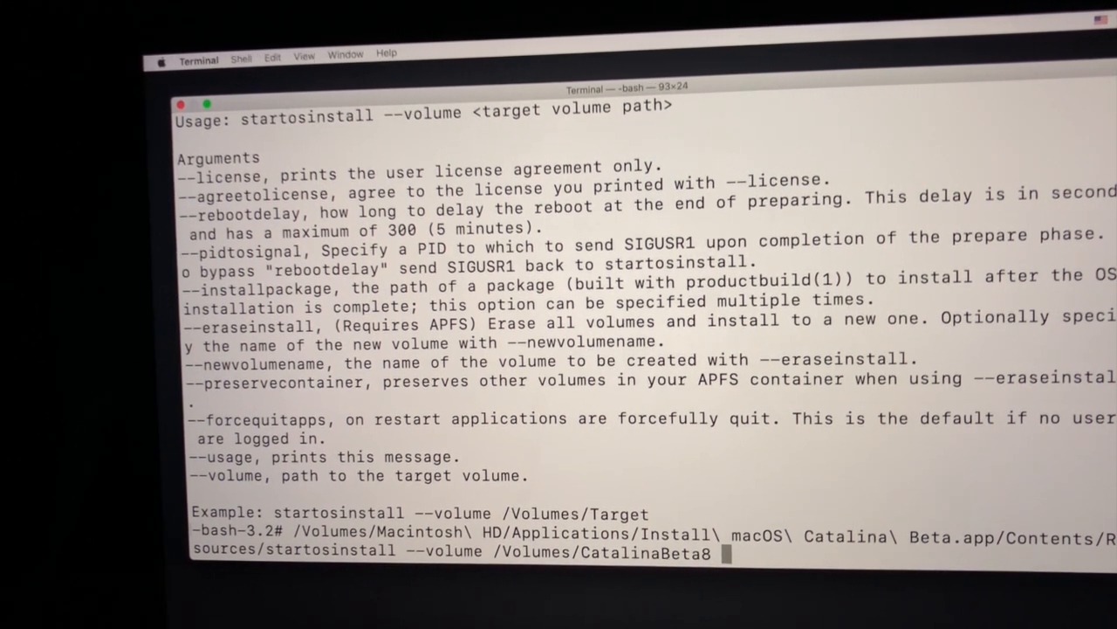
{"action": "type", "text": "--a"}
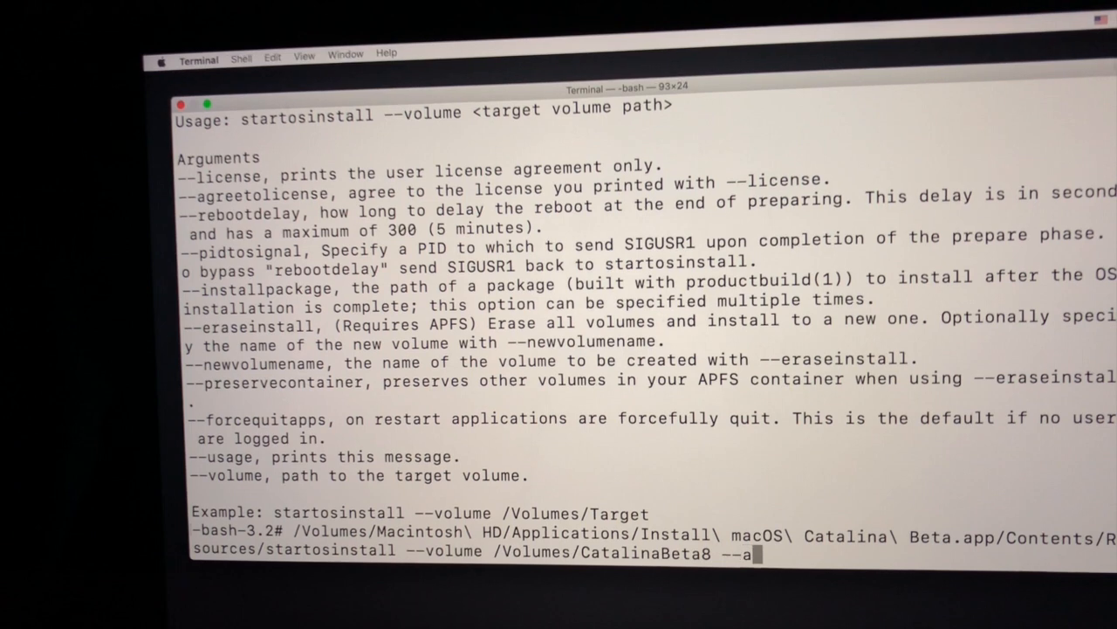
{"action": "type", "text": "greet"}
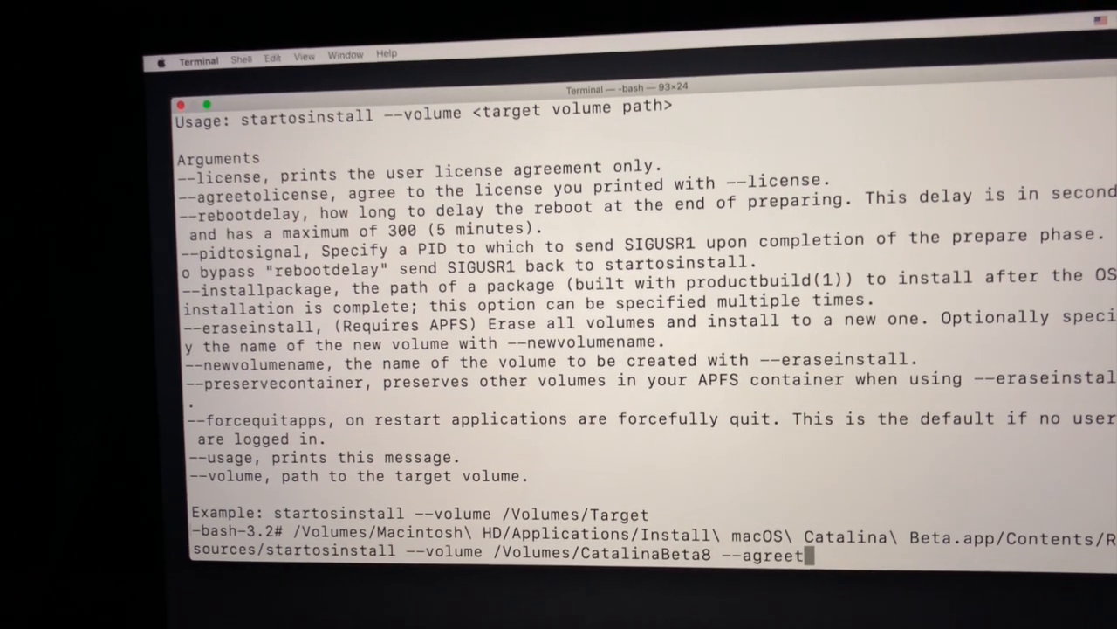
{"action": "type", "text": "olicense"}
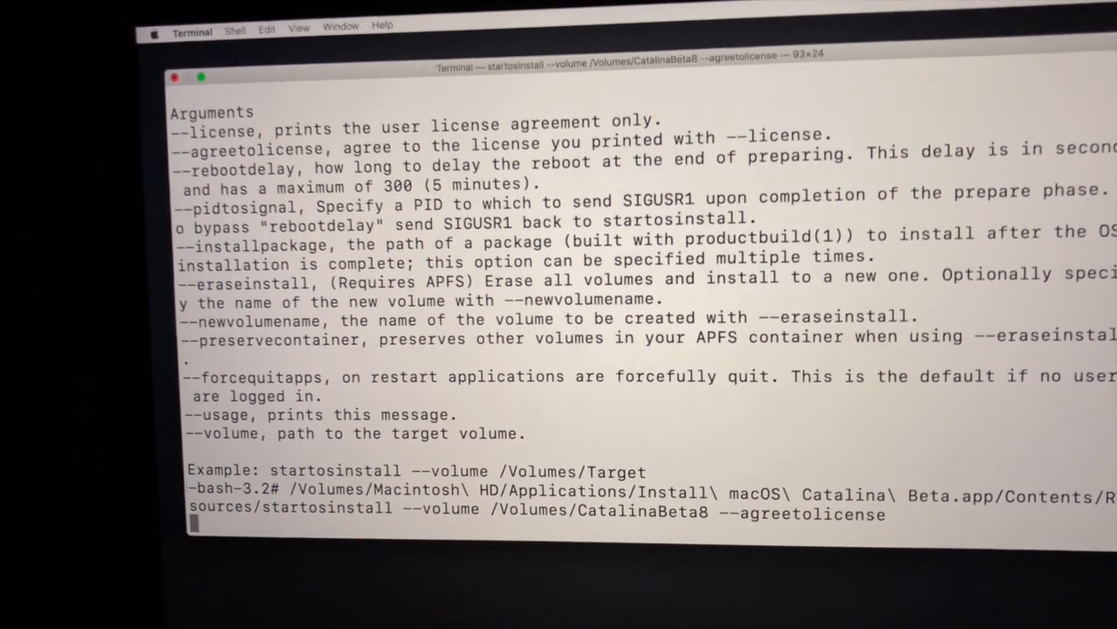
Run the CatalinaBeta8 install command and wait for the Mac to boot into Catalina.
{"action": "key", "text": "Return"}
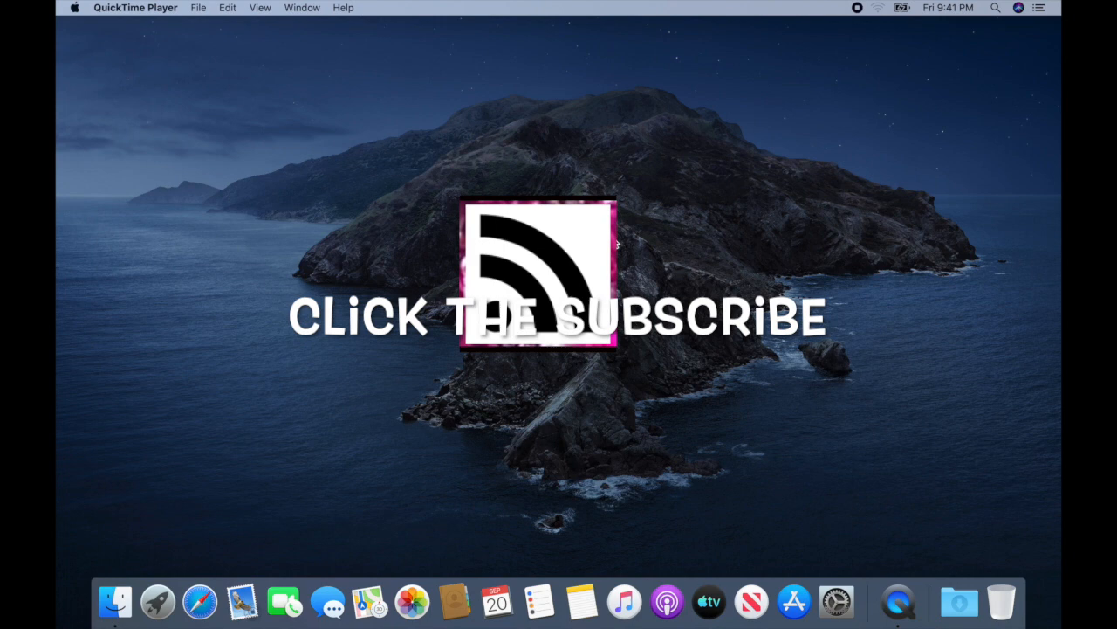
Confirm CatalinaBeta8 is running macOS 10.15, then open System Preferences from the Dock.
{"action": "left_click", "coordinate": [74, 8]}
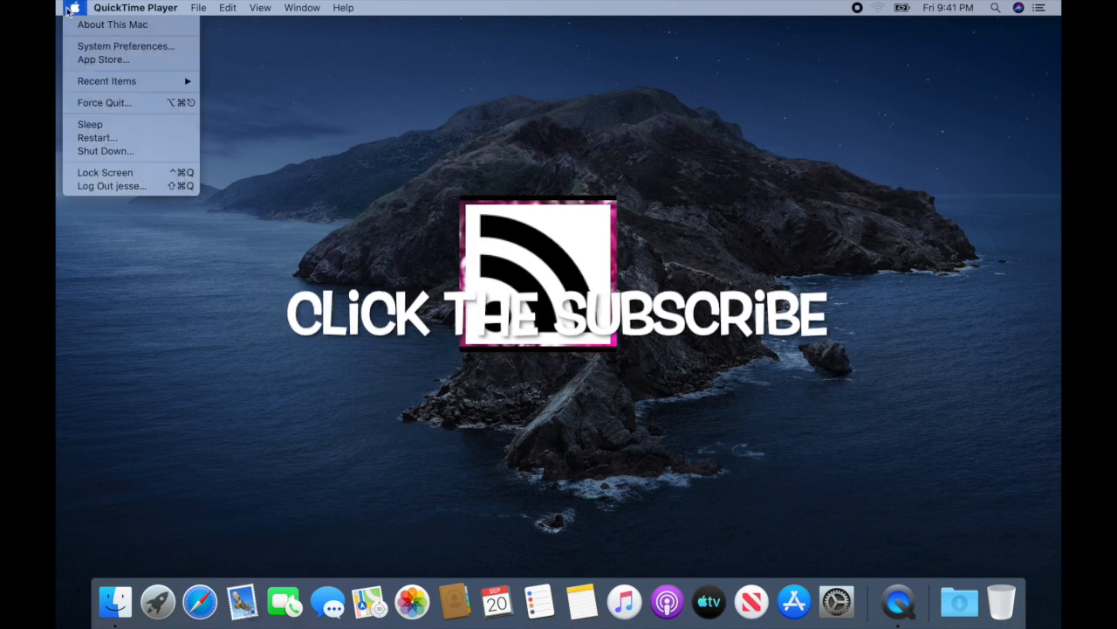
{"action": "left_click", "coordinate": [113, 24]}
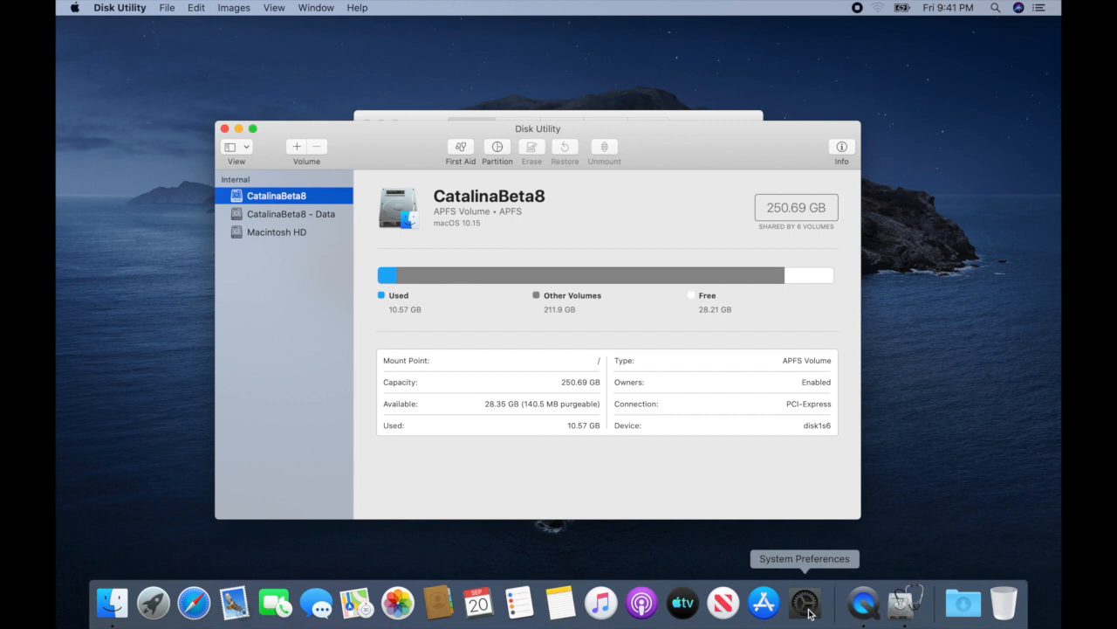
{"action": "left_click", "coordinate": [804, 602]}
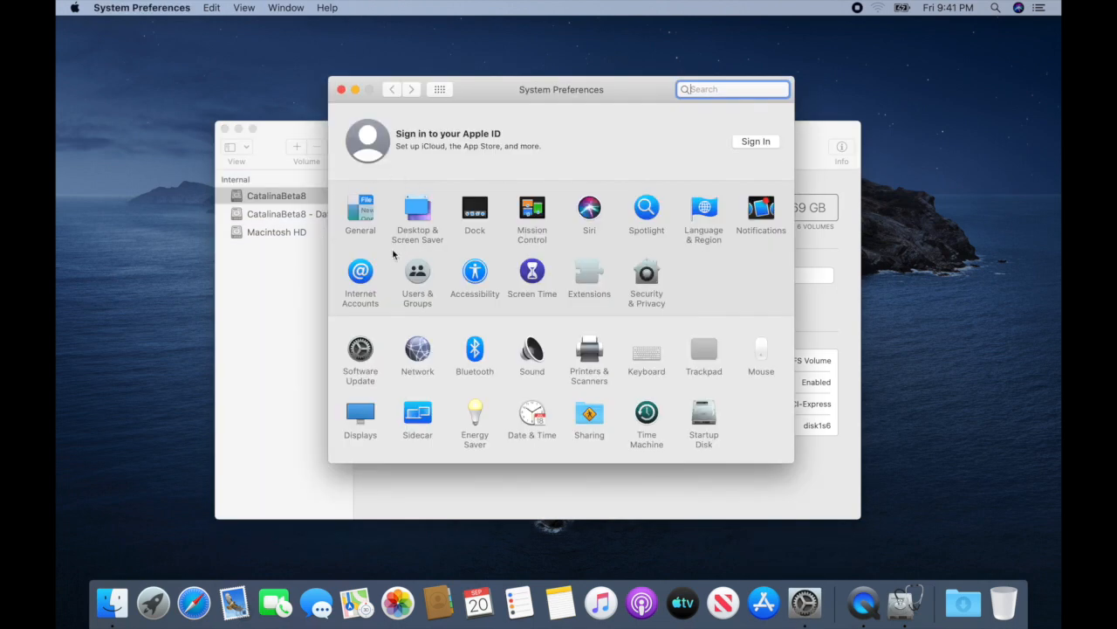
{"action": "mouse_move", "coordinate": [506, 92]}
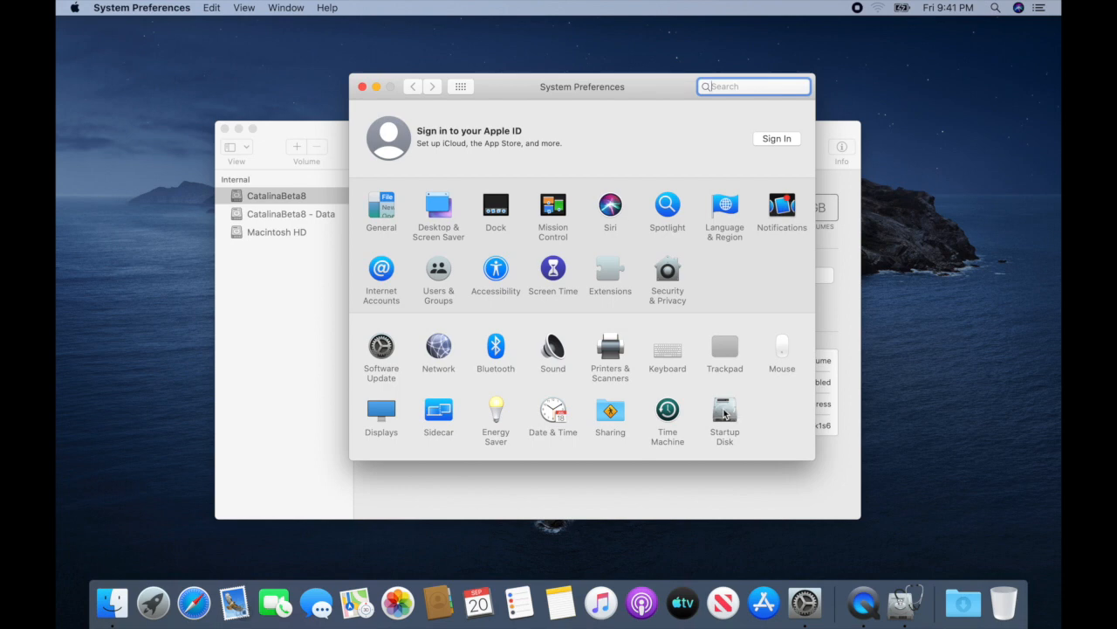
Unlock Startup Disk with the password, select Macintosh HD (macOS 10.14.6), and request a restart.
{"action": "left_click", "coordinate": [724, 410]}
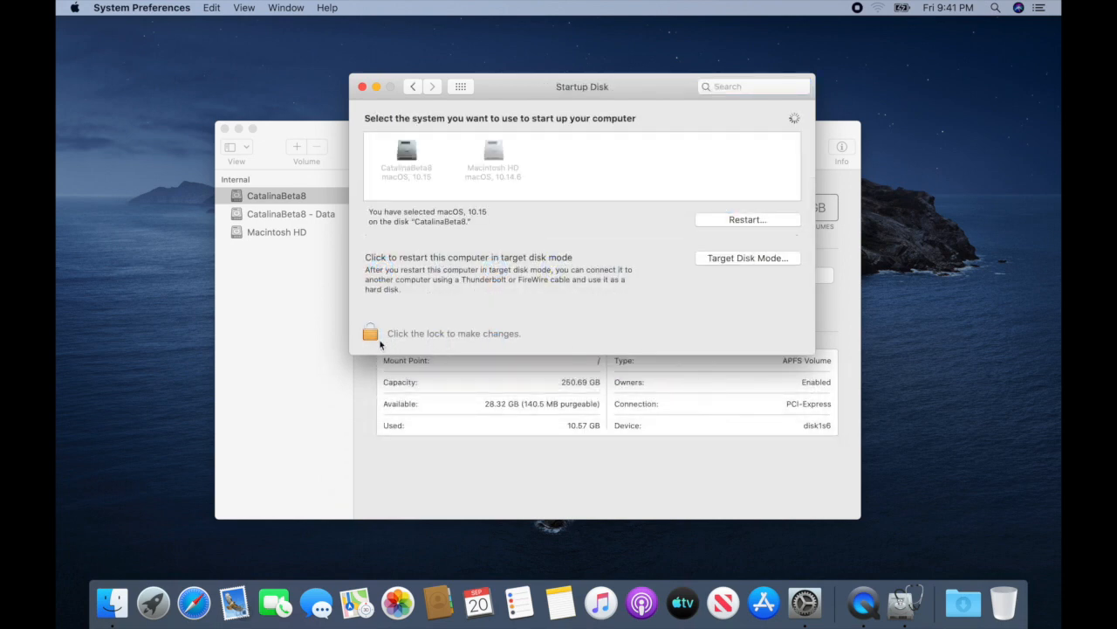
{"action": "left_click", "coordinate": [370, 333]}
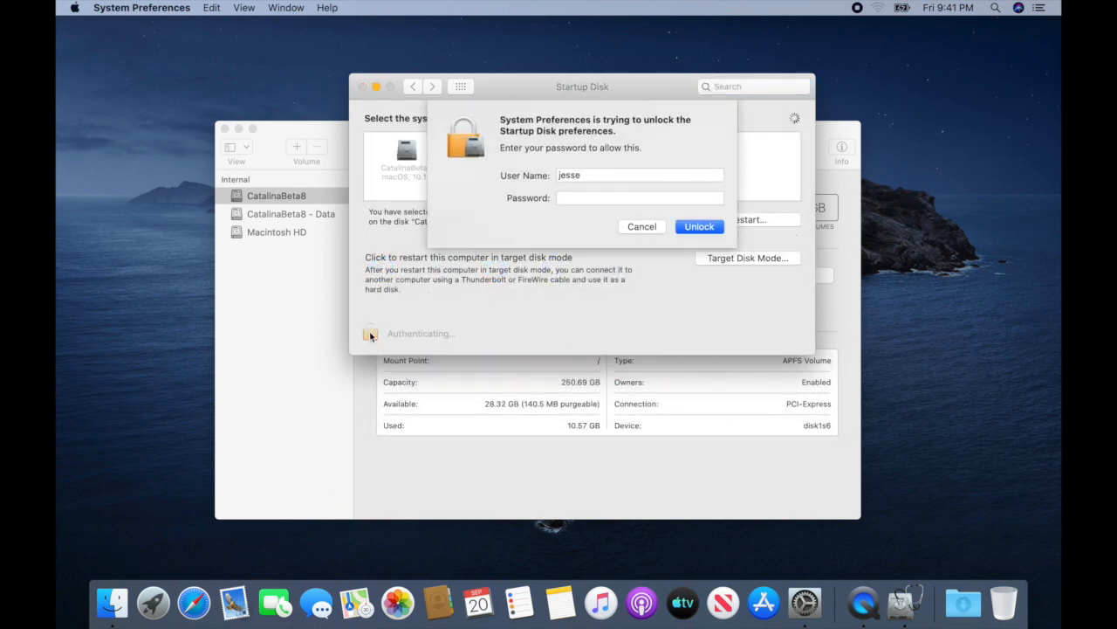
{"action": "type", "text": "•••"}
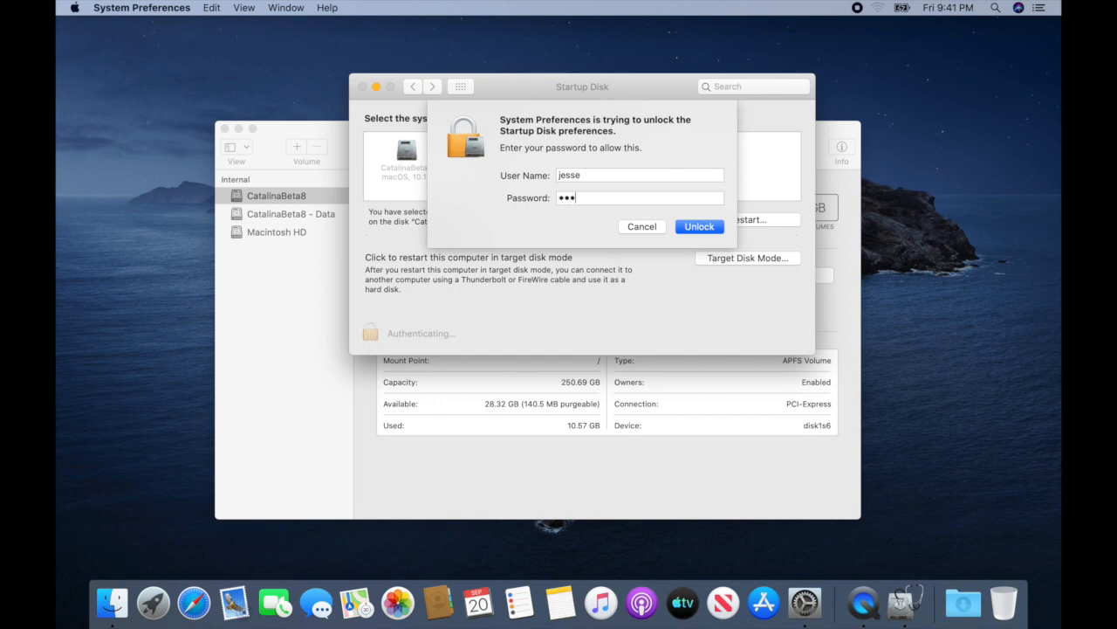
{"action": "left_click", "coordinate": [700, 226]}
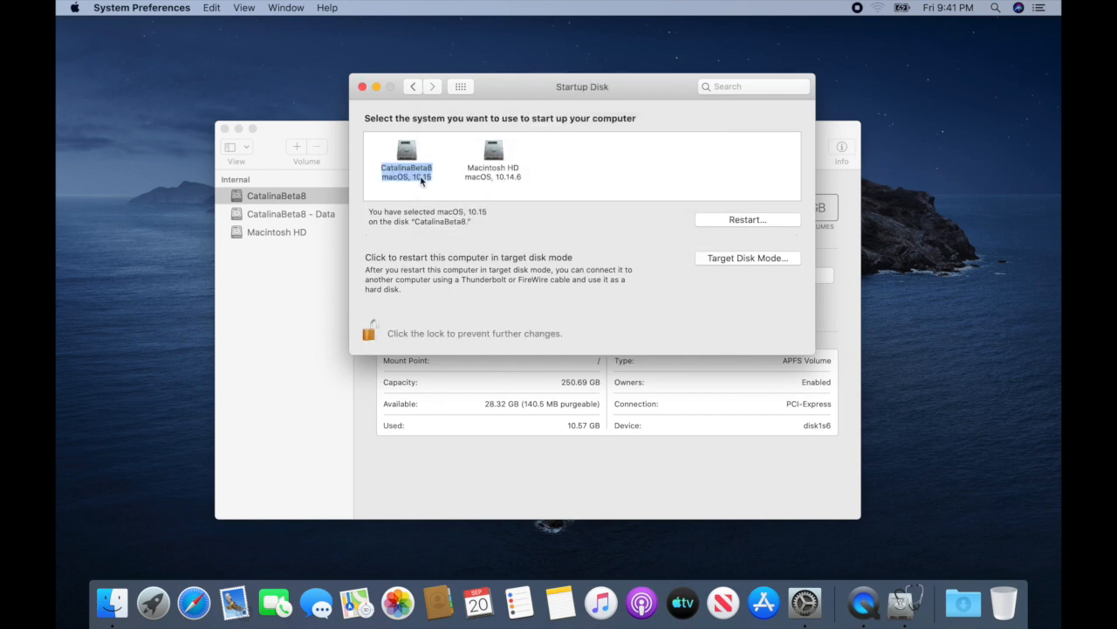
{"action": "mouse_move", "coordinate": [494, 153]}
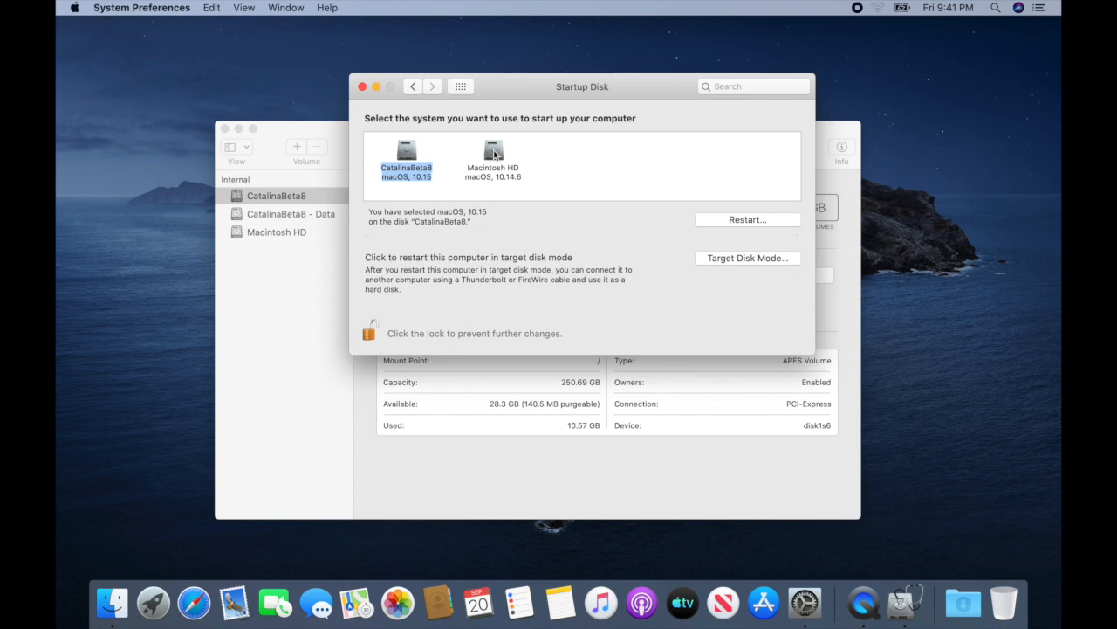
{"action": "left_click", "coordinate": [493, 162]}
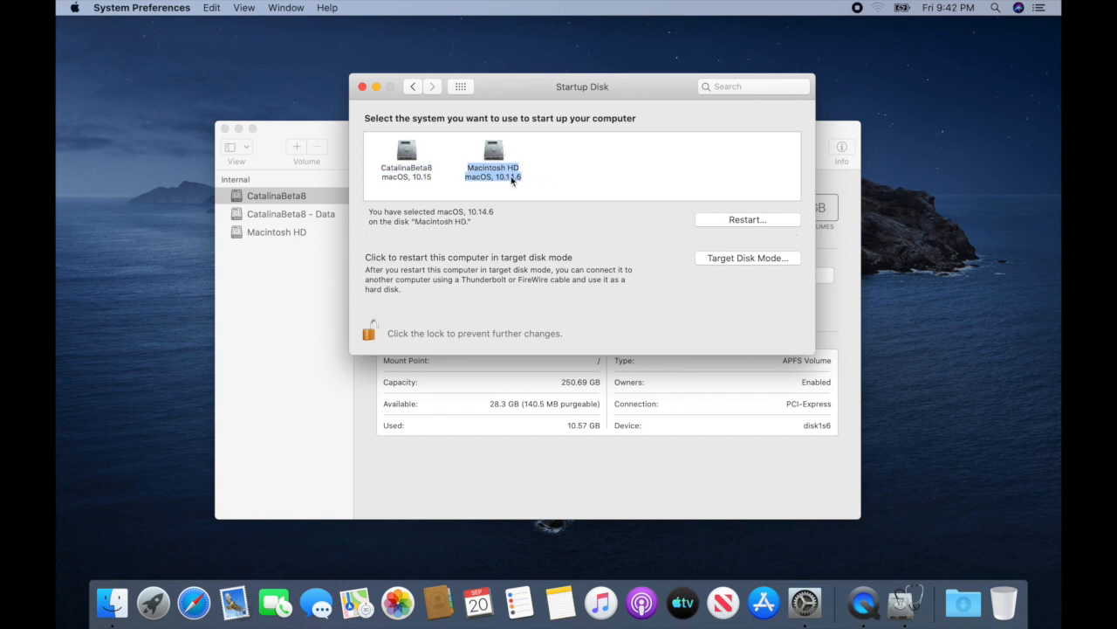
{"action": "mouse_move", "coordinate": [744, 220]}
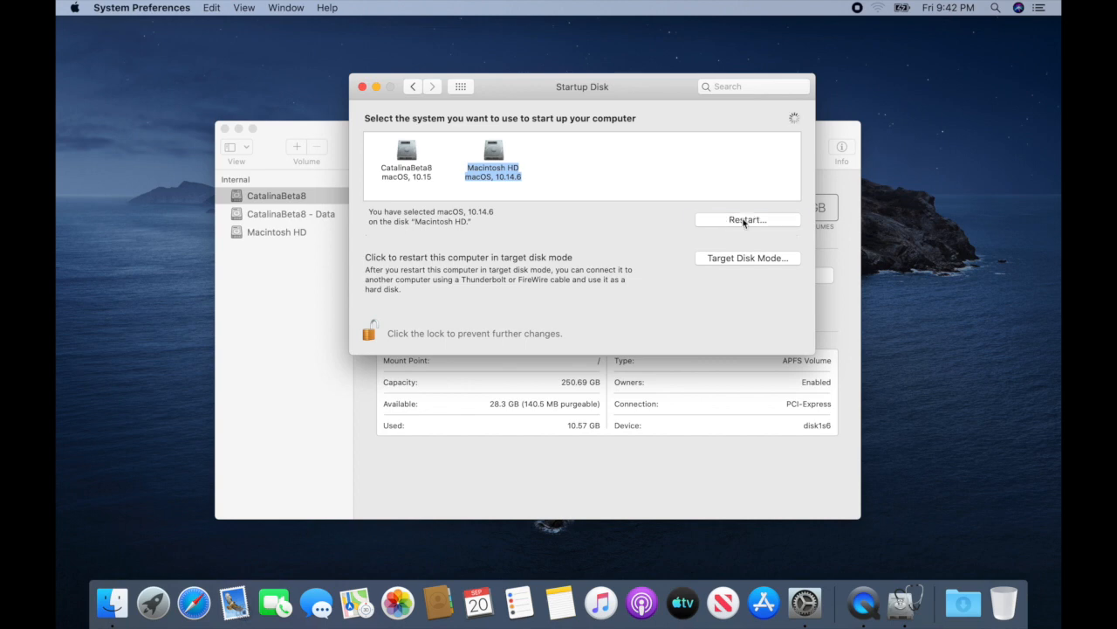
{"action": "left_click", "coordinate": [746, 219]}
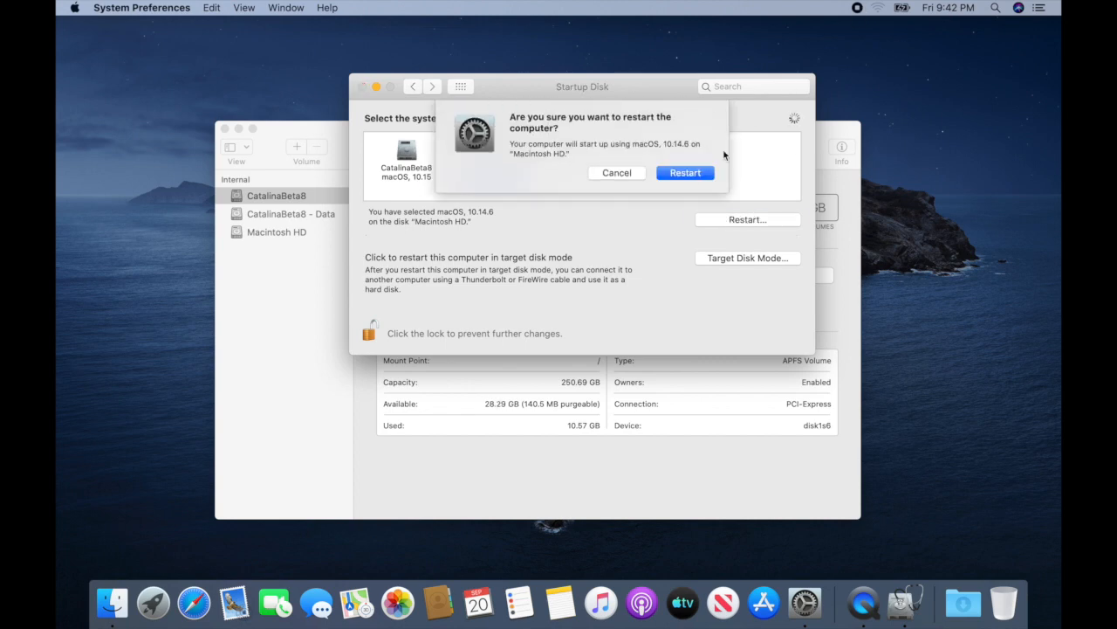